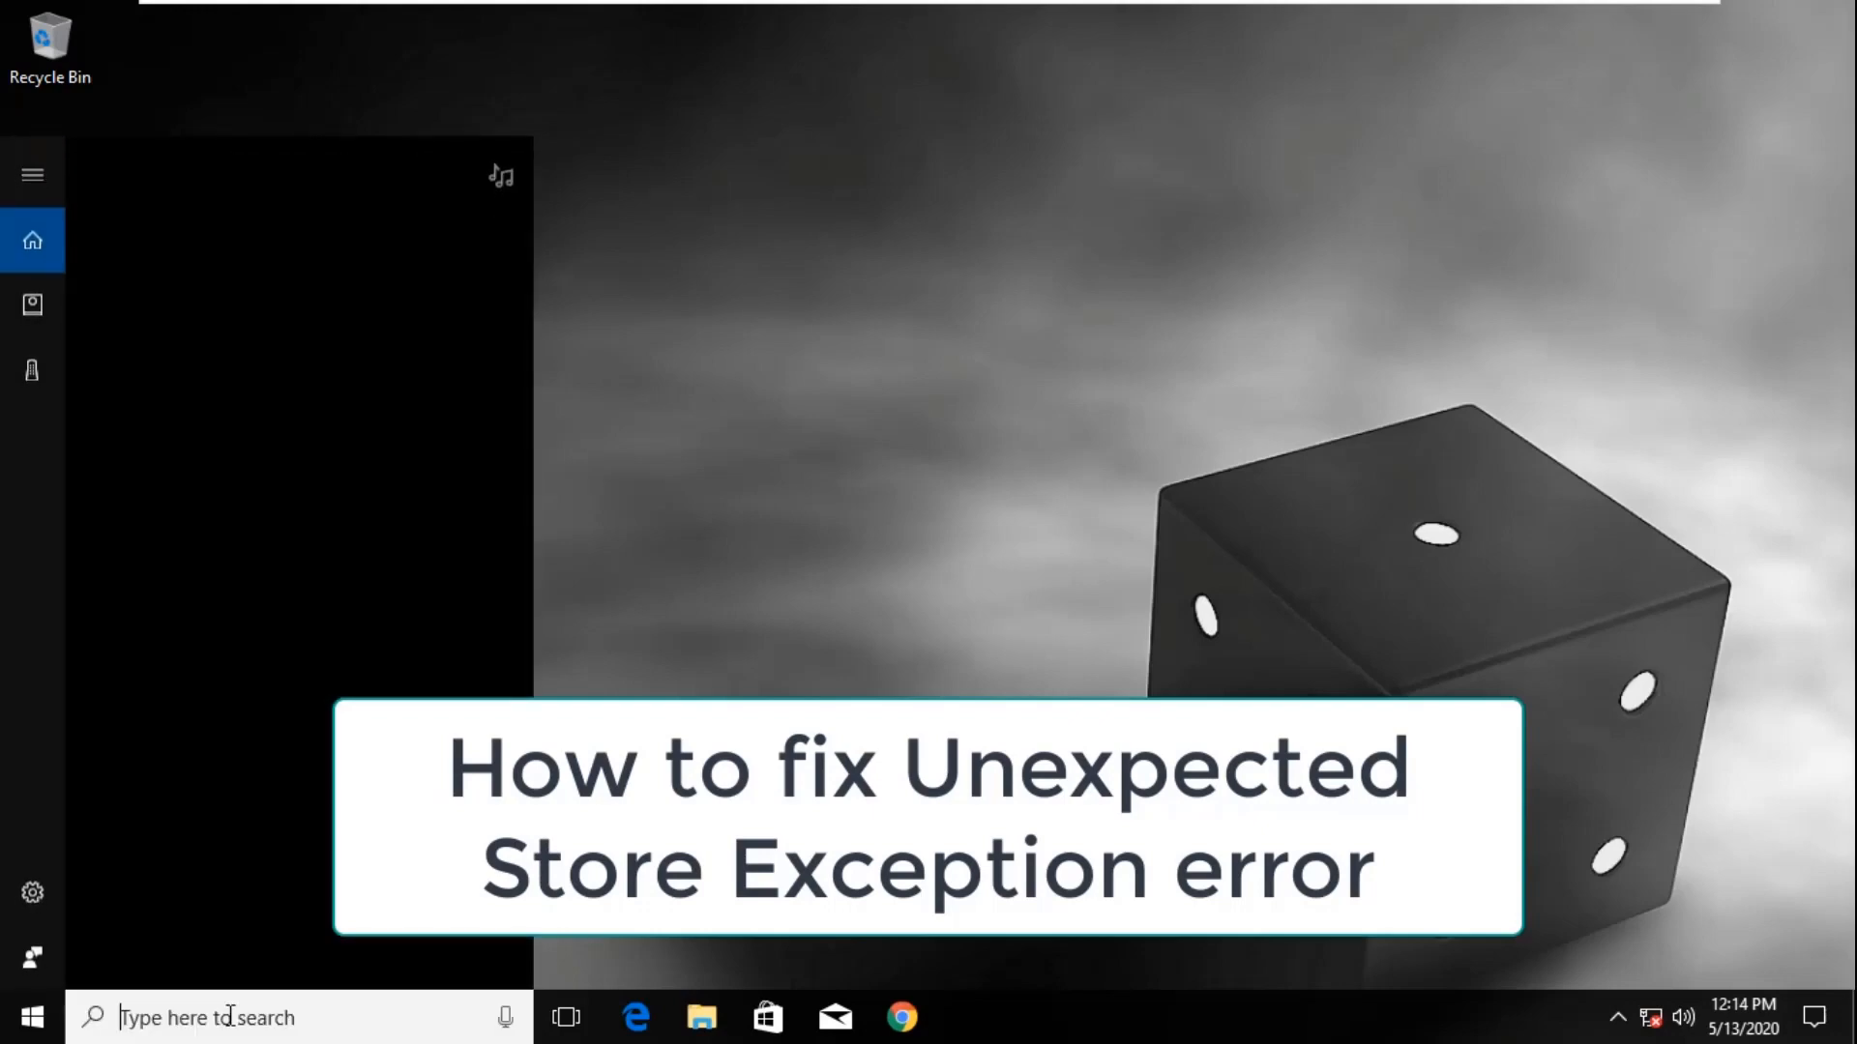
Open the power button settings, unlock shutdown settings, then exit without saving and close Power Options.
{"action": "type", "text": "choose a power"}
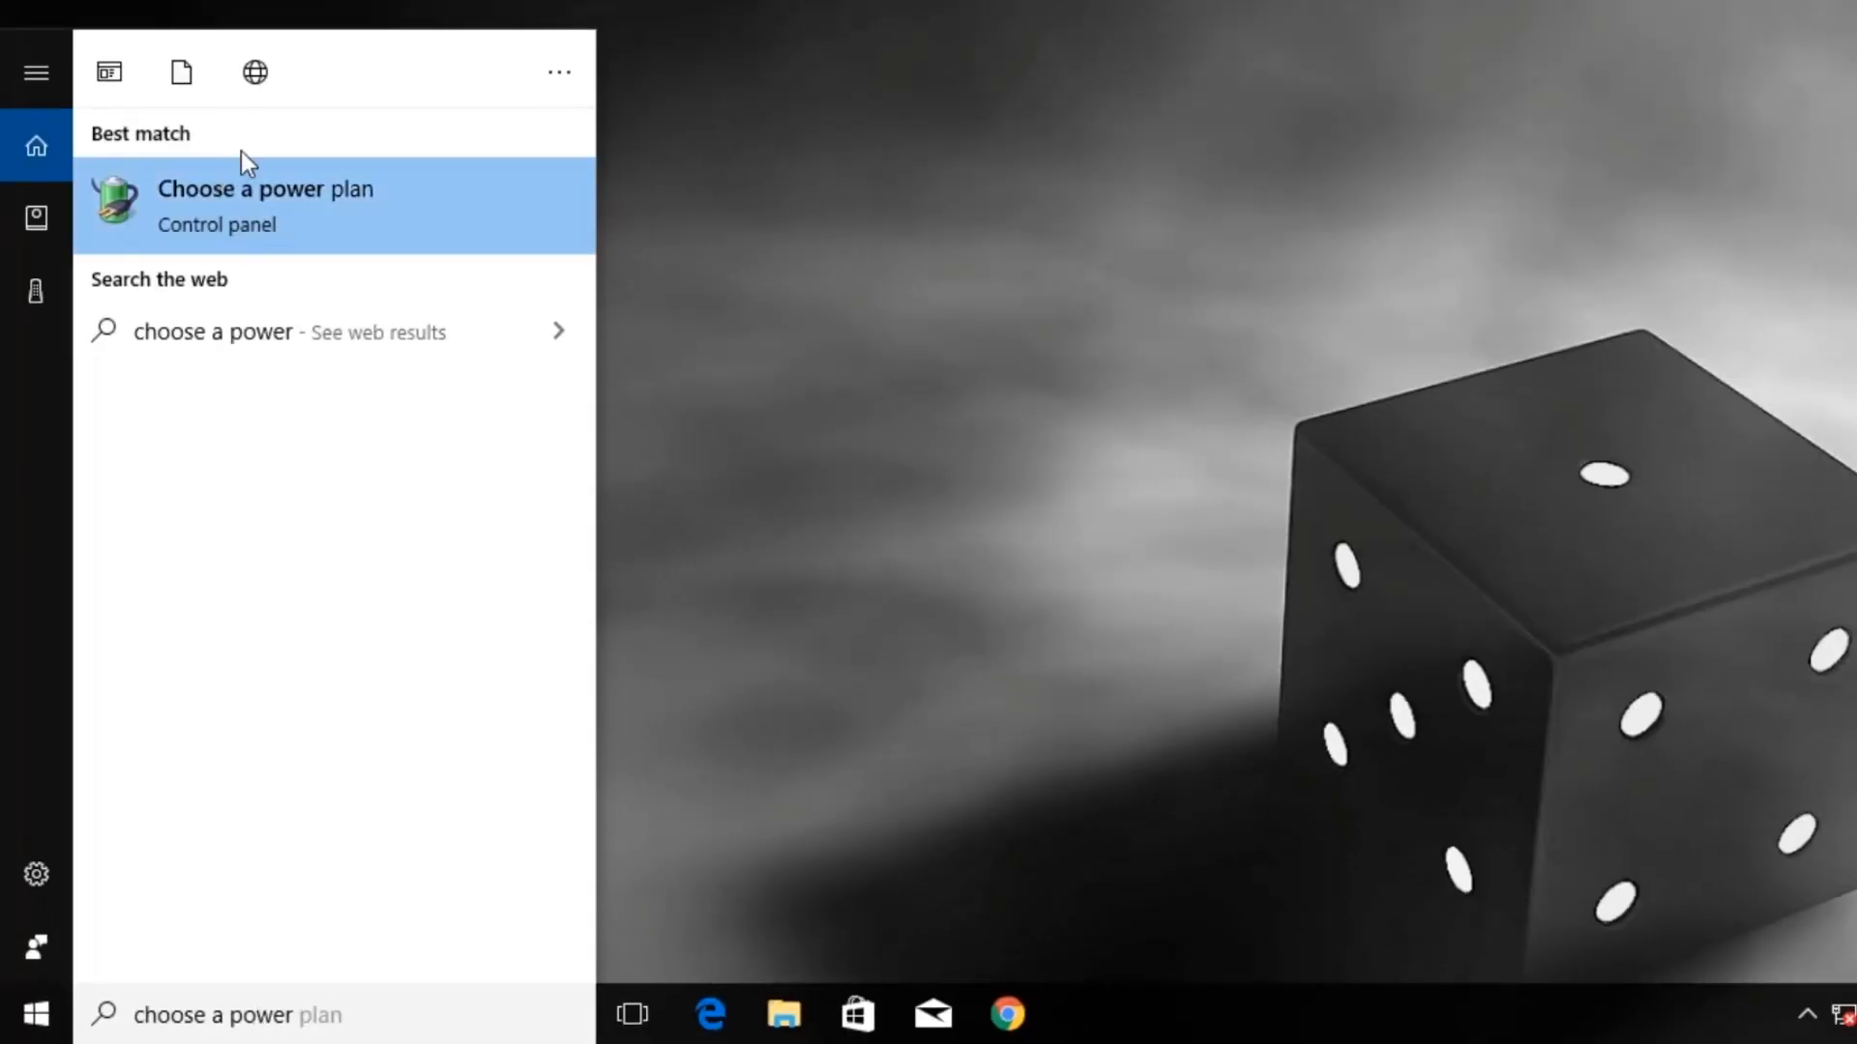
{"action": "left_click", "coordinate": [266, 206]}
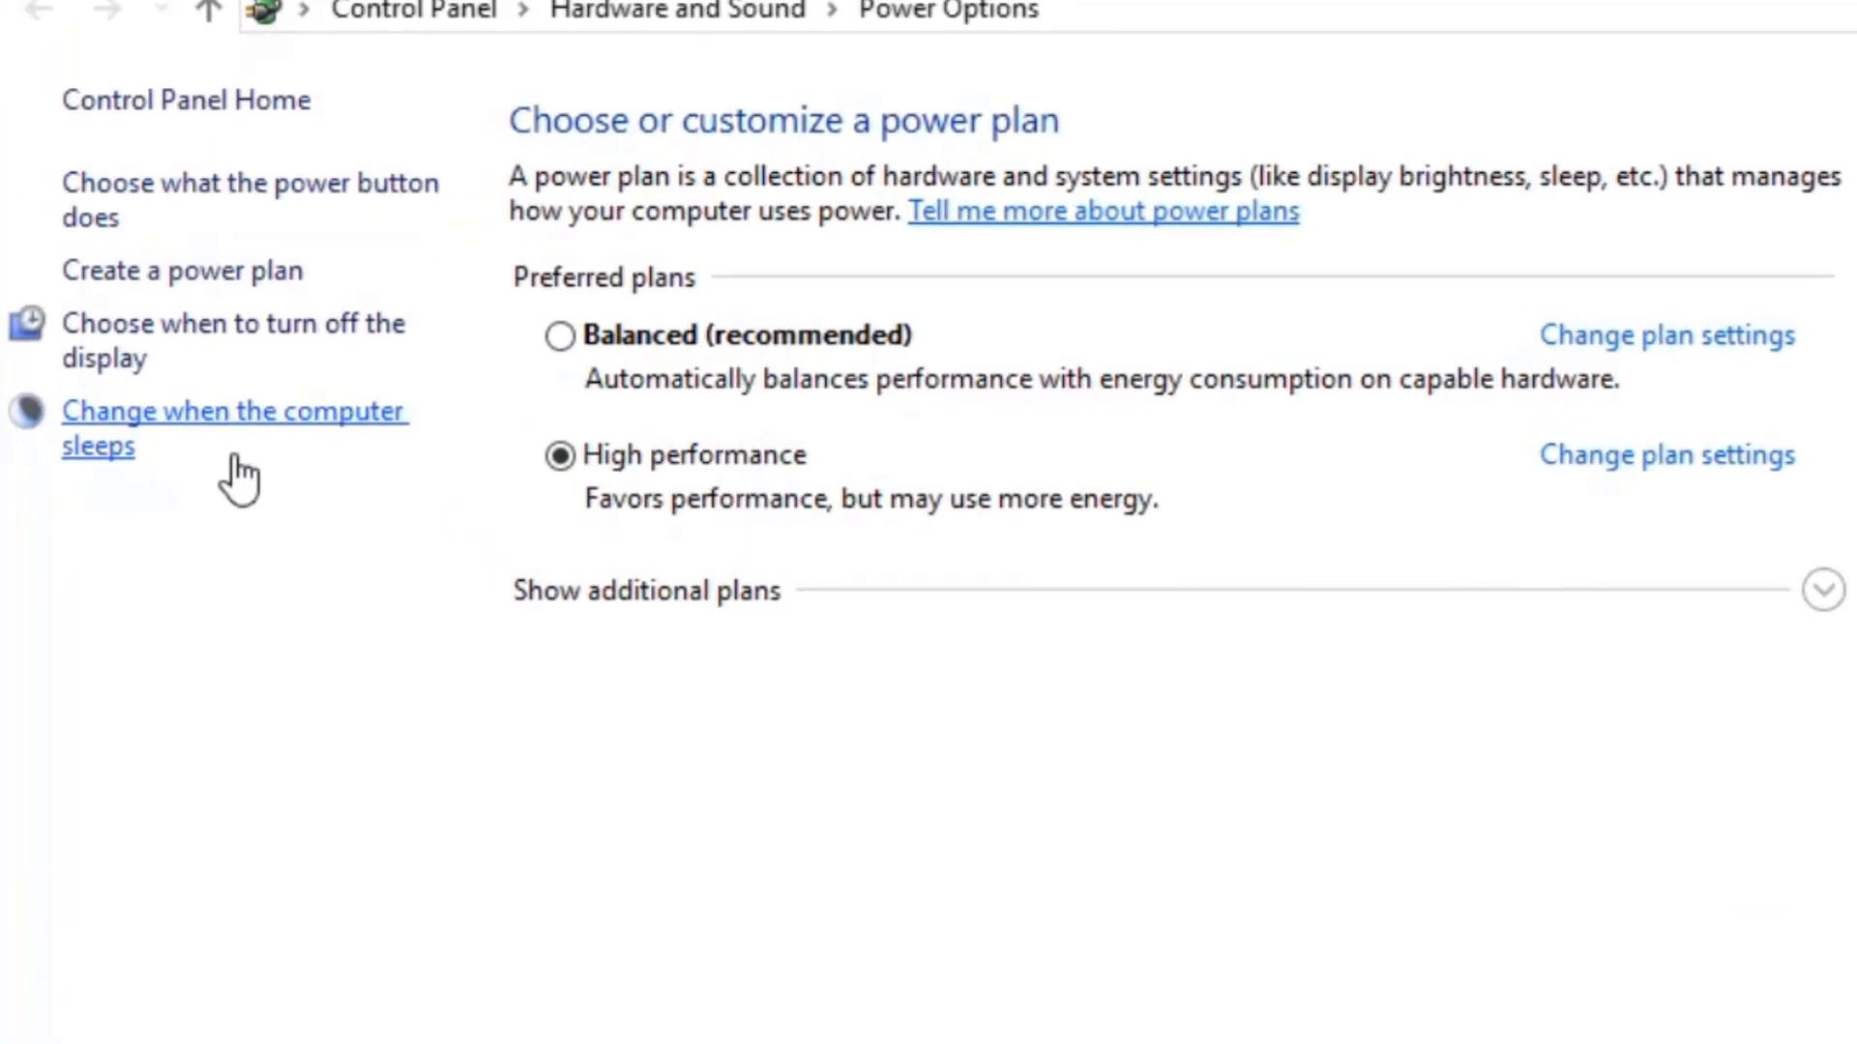
{"action": "mouse_move", "coordinate": [223, 189]}
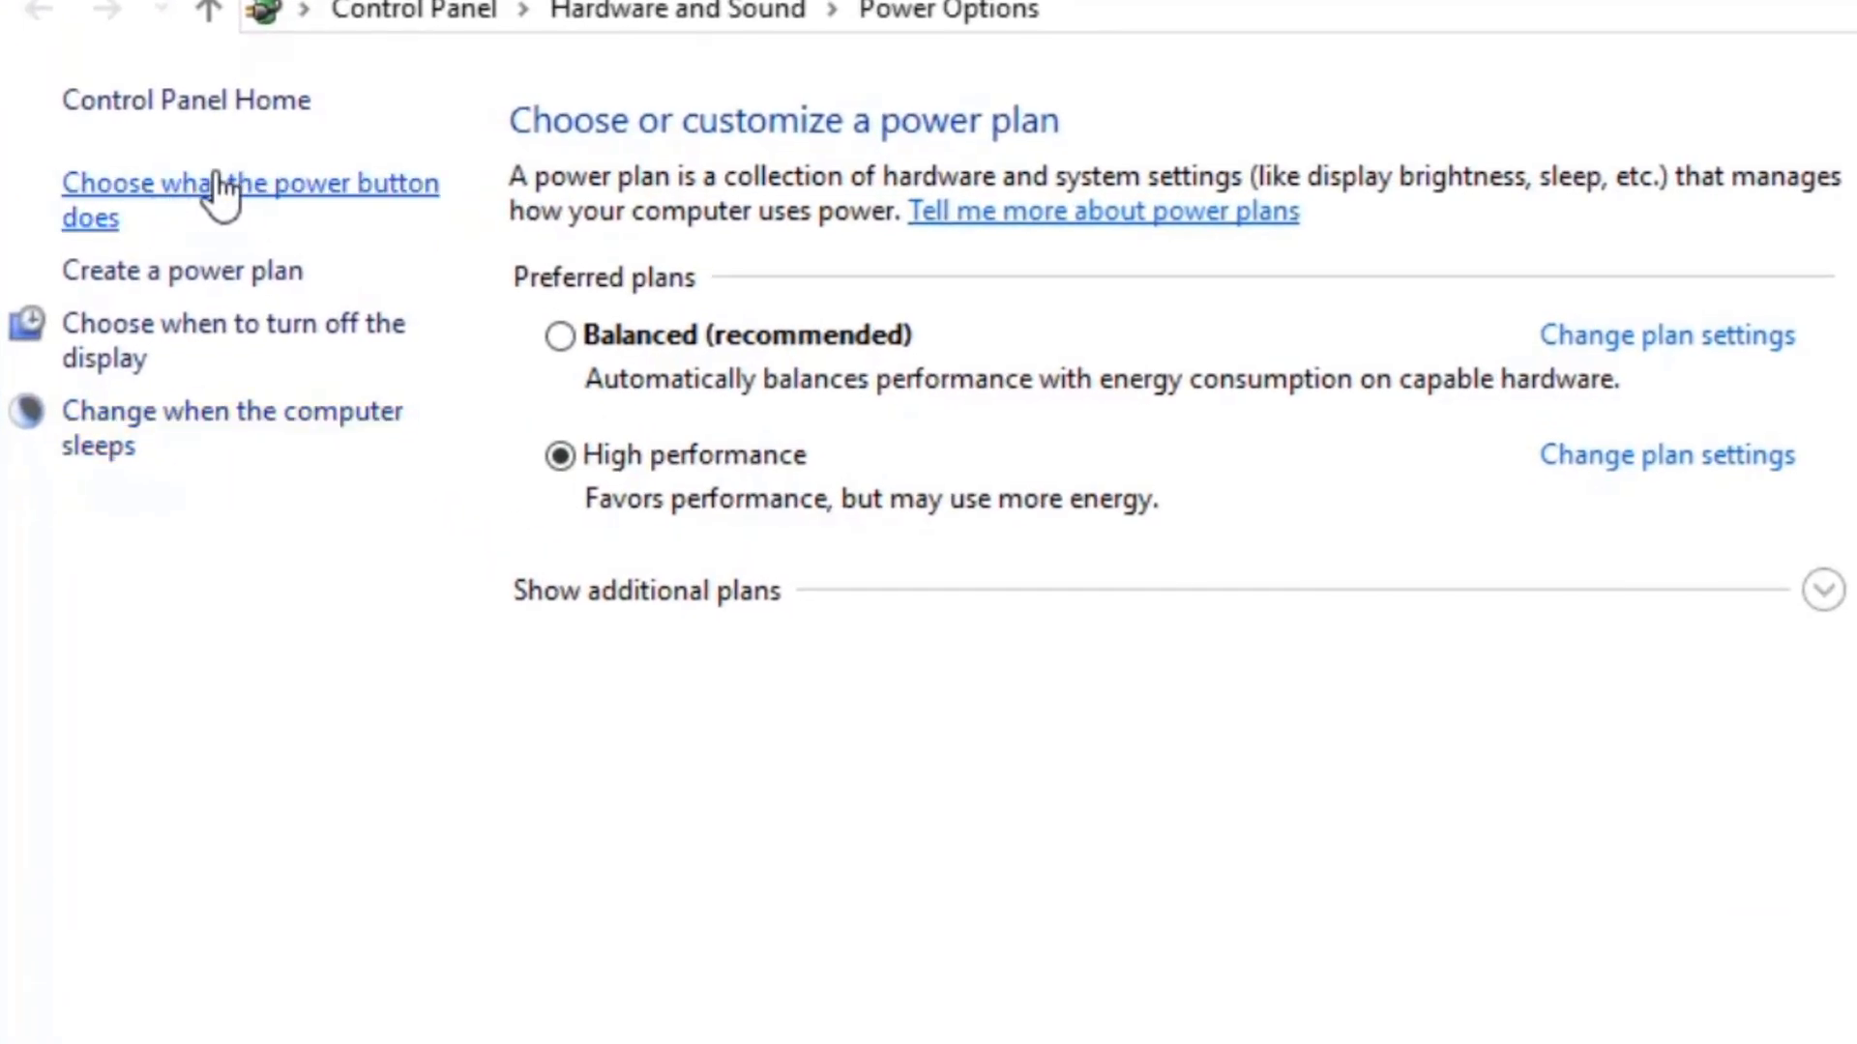
{"action": "left_click", "coordinate": [213, 184]}
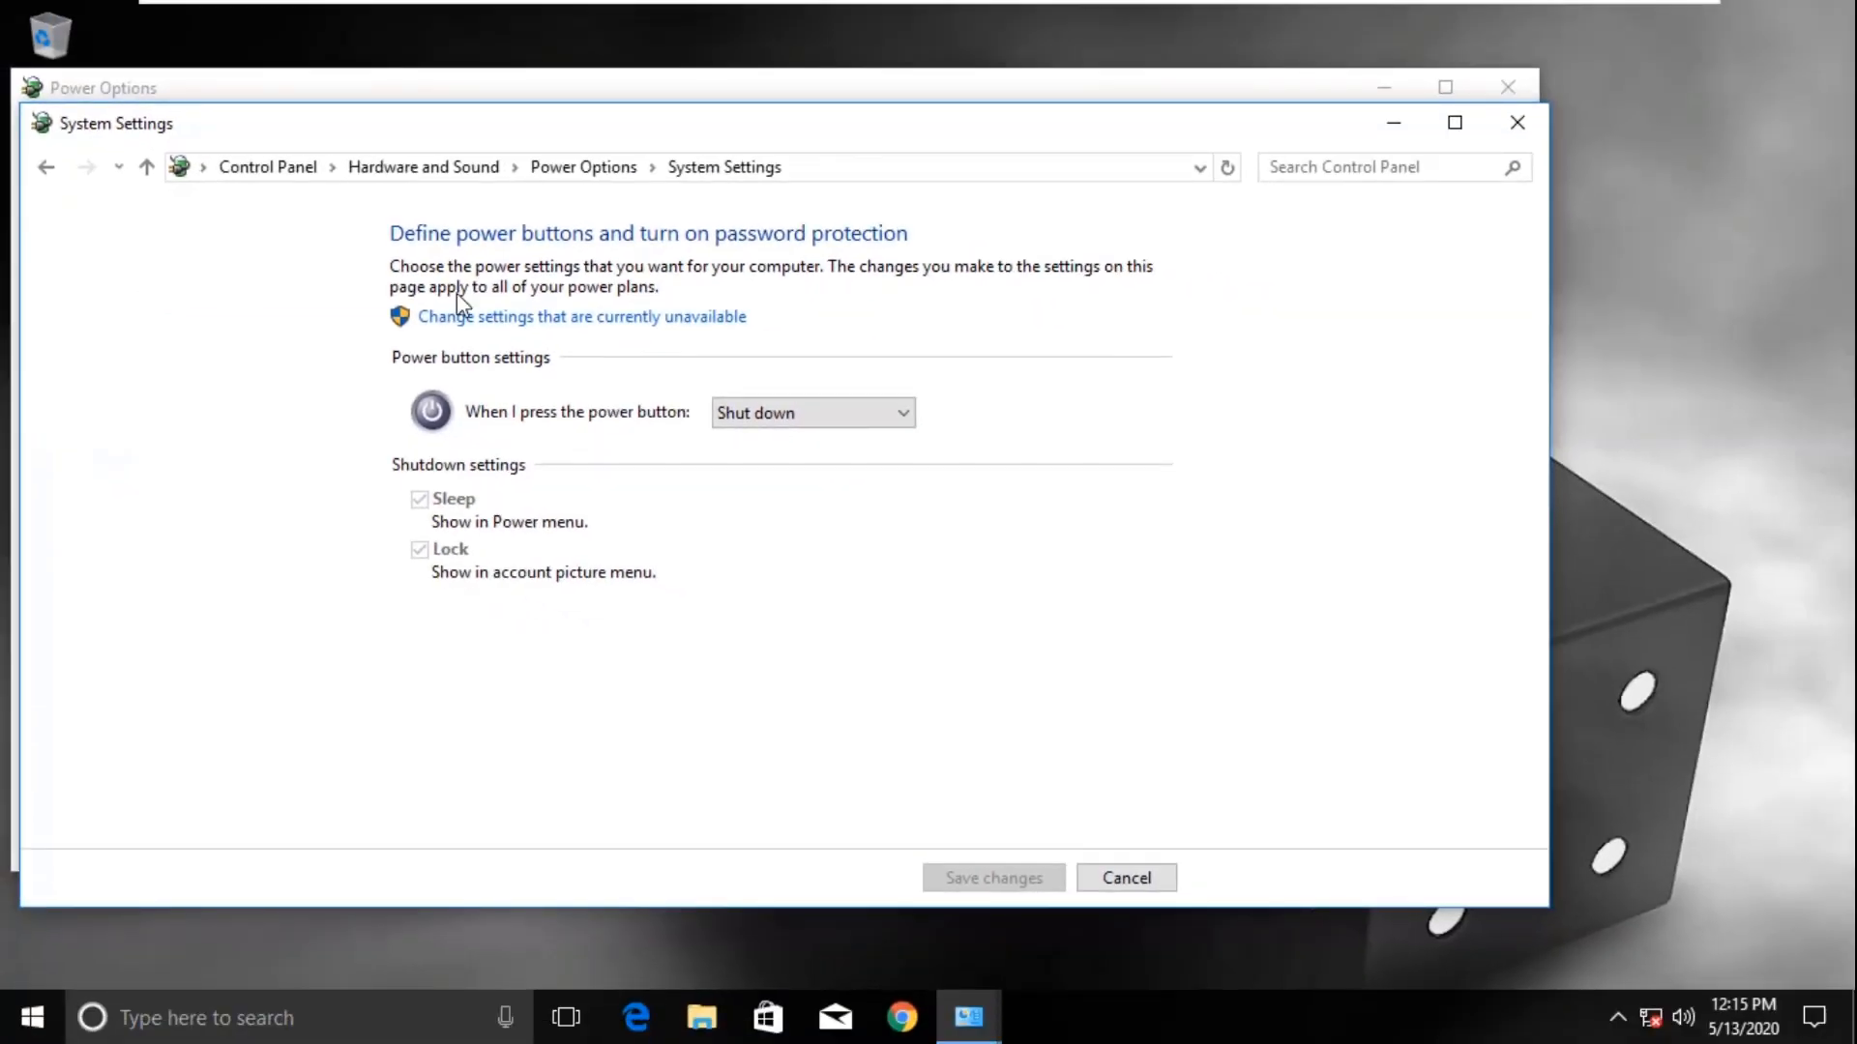
{"action": "mouse_move", "coordinate": [590, 331]}
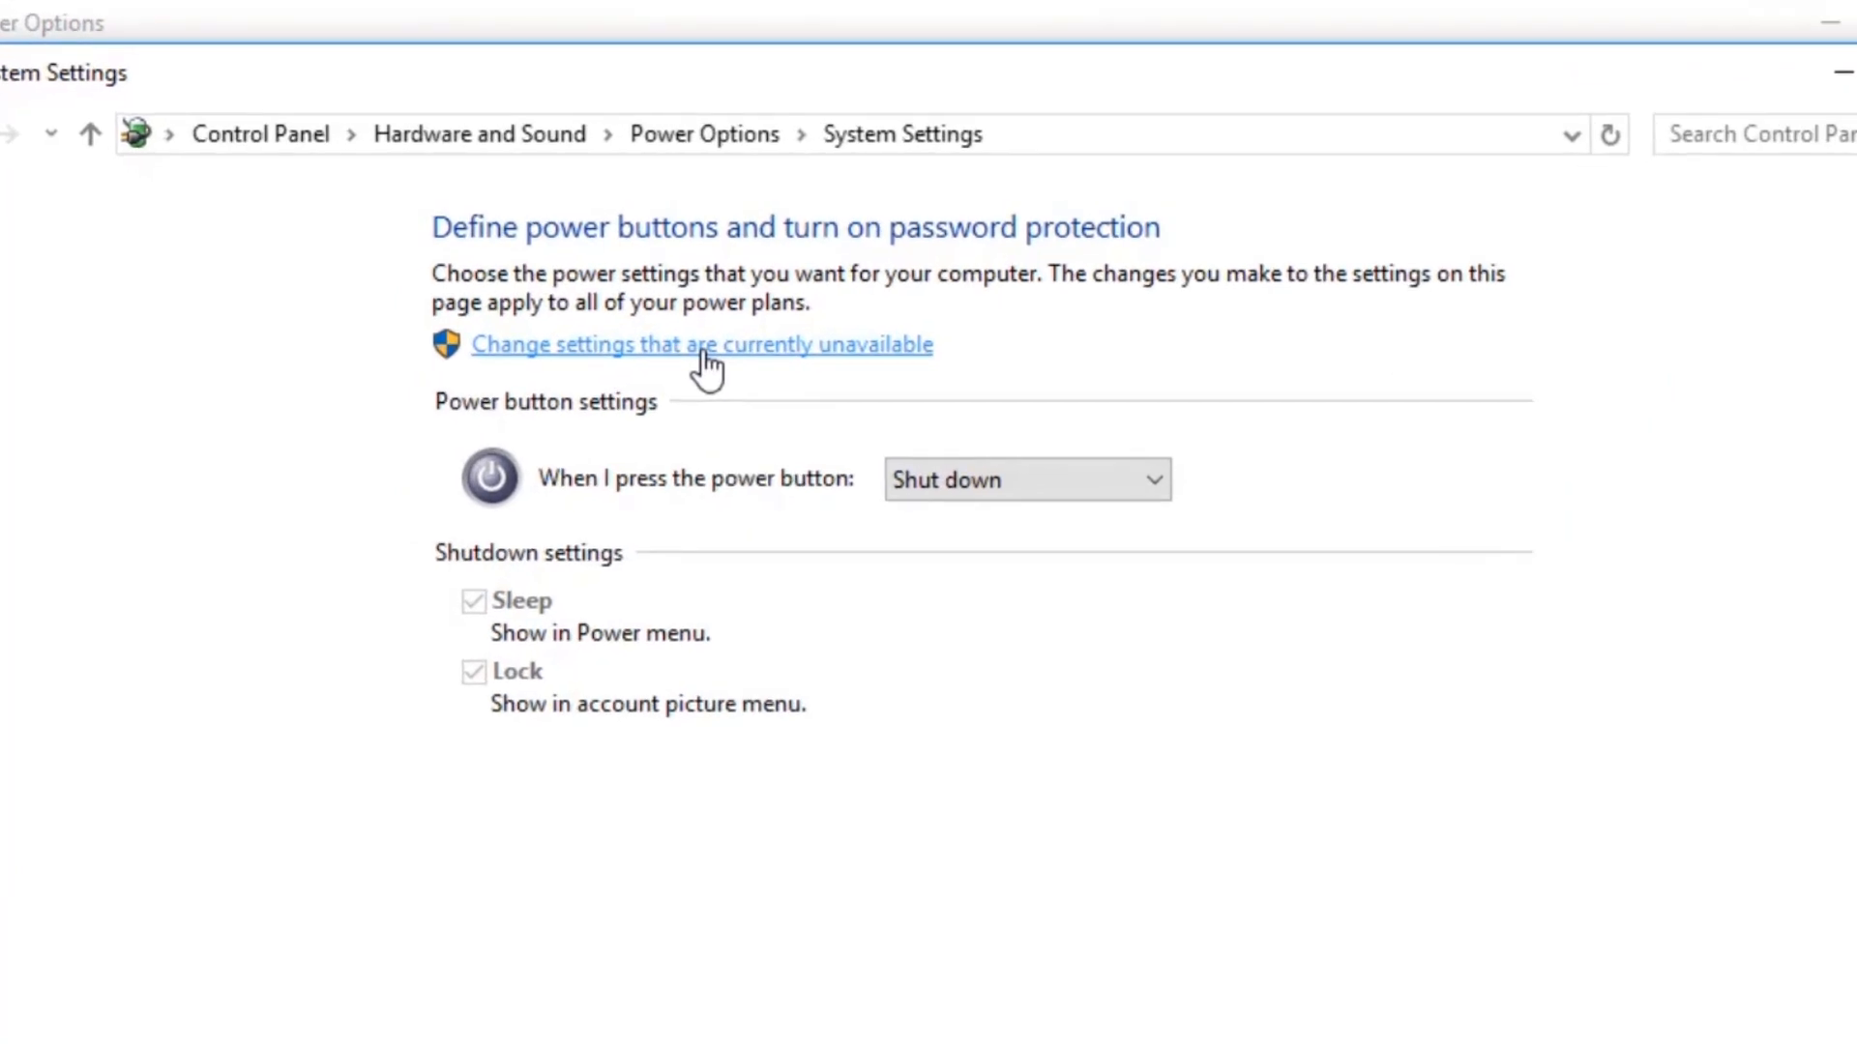
{"action": "left_click", "coordinate": [703, 345]}
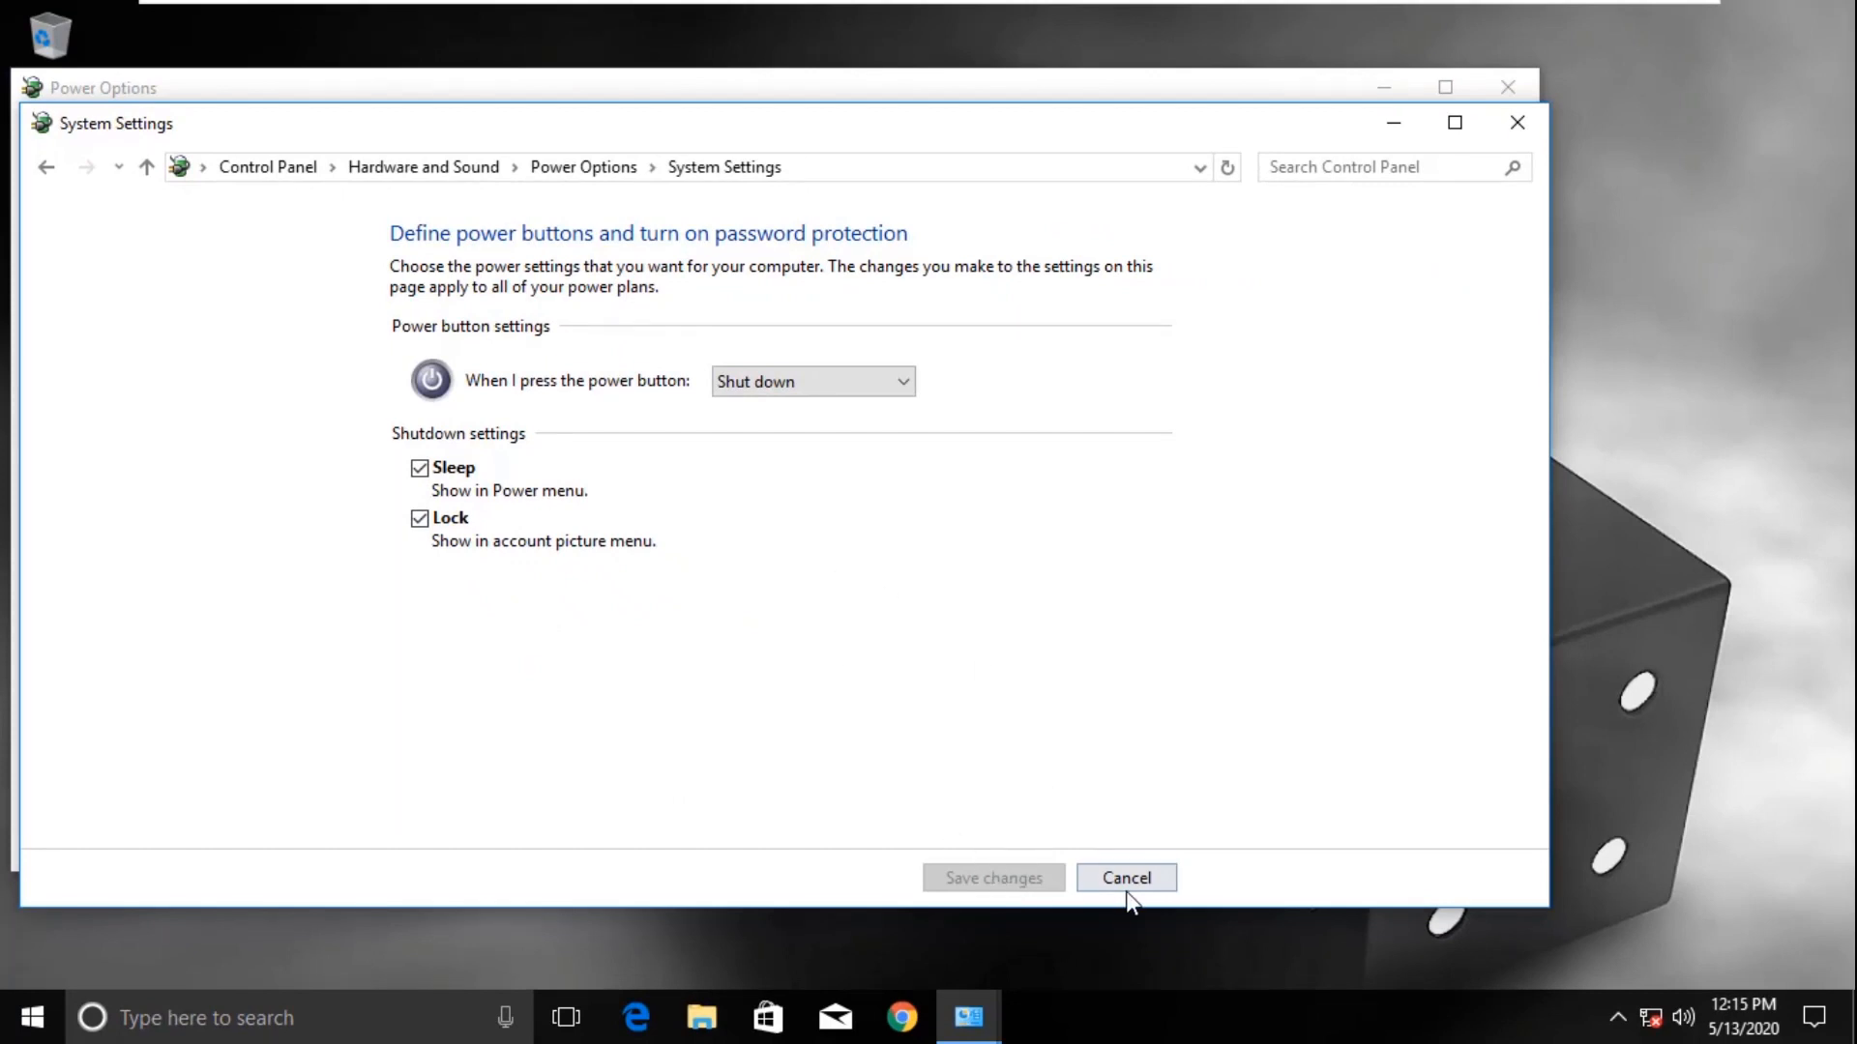
{"action": "left_click", "coordinate": [1125, 877]}
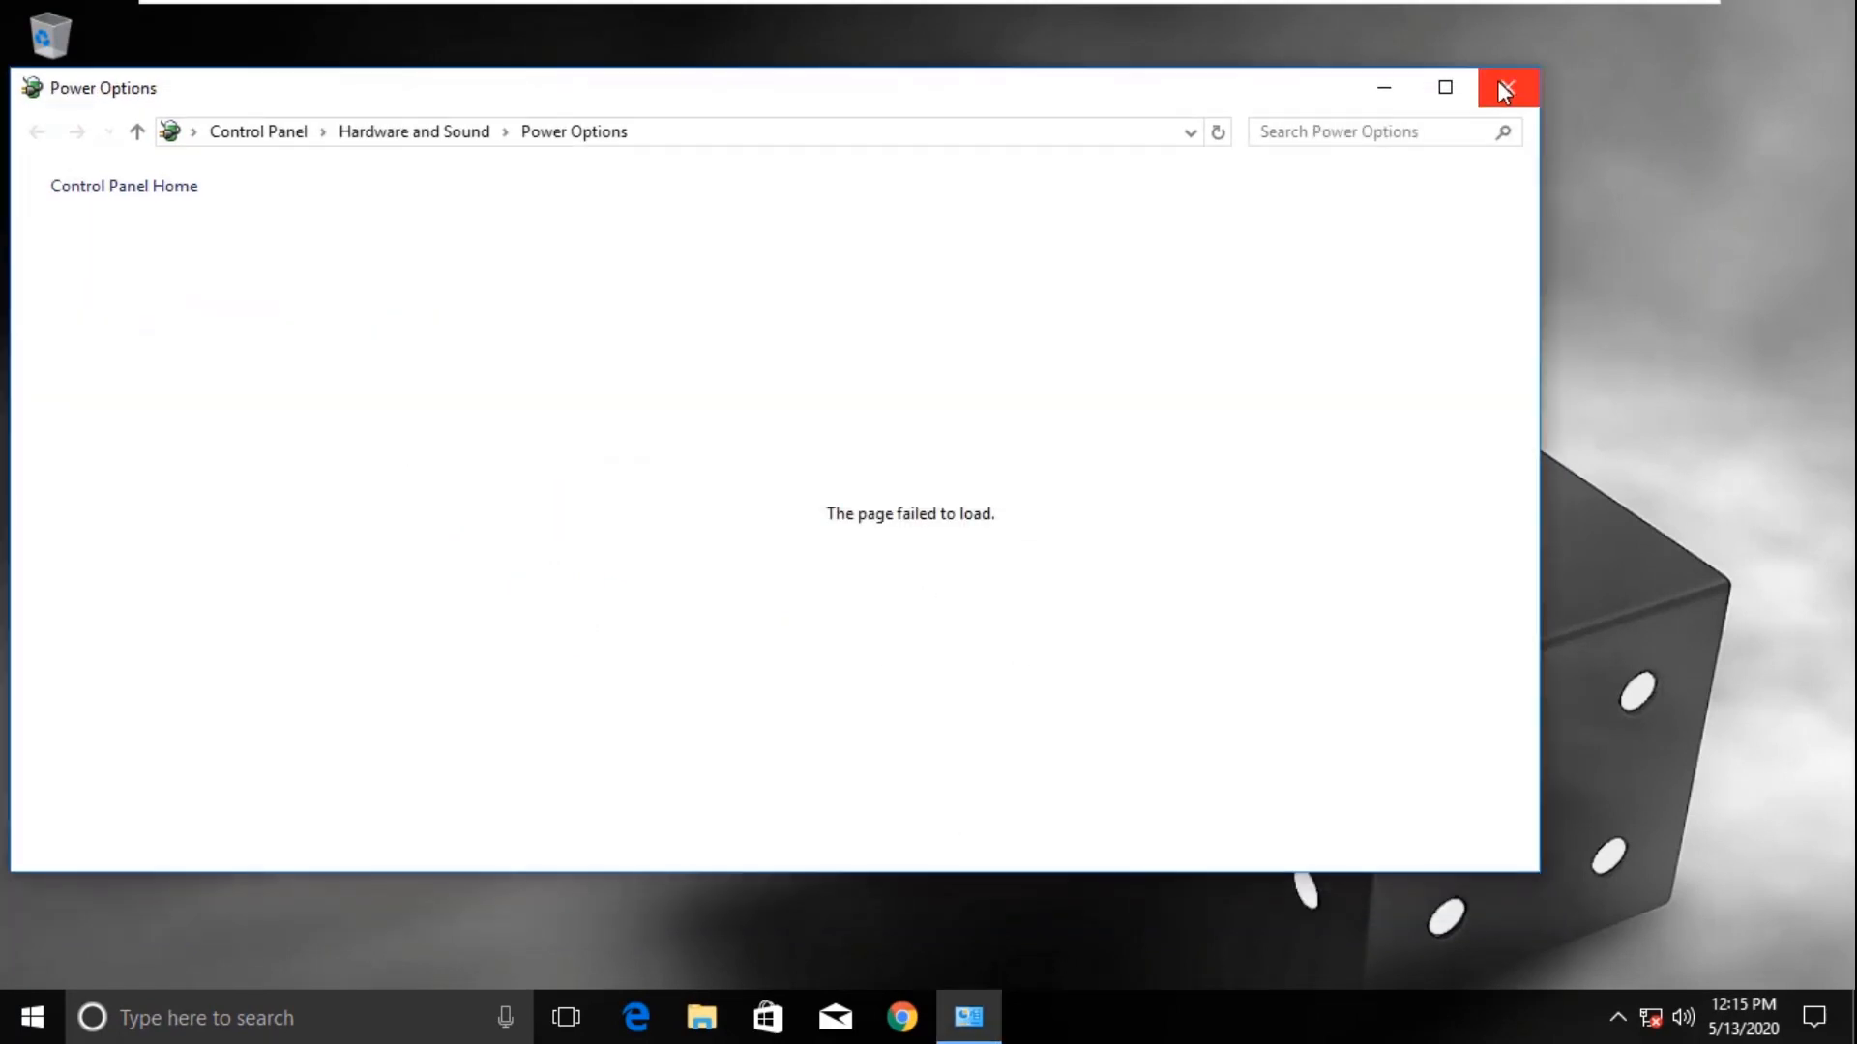
{"action": "left_click", "coordinate": [1508, 89]}
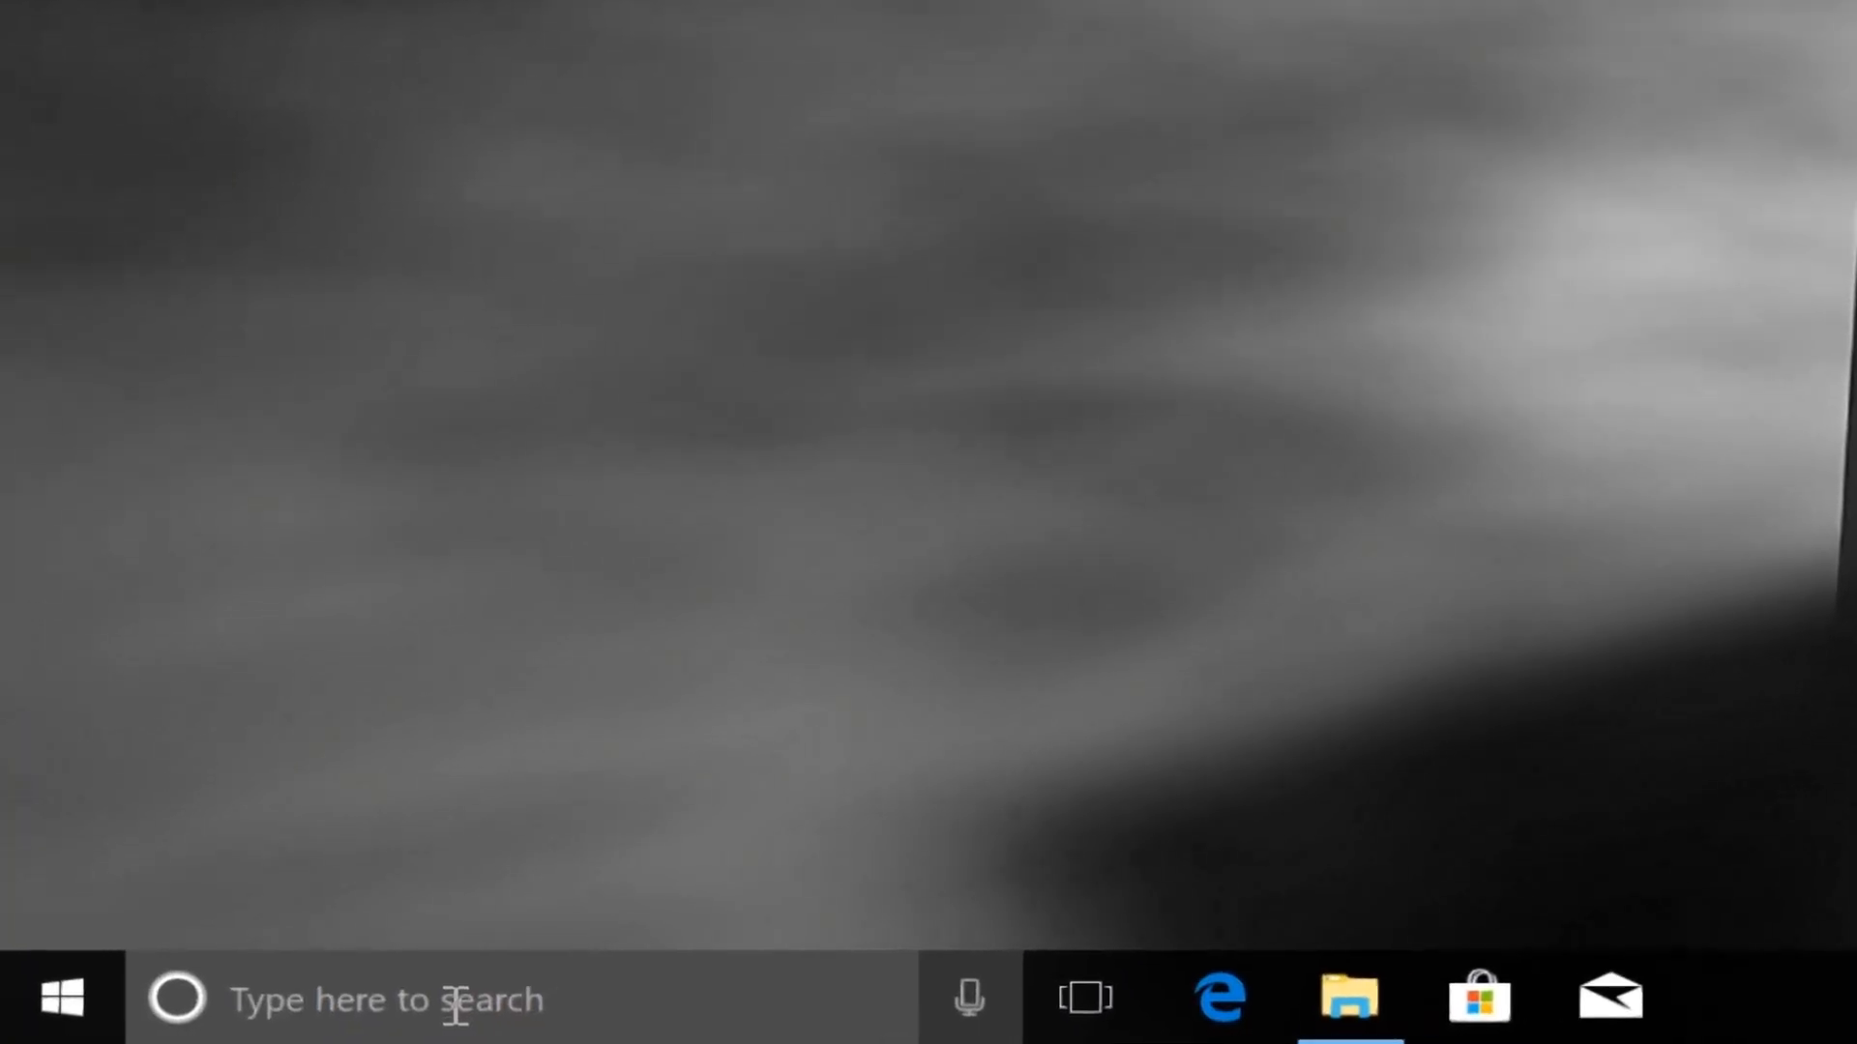
Find Windows PowerShell via search and launch it with administrator rights.
{"action": "type", "text": "pwershell"}
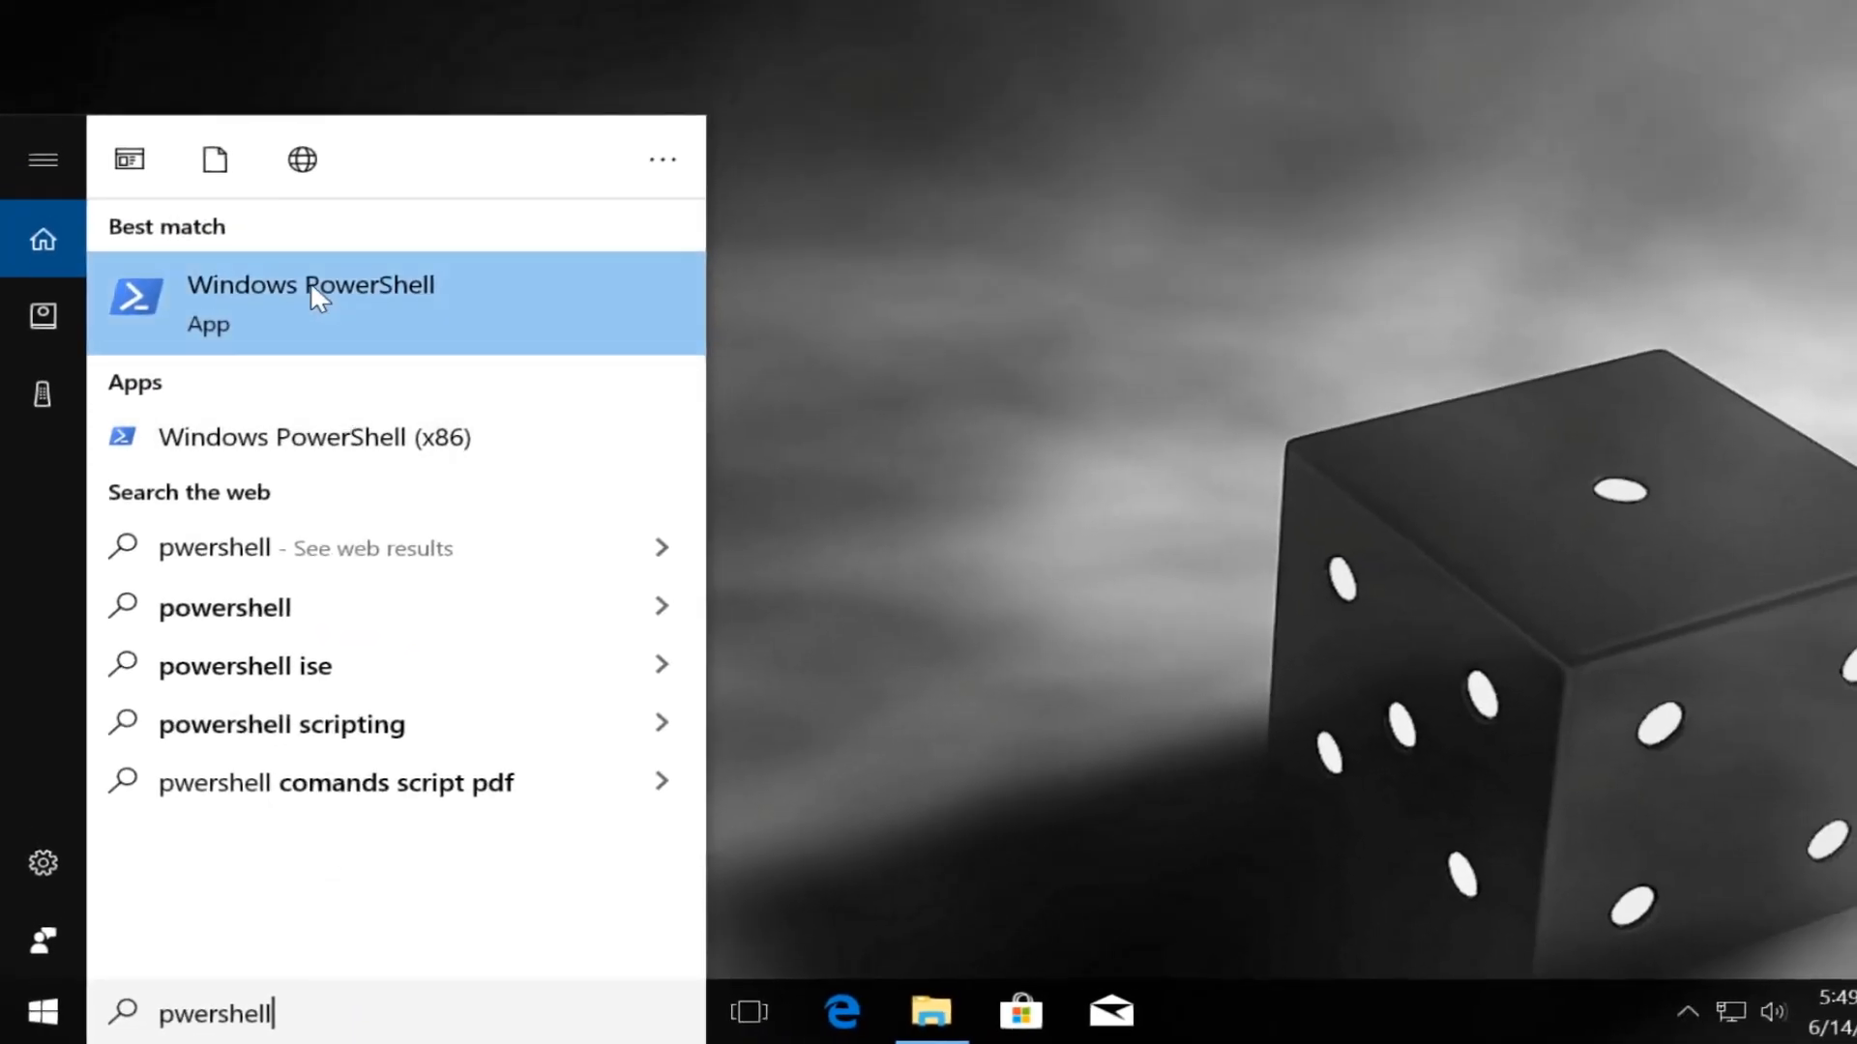
{"action": "left_click", "coordinate": [312, 300]}
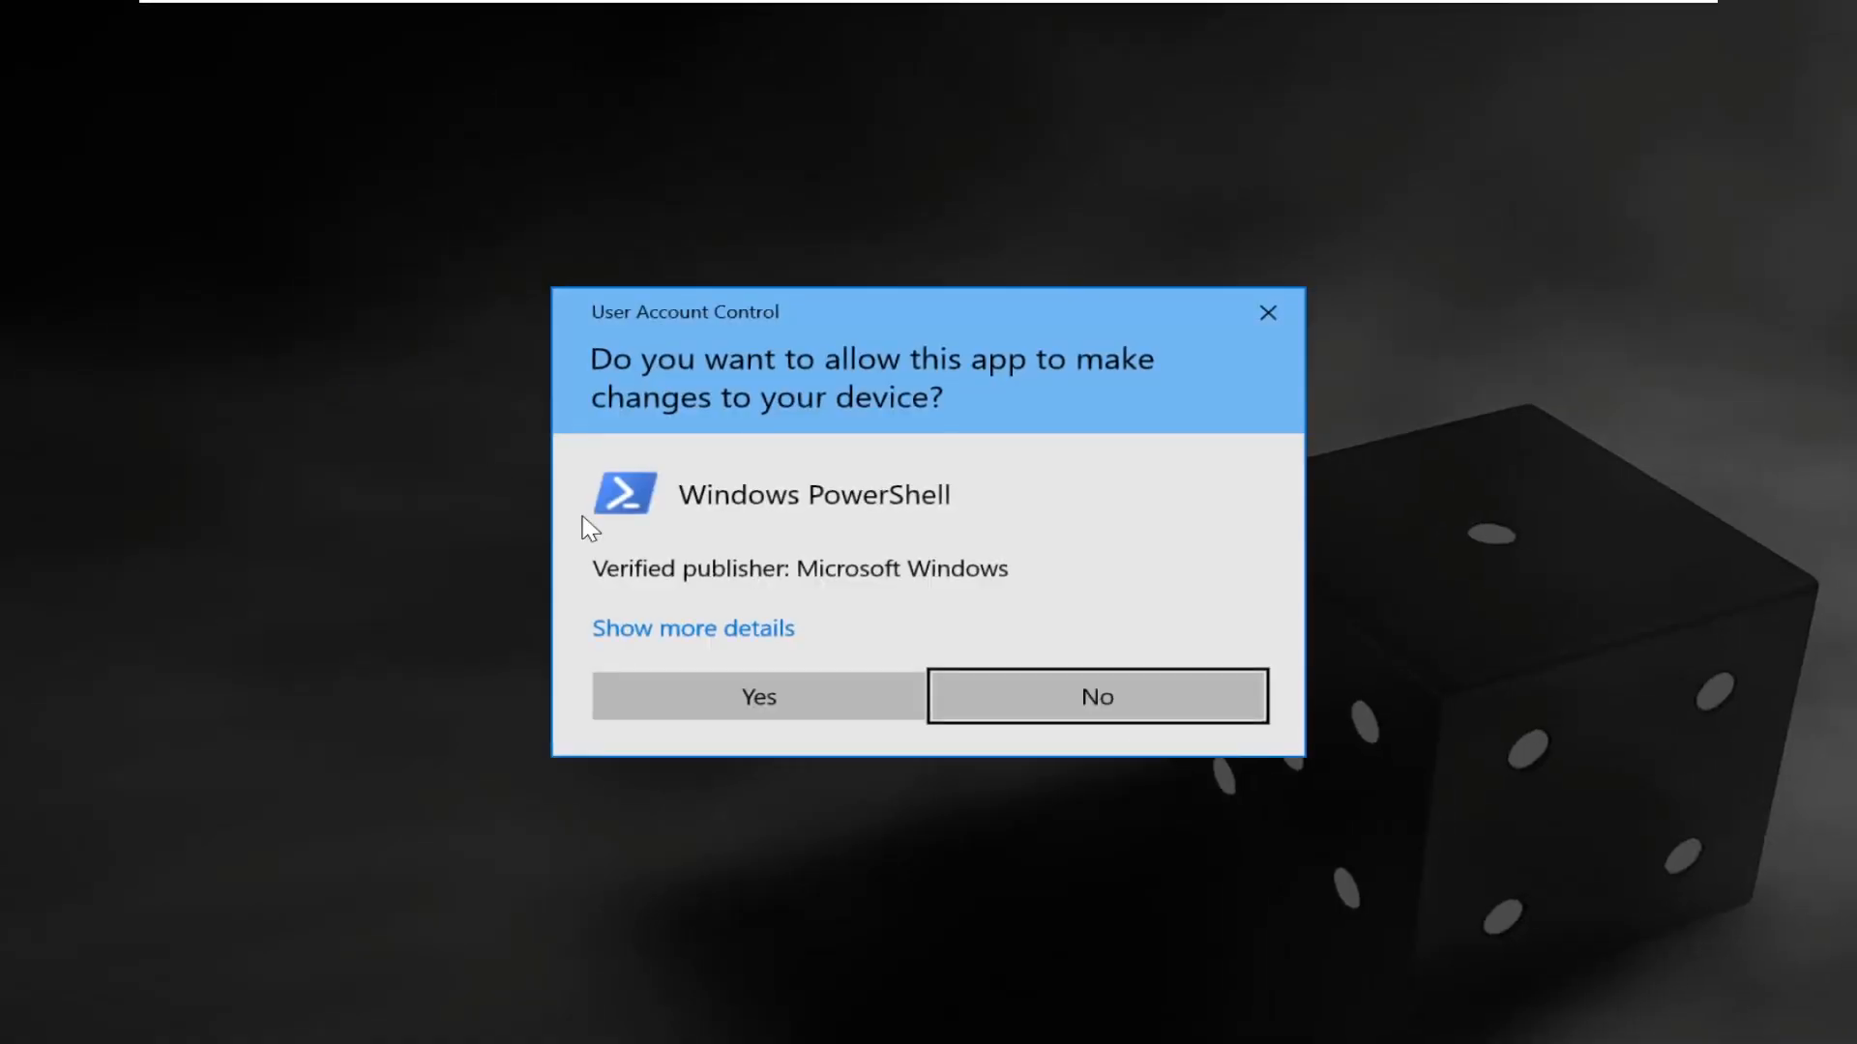
{"action": "left_click", "coordinate": [758, 696]}
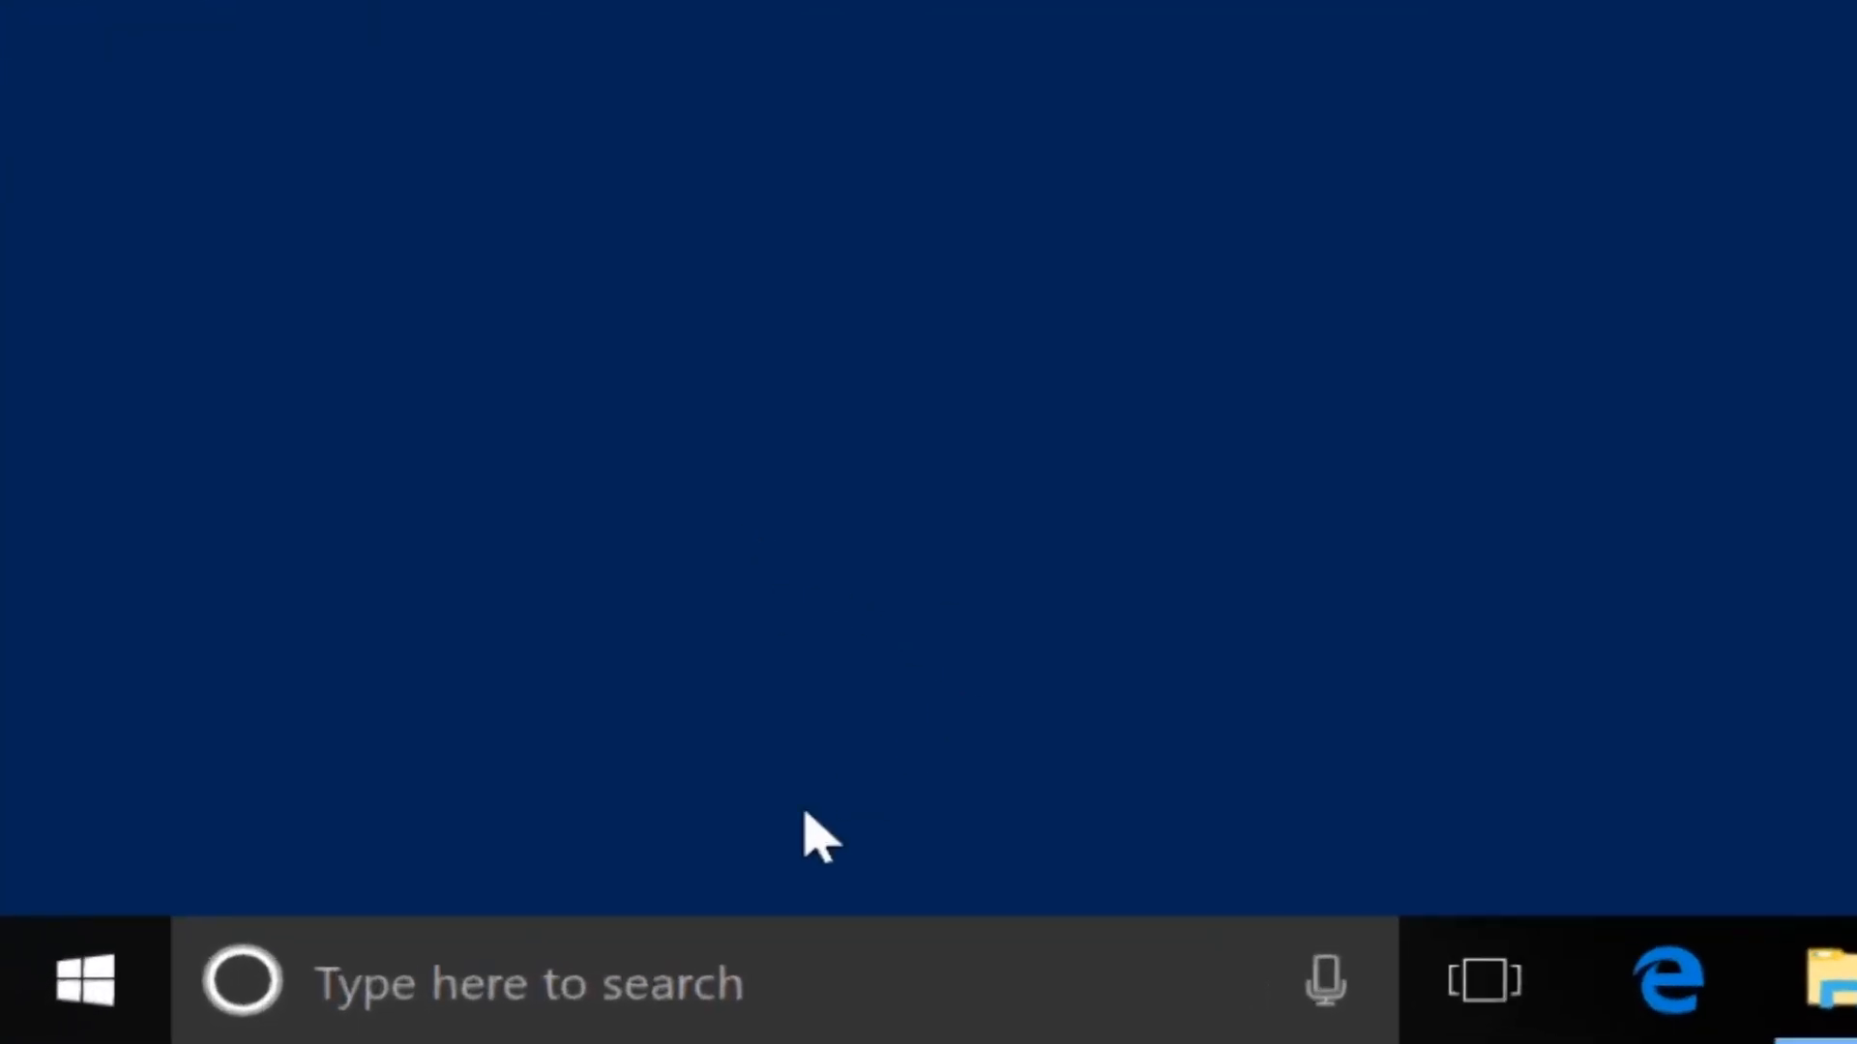
Launch Google Chrome and search for 'hows.tech windows commands'.
{"action": "type", "text": "chrome"}
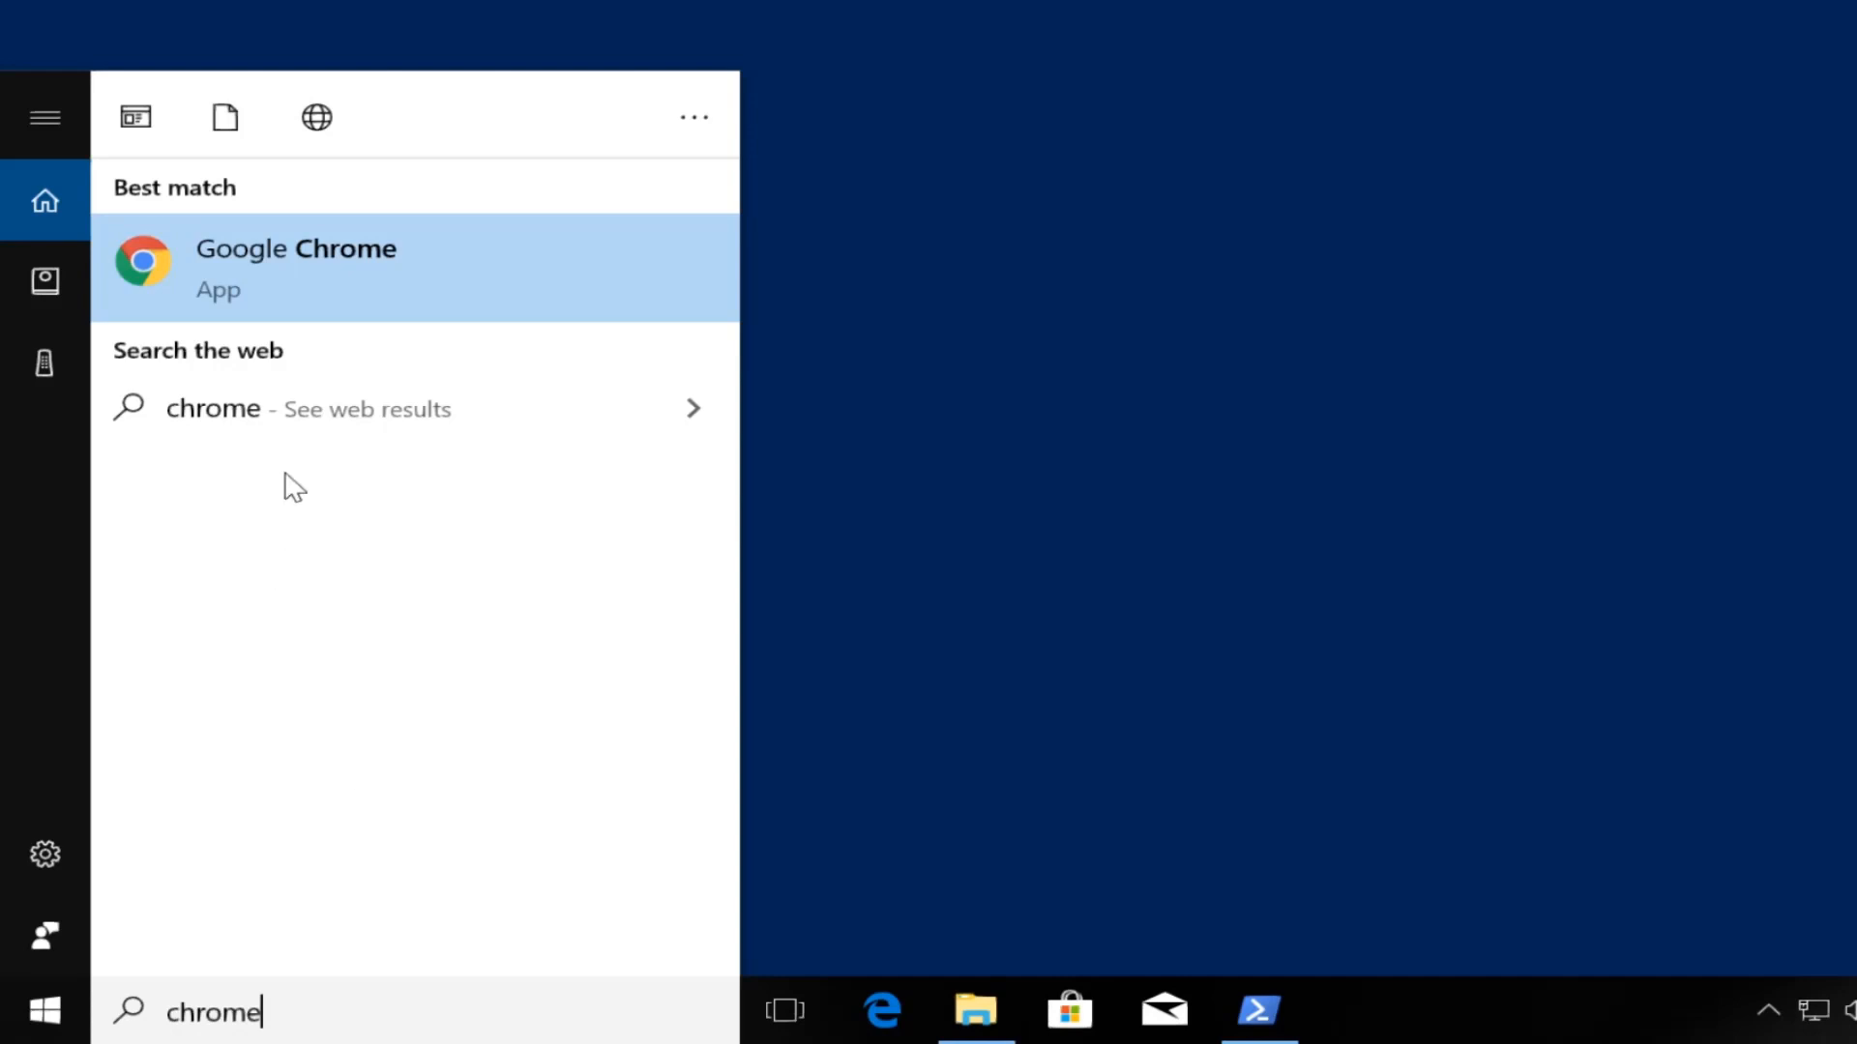
{"action": "left_click", "coordinate": [295, 269]}
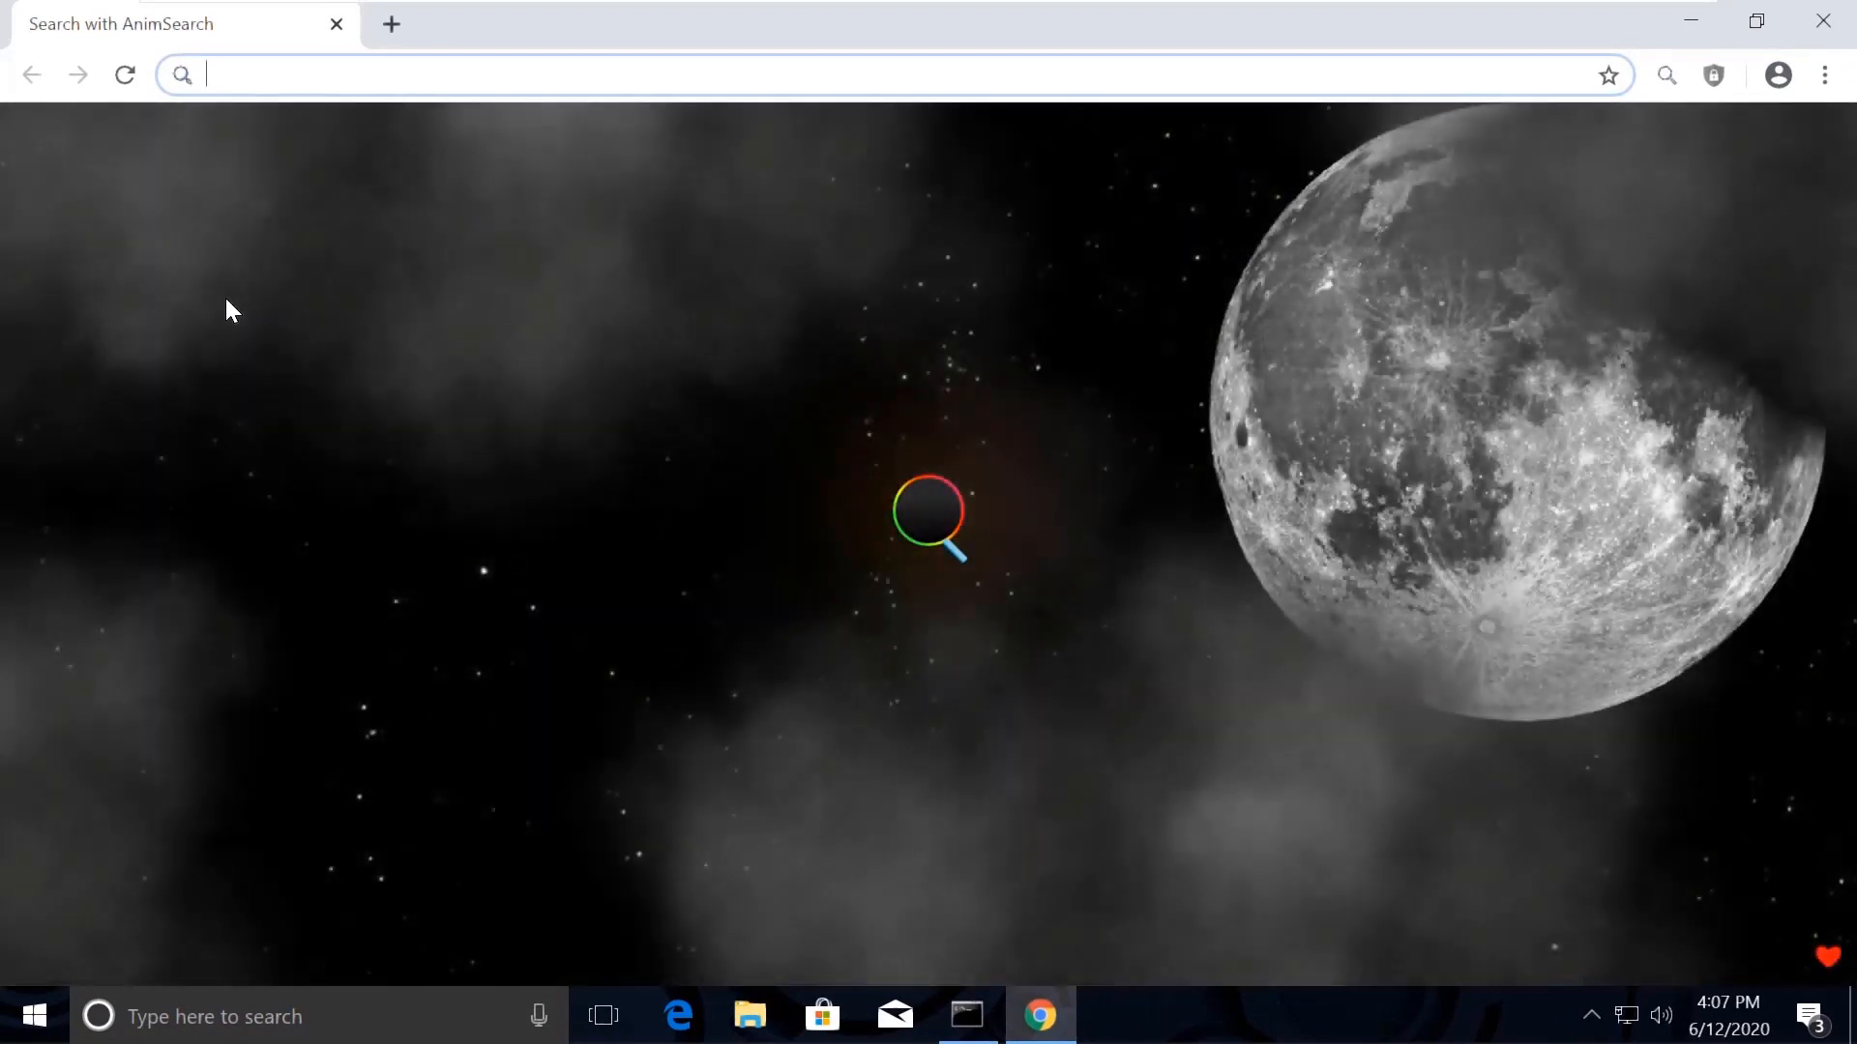
{"action": "mouse_move", "coordinate": [855, 540]}
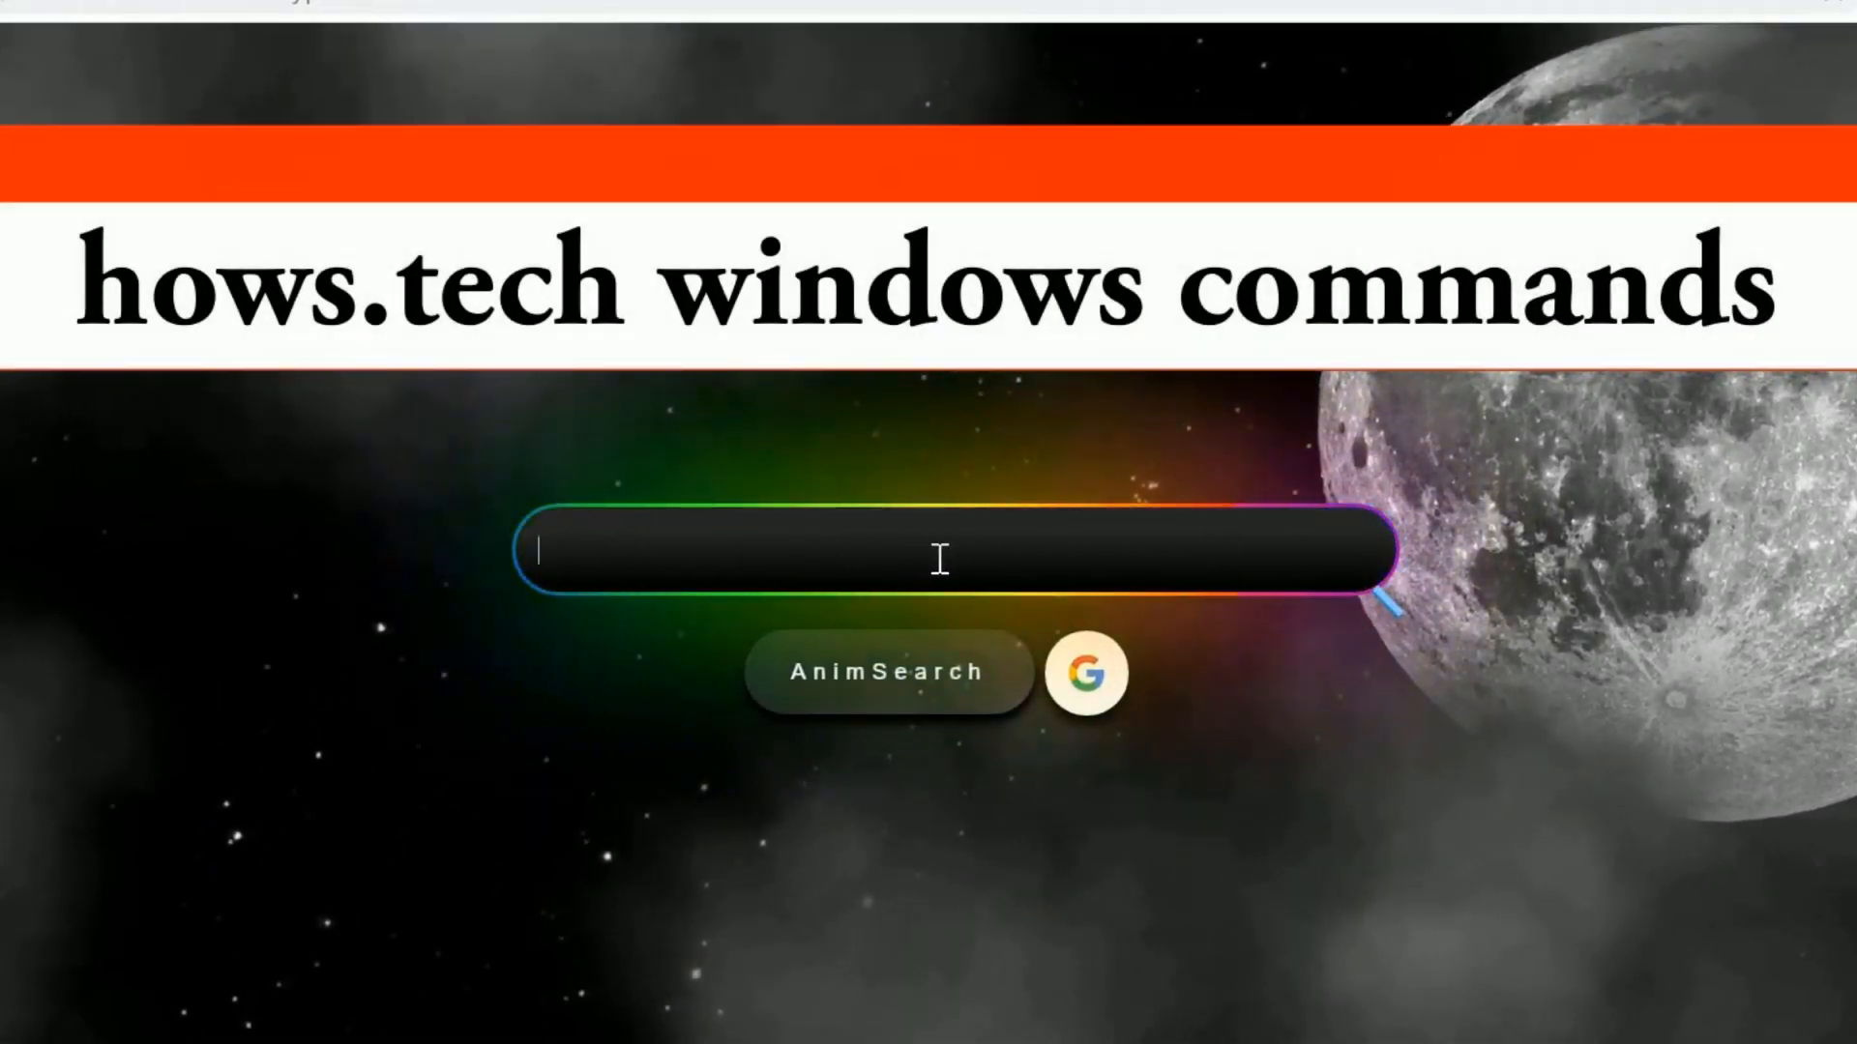
{"action": "type", "text": "hows.tech"}
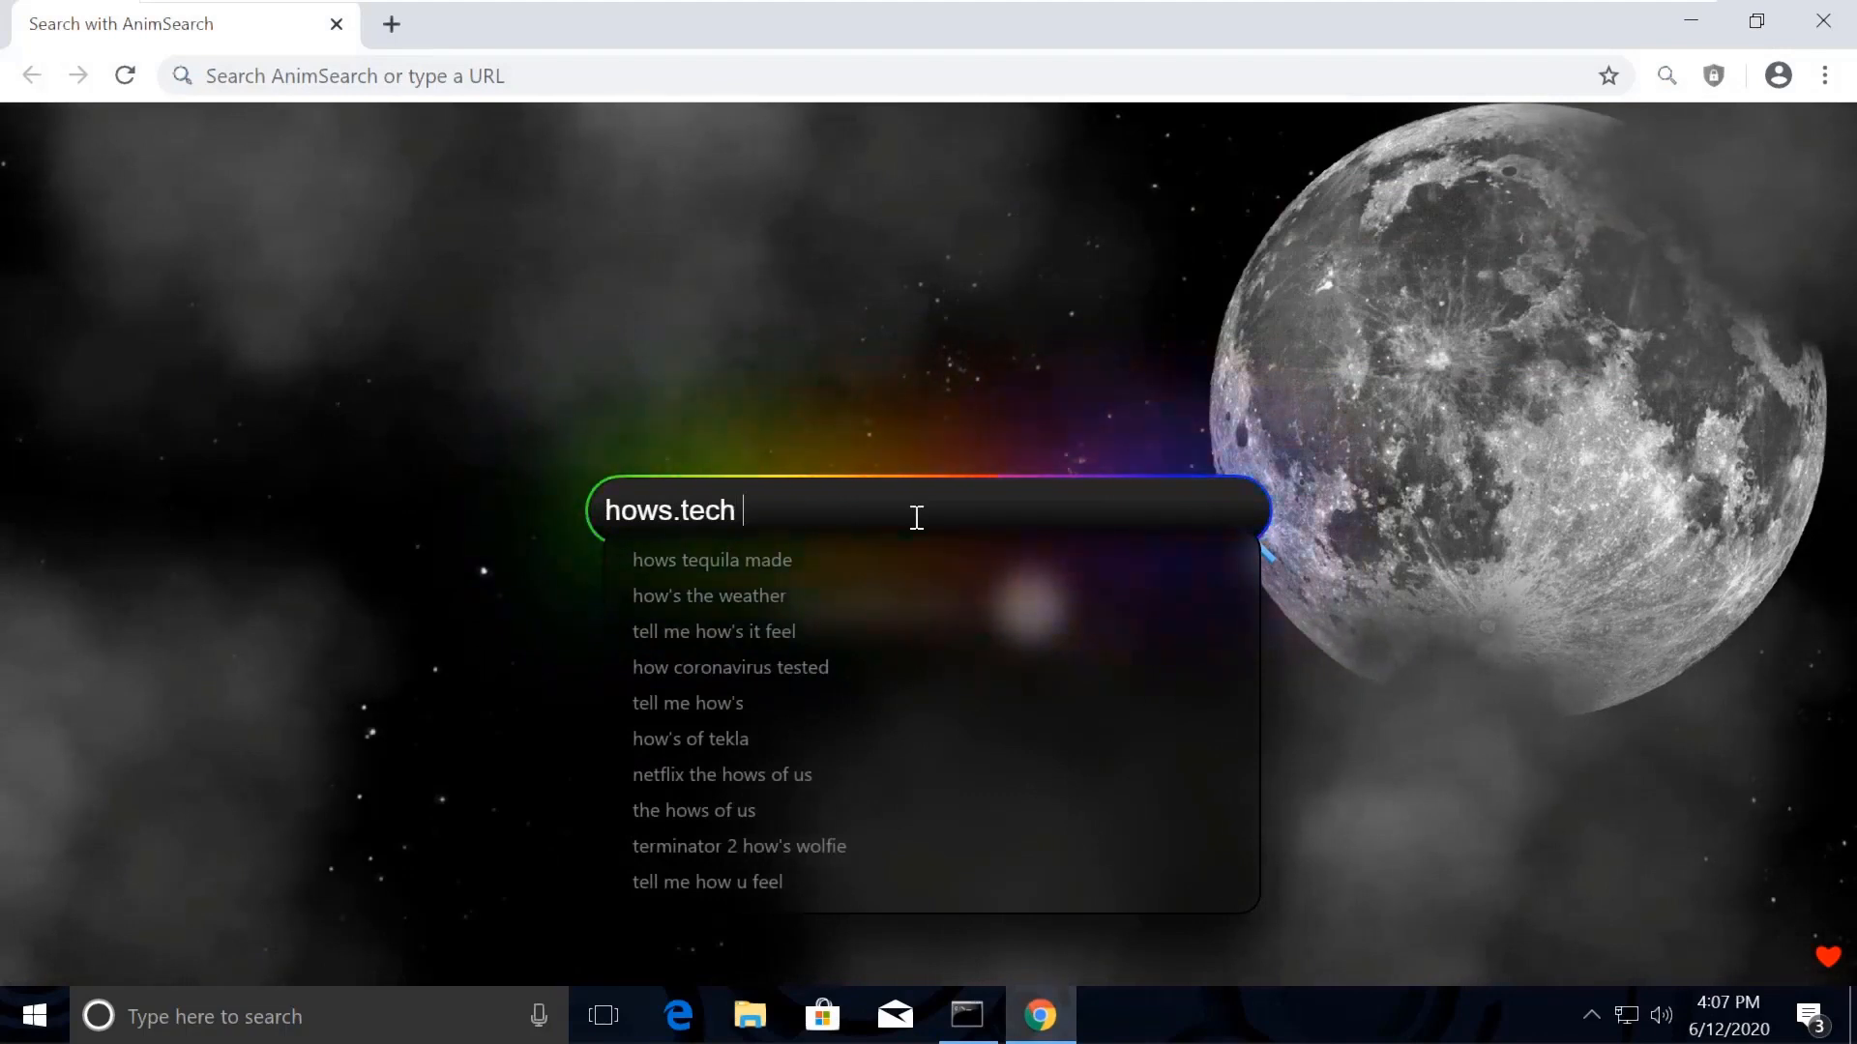
{"action": "type", "text": "window"}
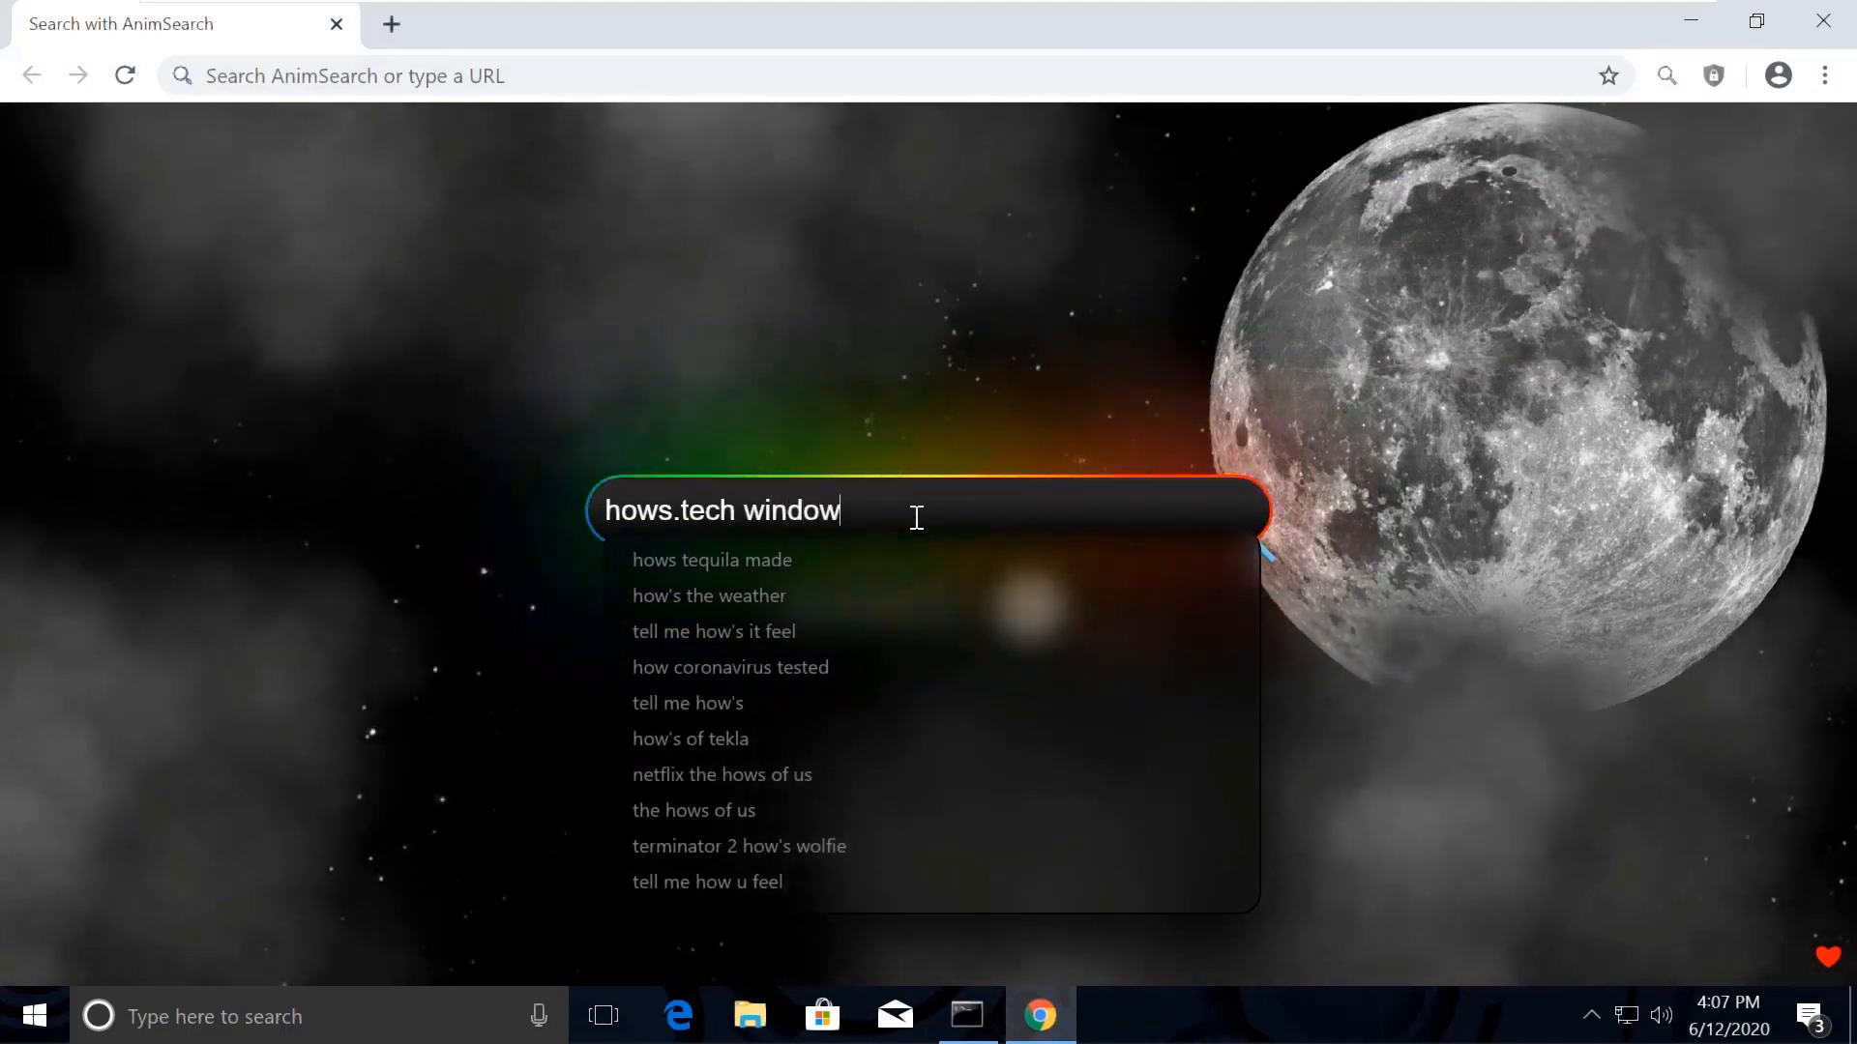
{"action": "type", "text": "s comm"}
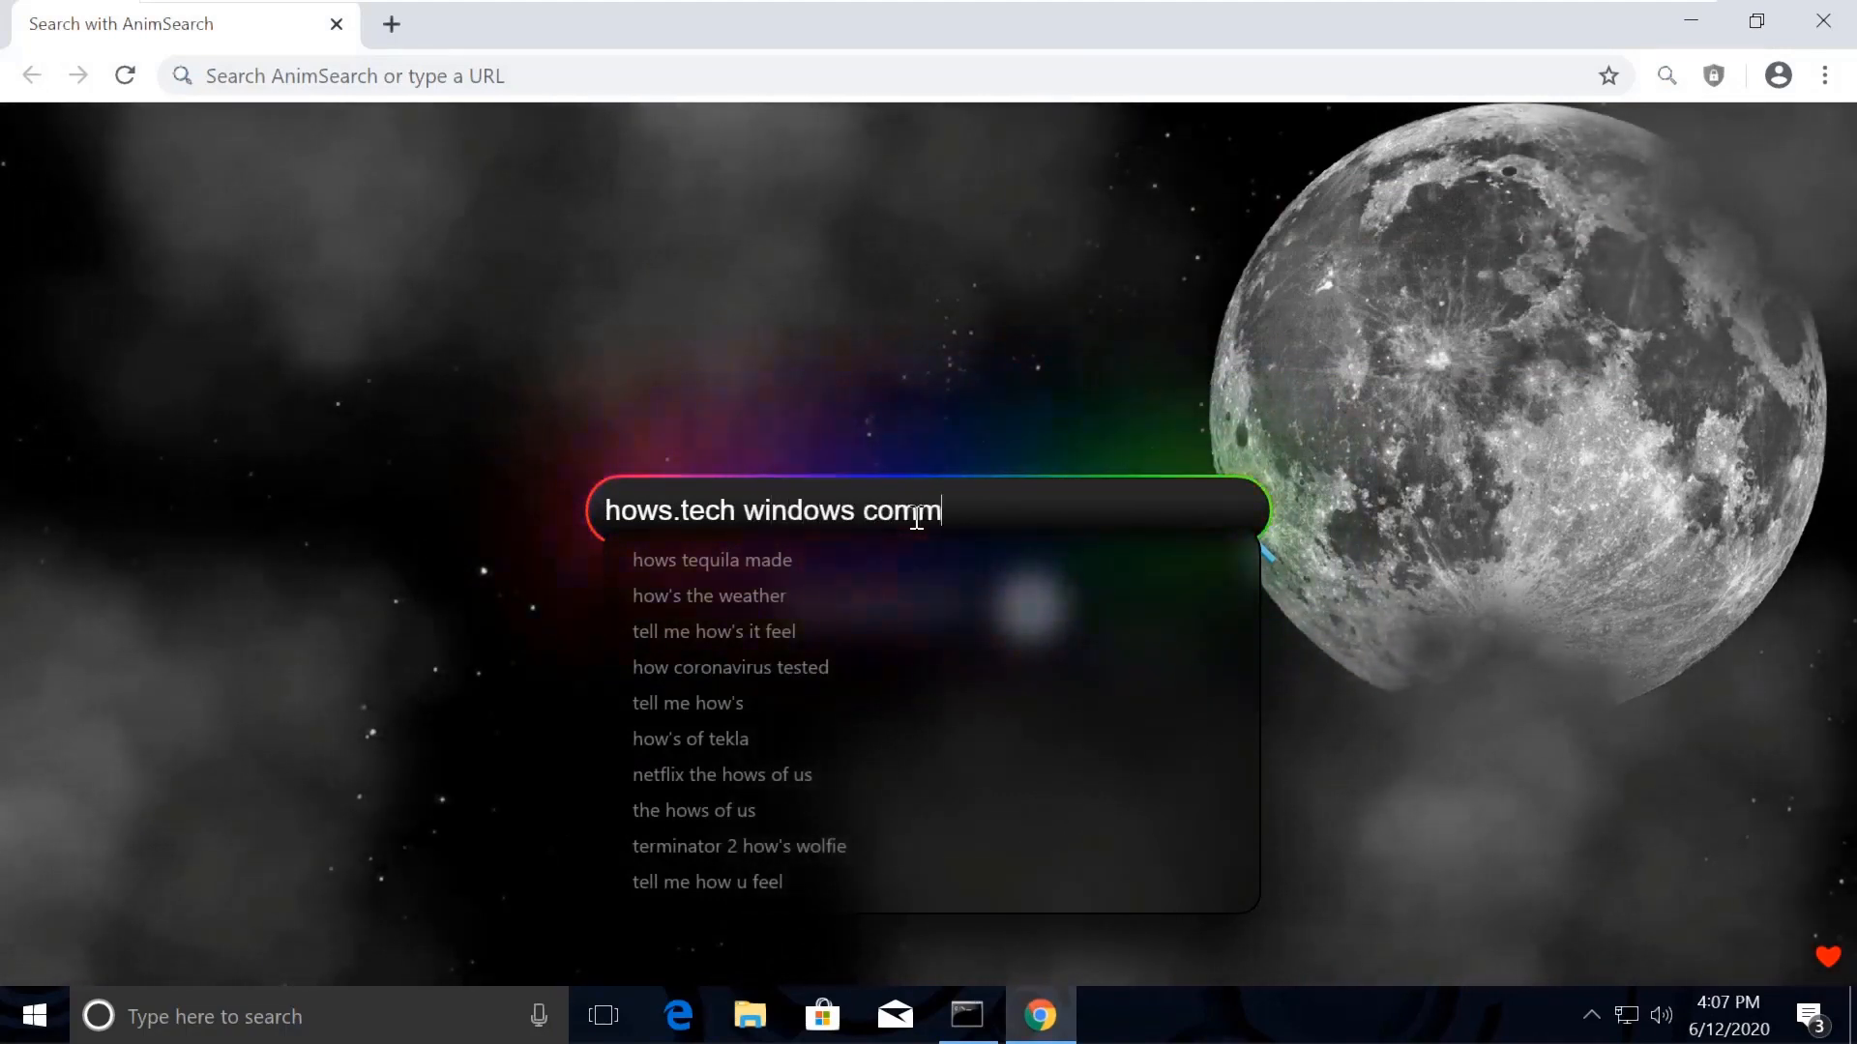
{"action": "type", "text": "ands"}
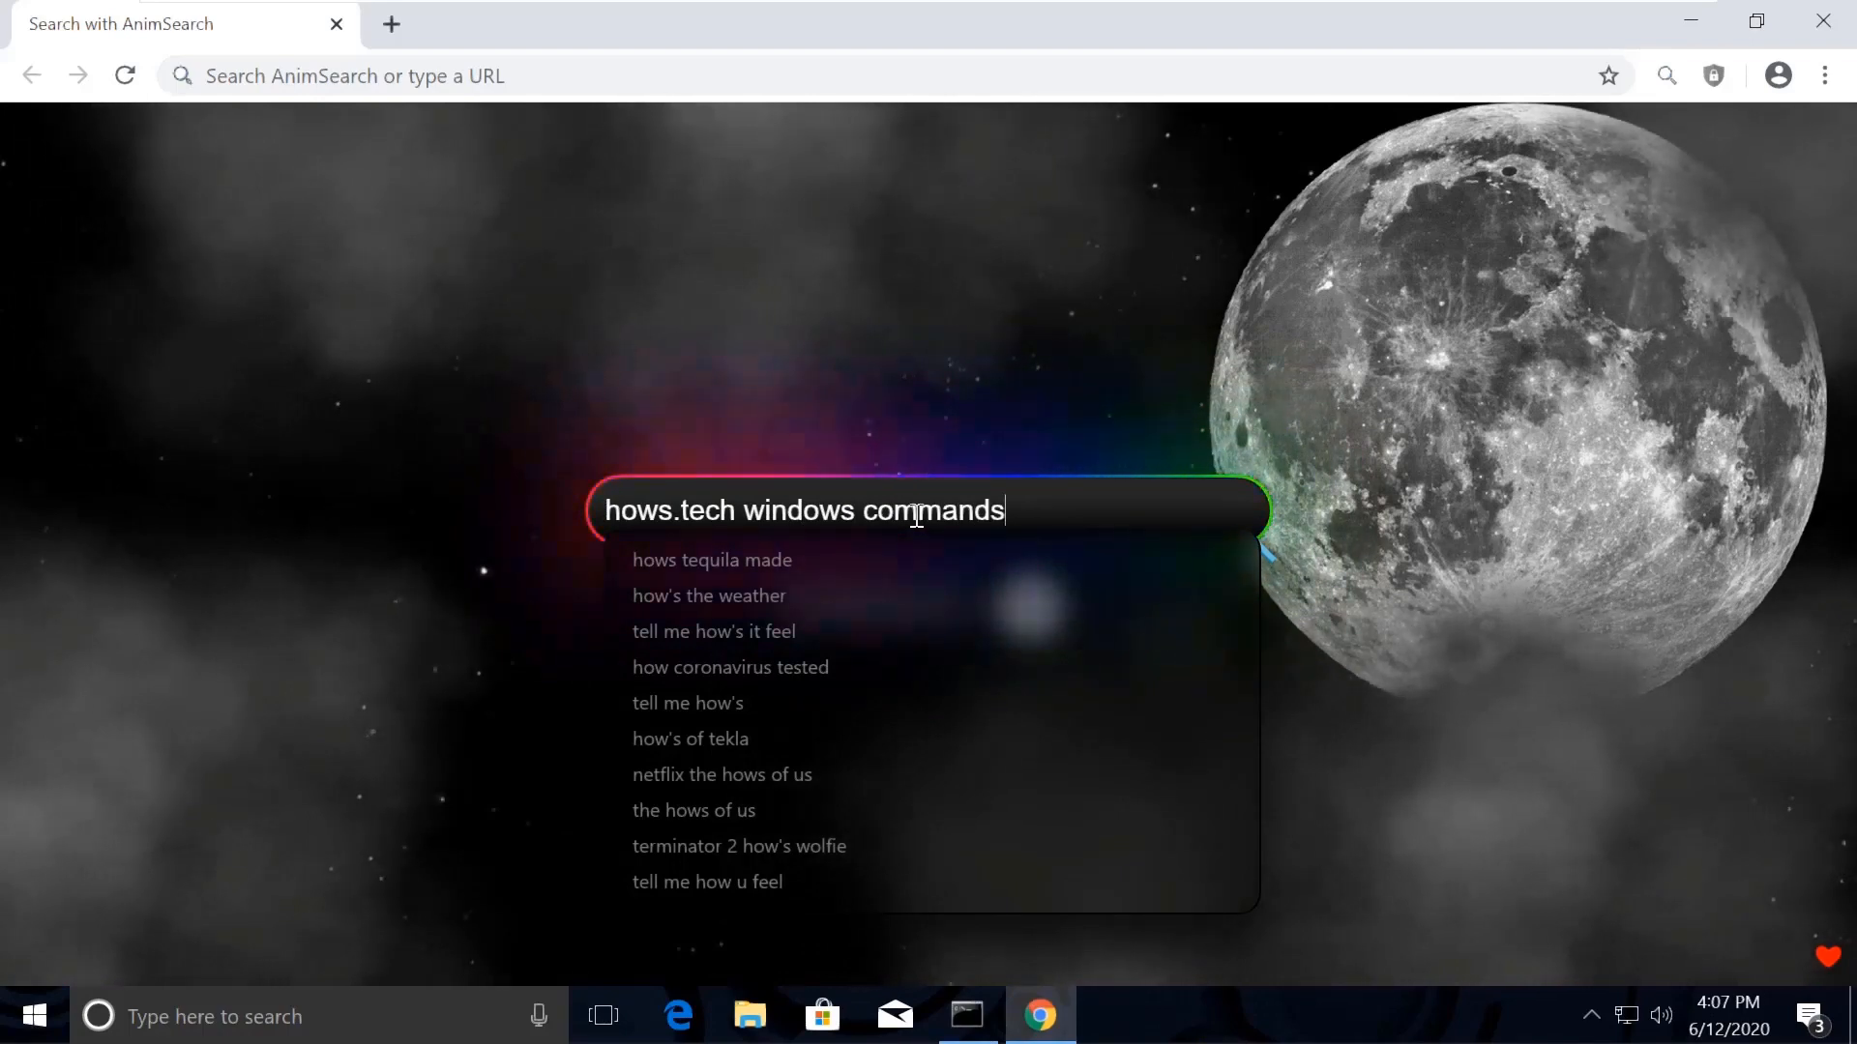
{"action": "mouse_move", "coordinate": [1172, 338]}
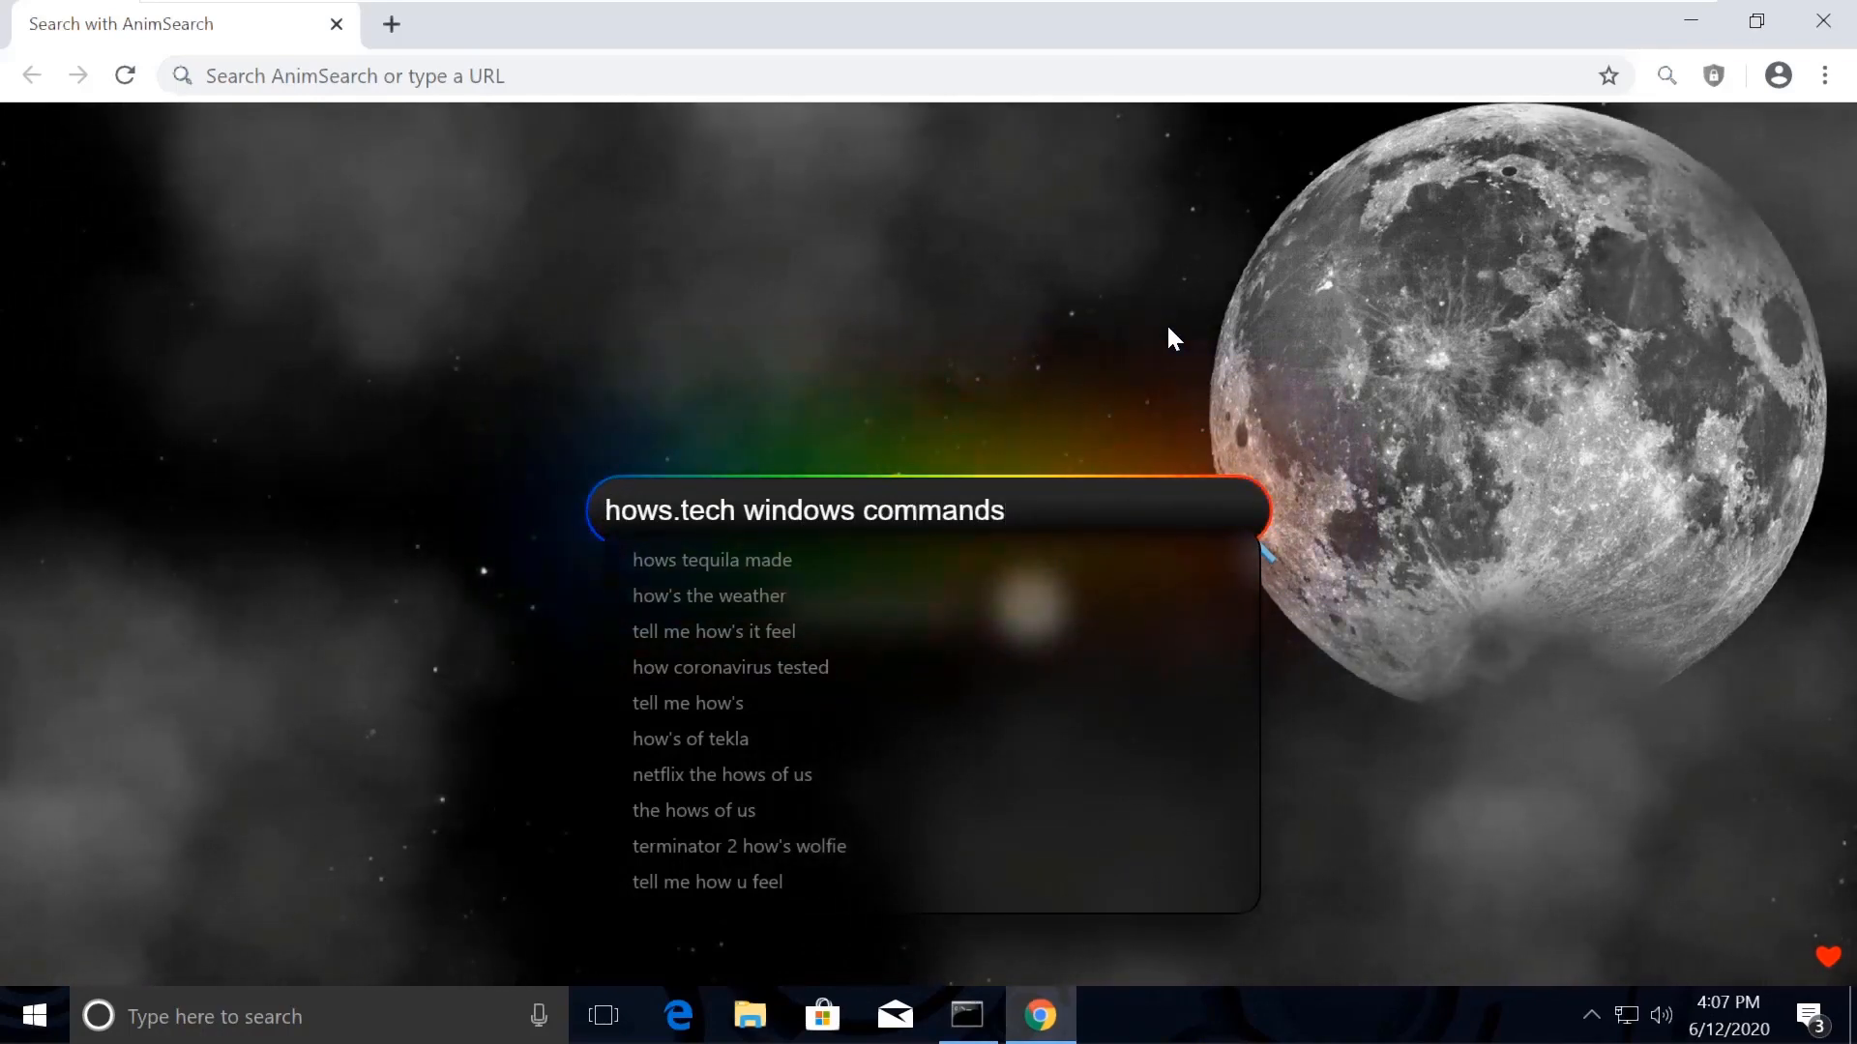
{"action": "key", "text": "Enter"}
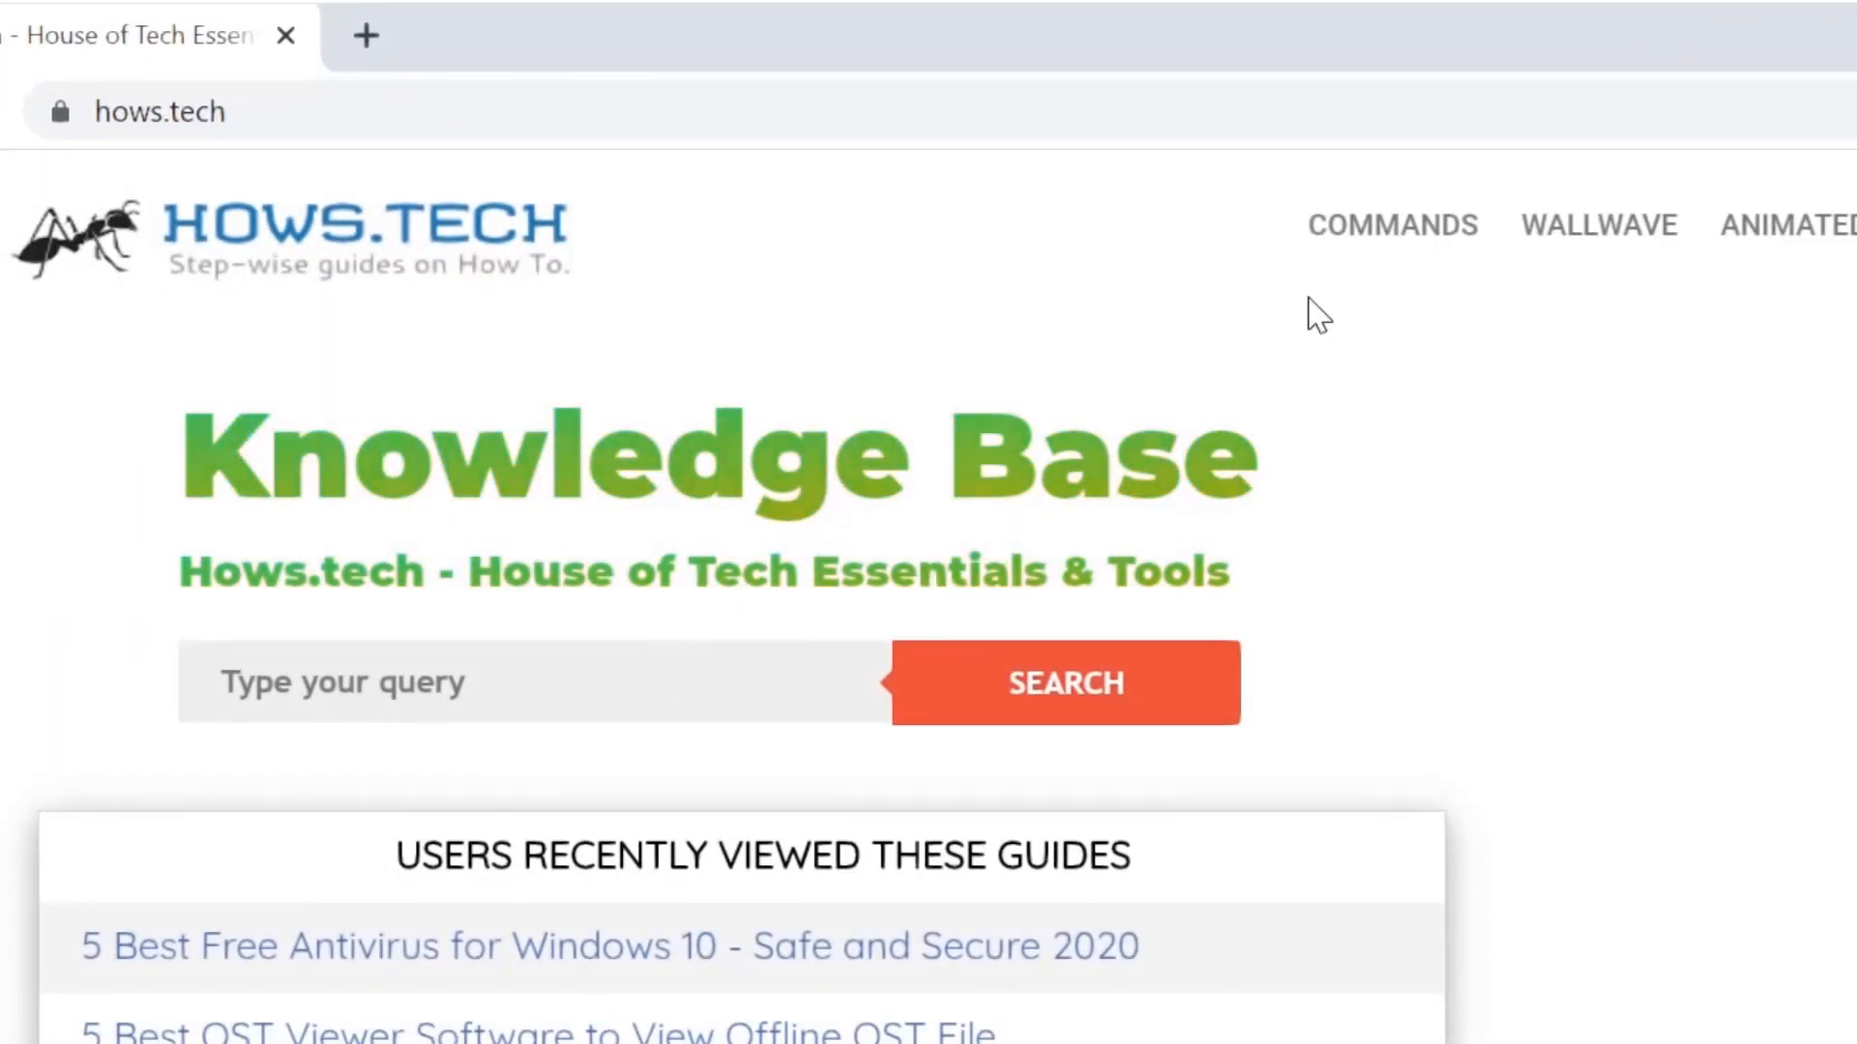
Open the hows.tech Windows commands guide and copy the Command 6 Get-AppXPackage line.
{"action": "left_click", "coordinate": [1393, 225]}
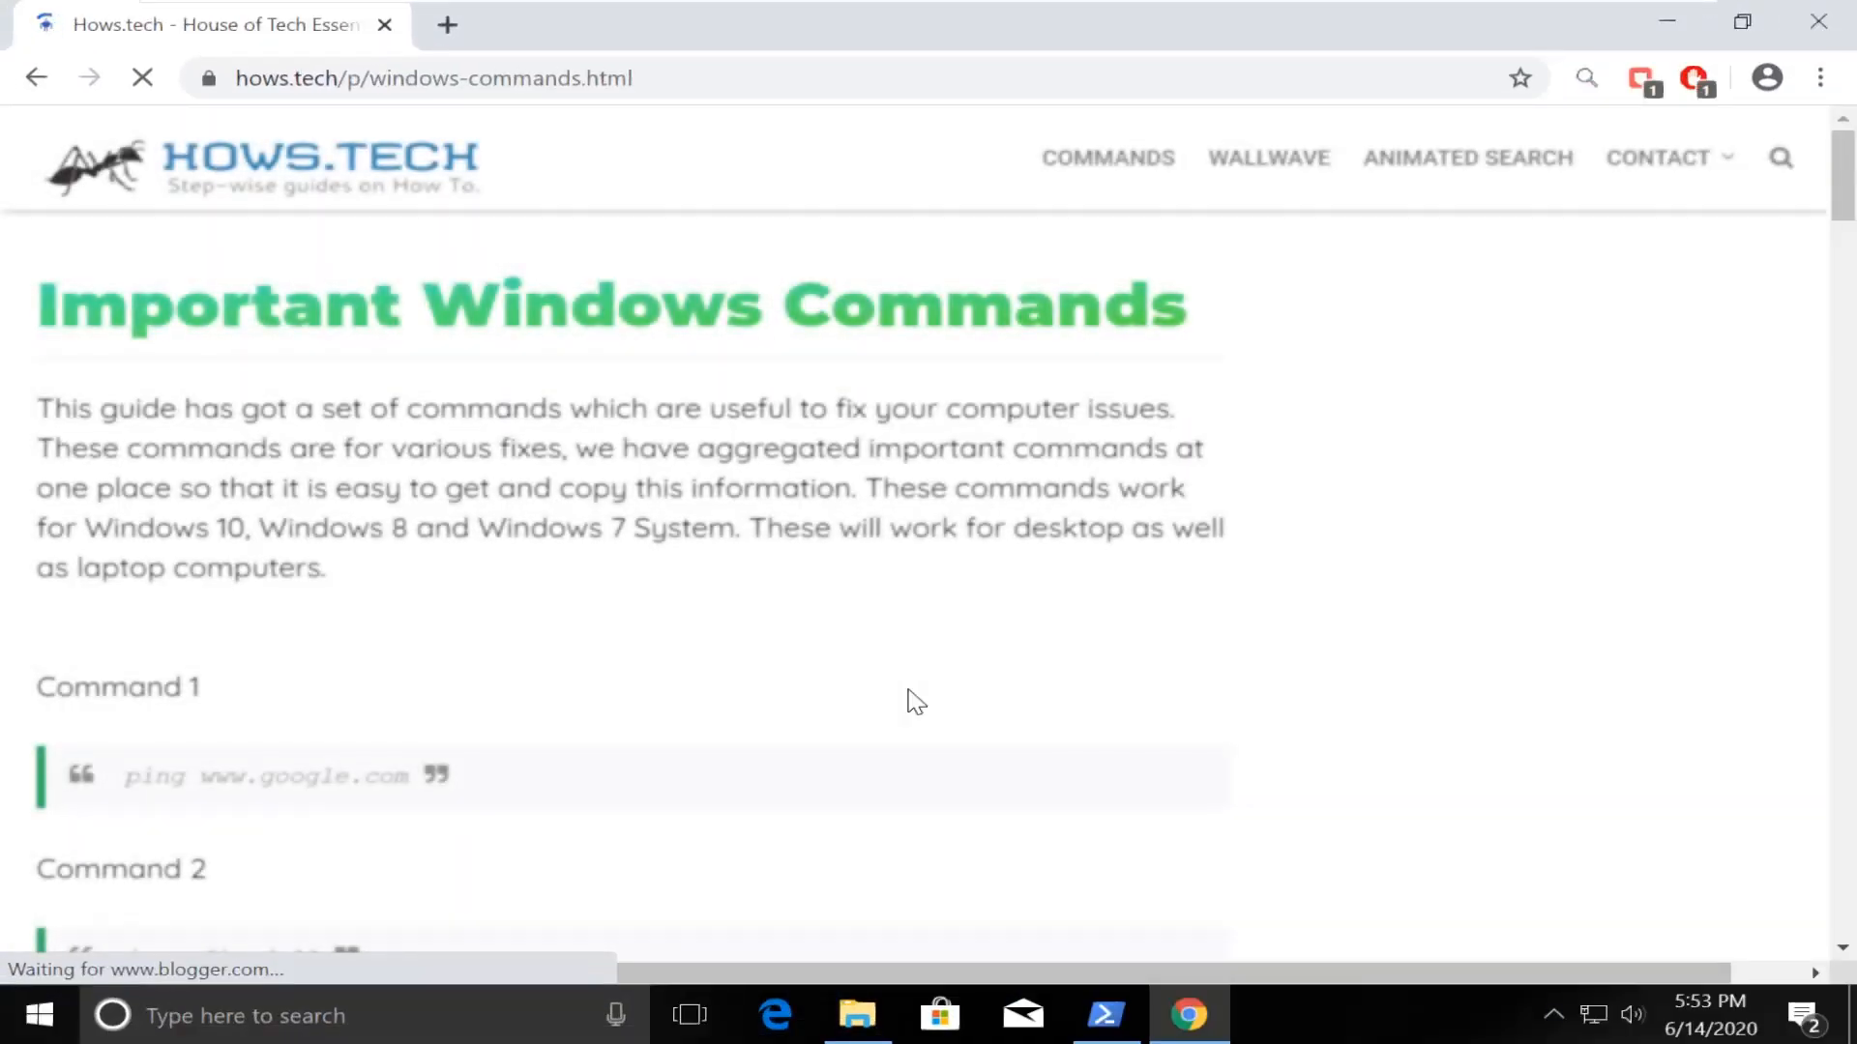
{"action": "scroll", "scroll_direction": "down", "scroll_amount": 3}
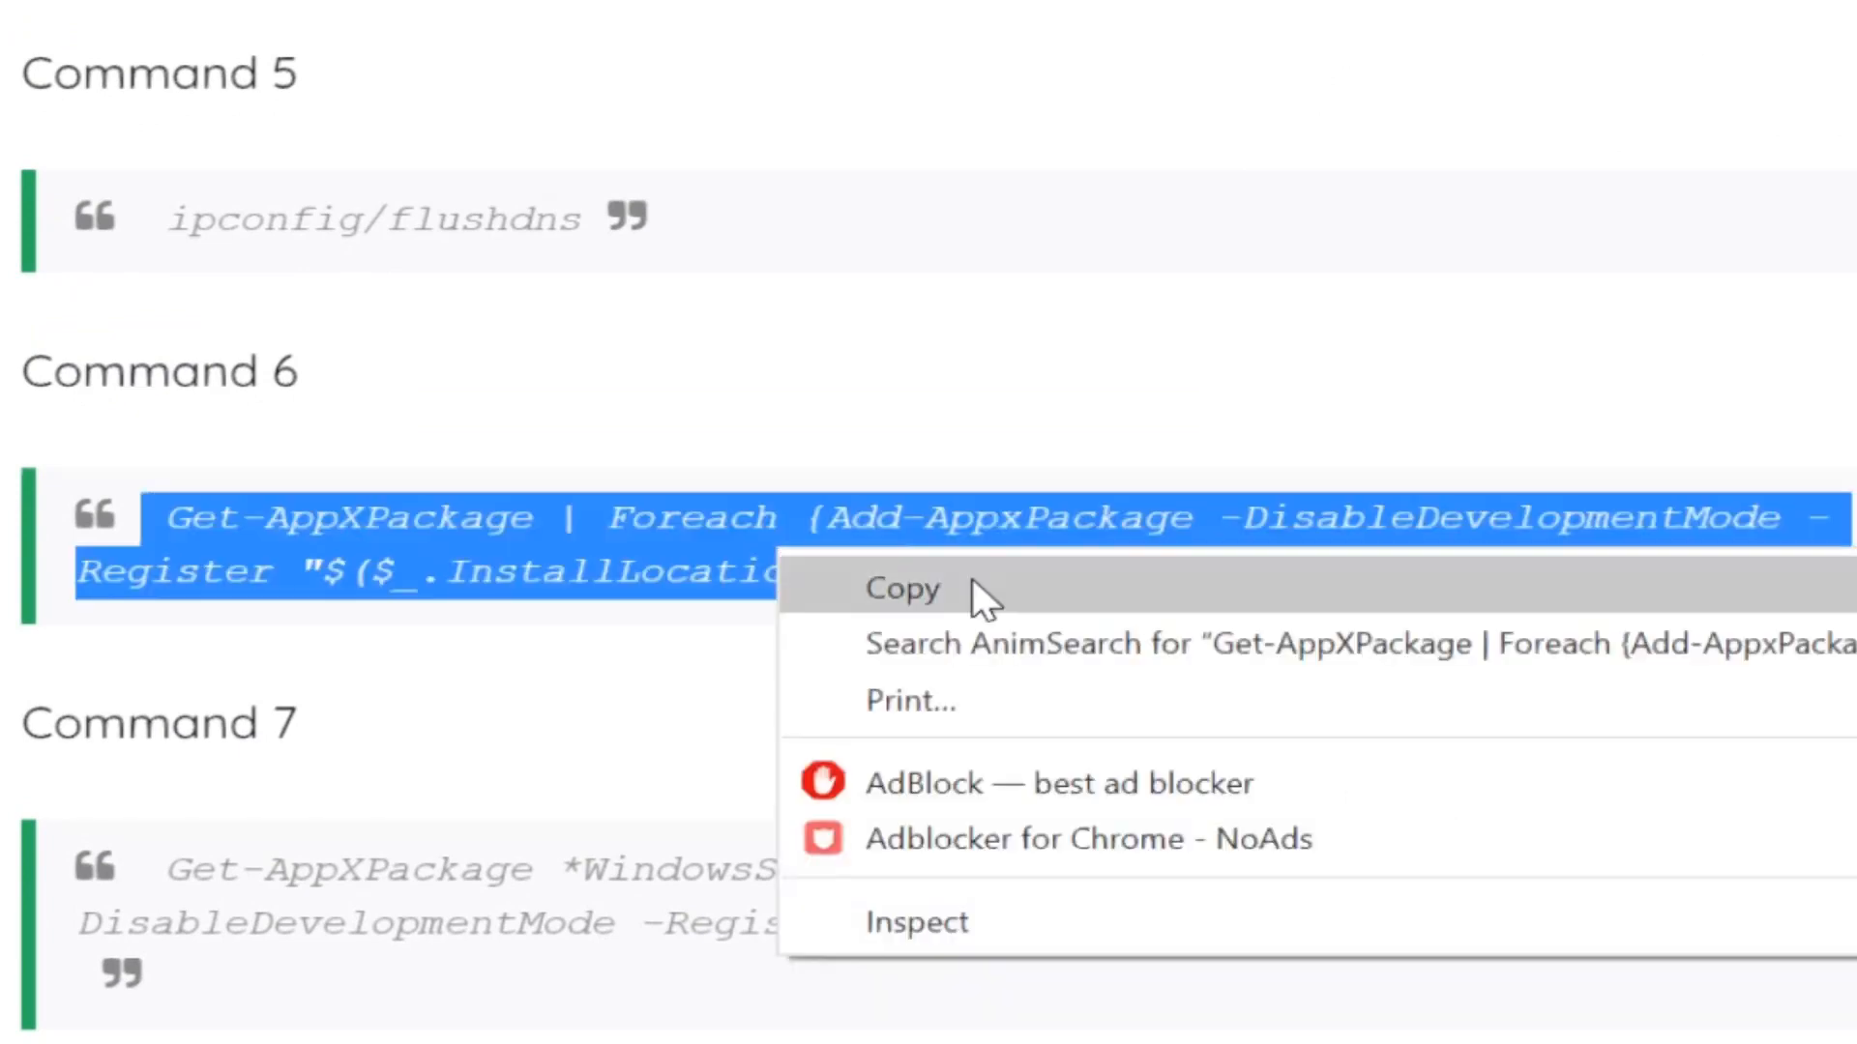
{"action": "left_click", "coordinate": [903, 589]}
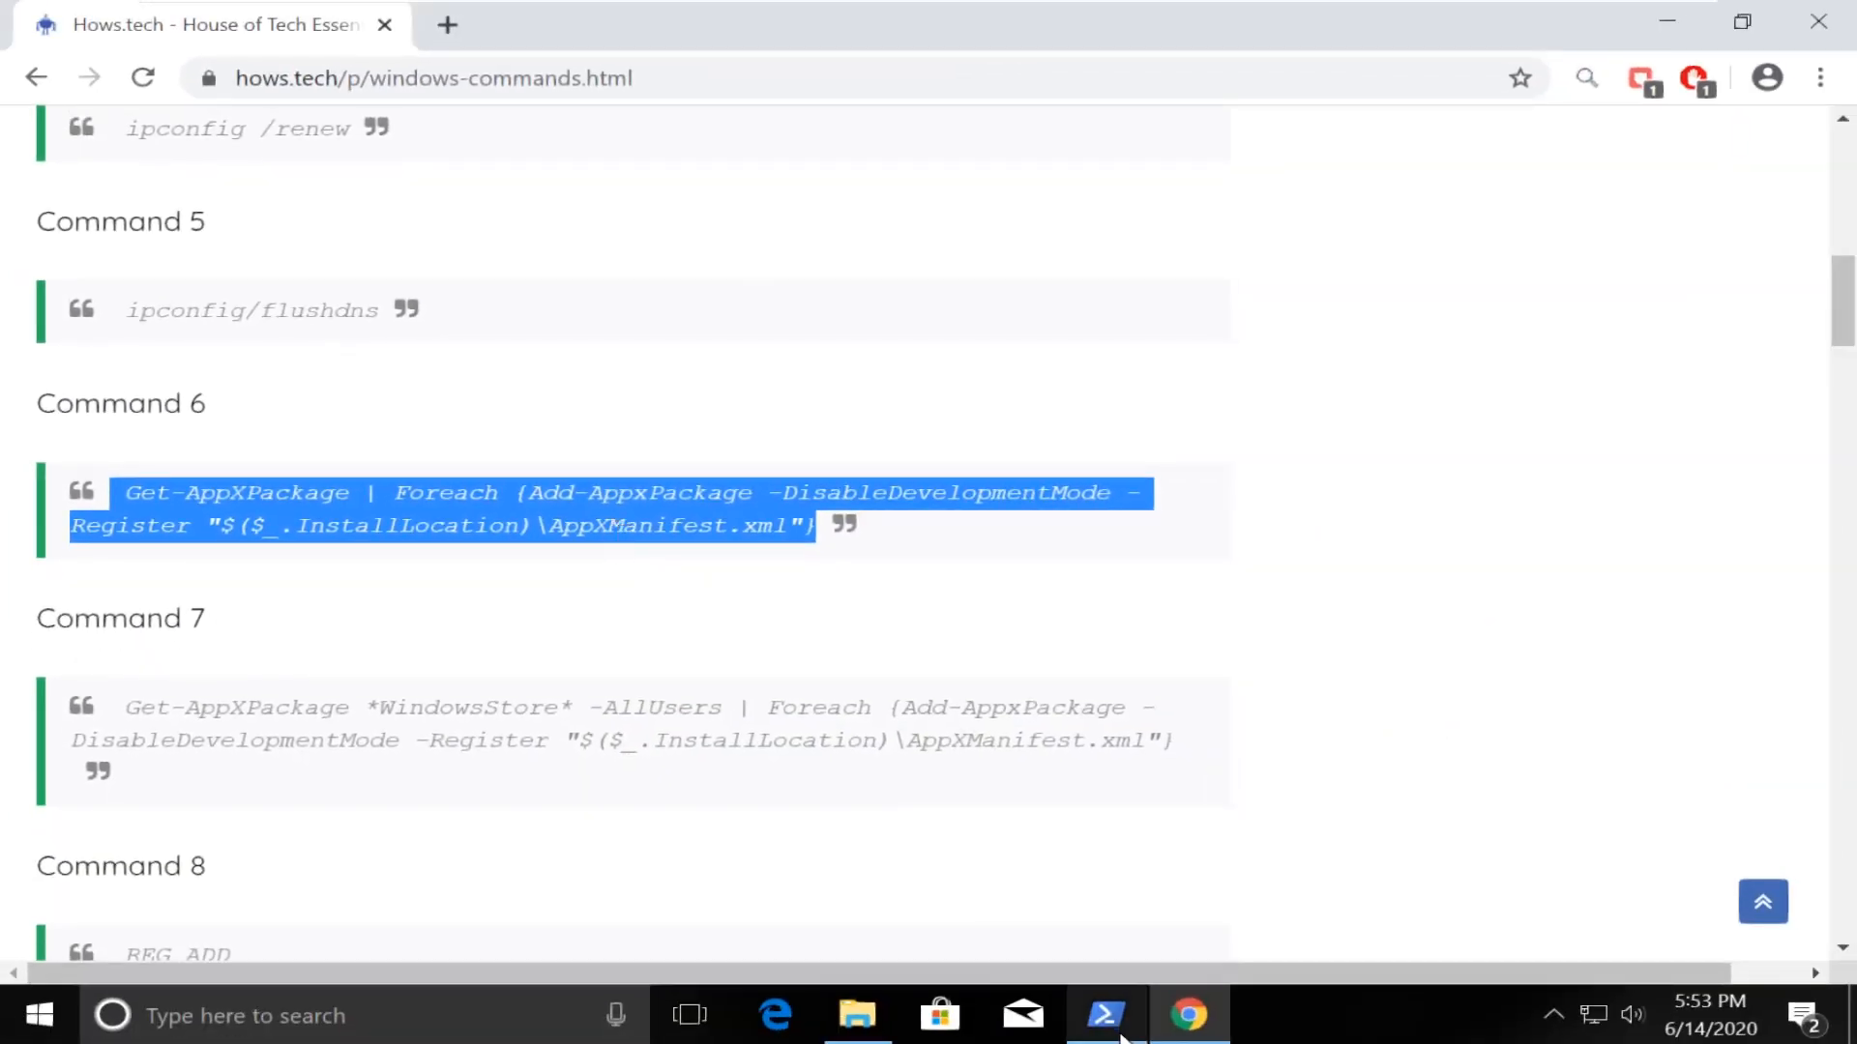
{"action": "left_click", "coordinate": [1105, 1014]}
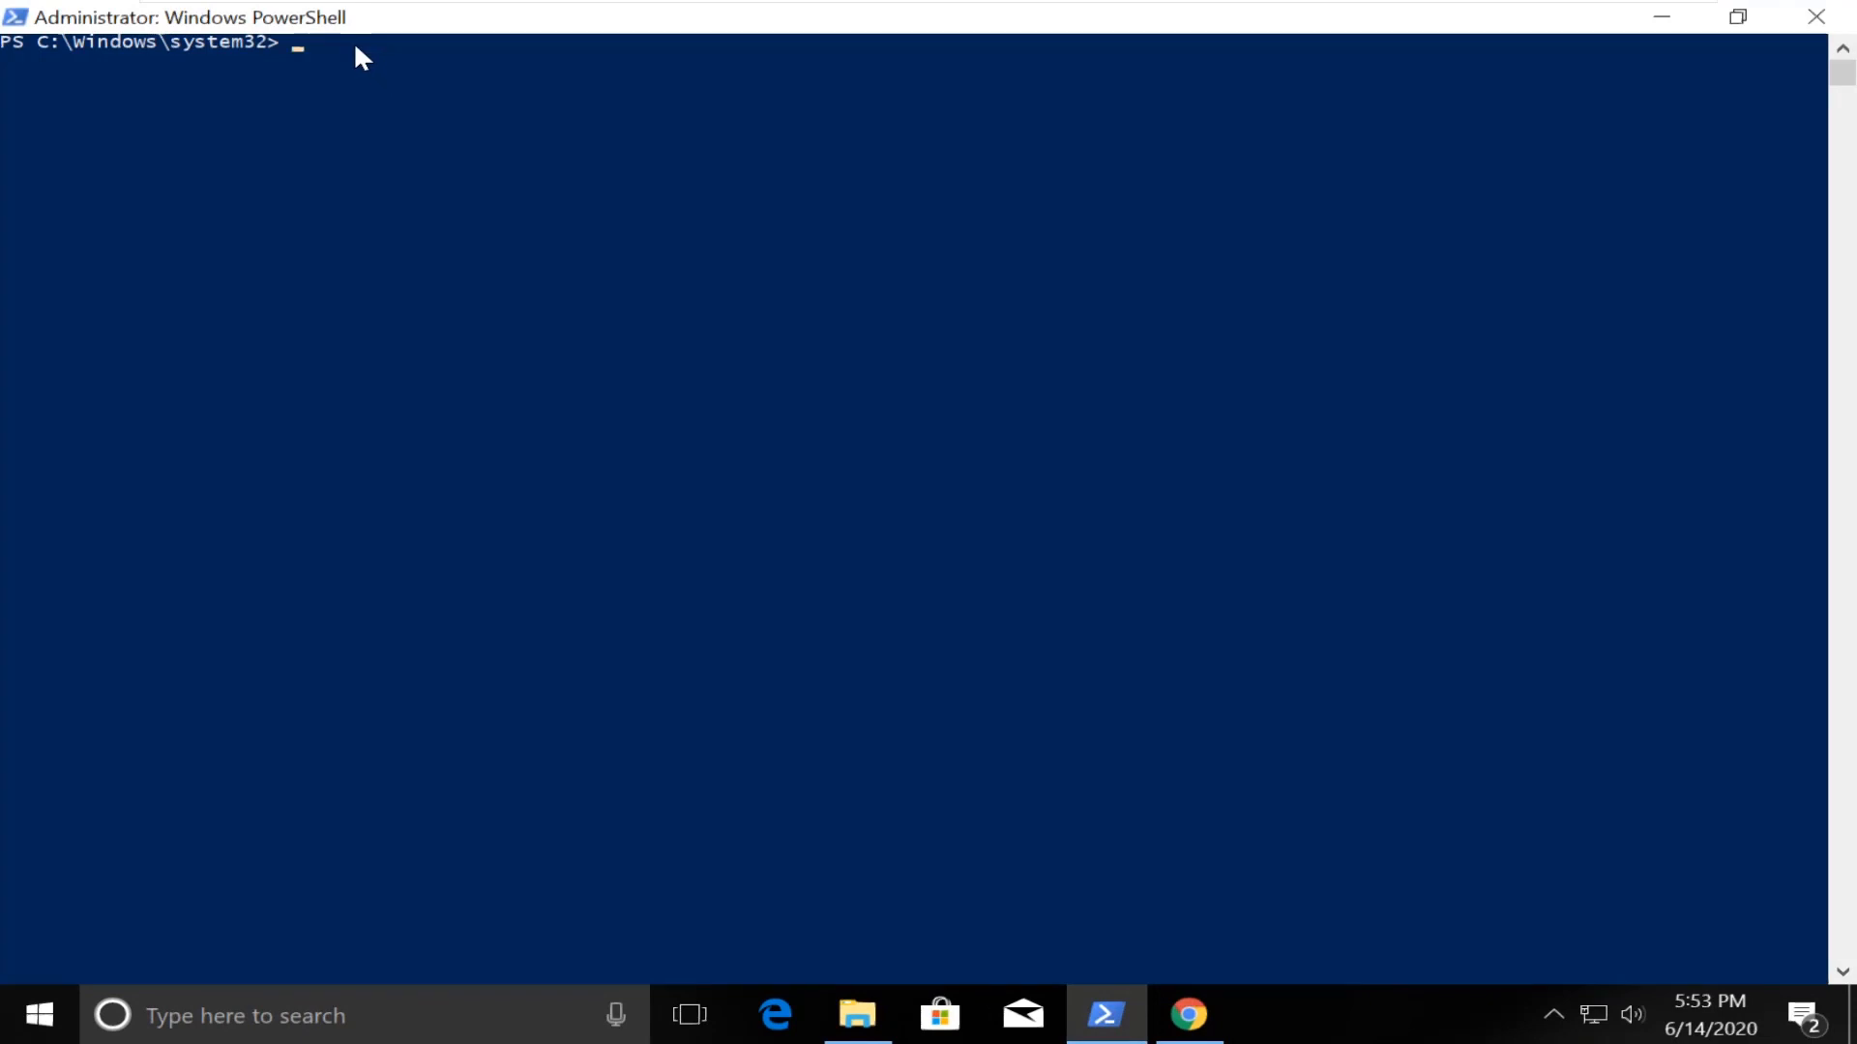
Enter the Get-AppXPackage | Foreach Add-AppxPackage -Register AppXManifest.xml command in admin PowerShell.
{"action": "type", "text": "Get-AppXPackage | Foreach {Add-AppxPackage -DisableDevelopmentMode -Register \"$($_.InstallLocation)\\AppXManifest.xml\"}"}
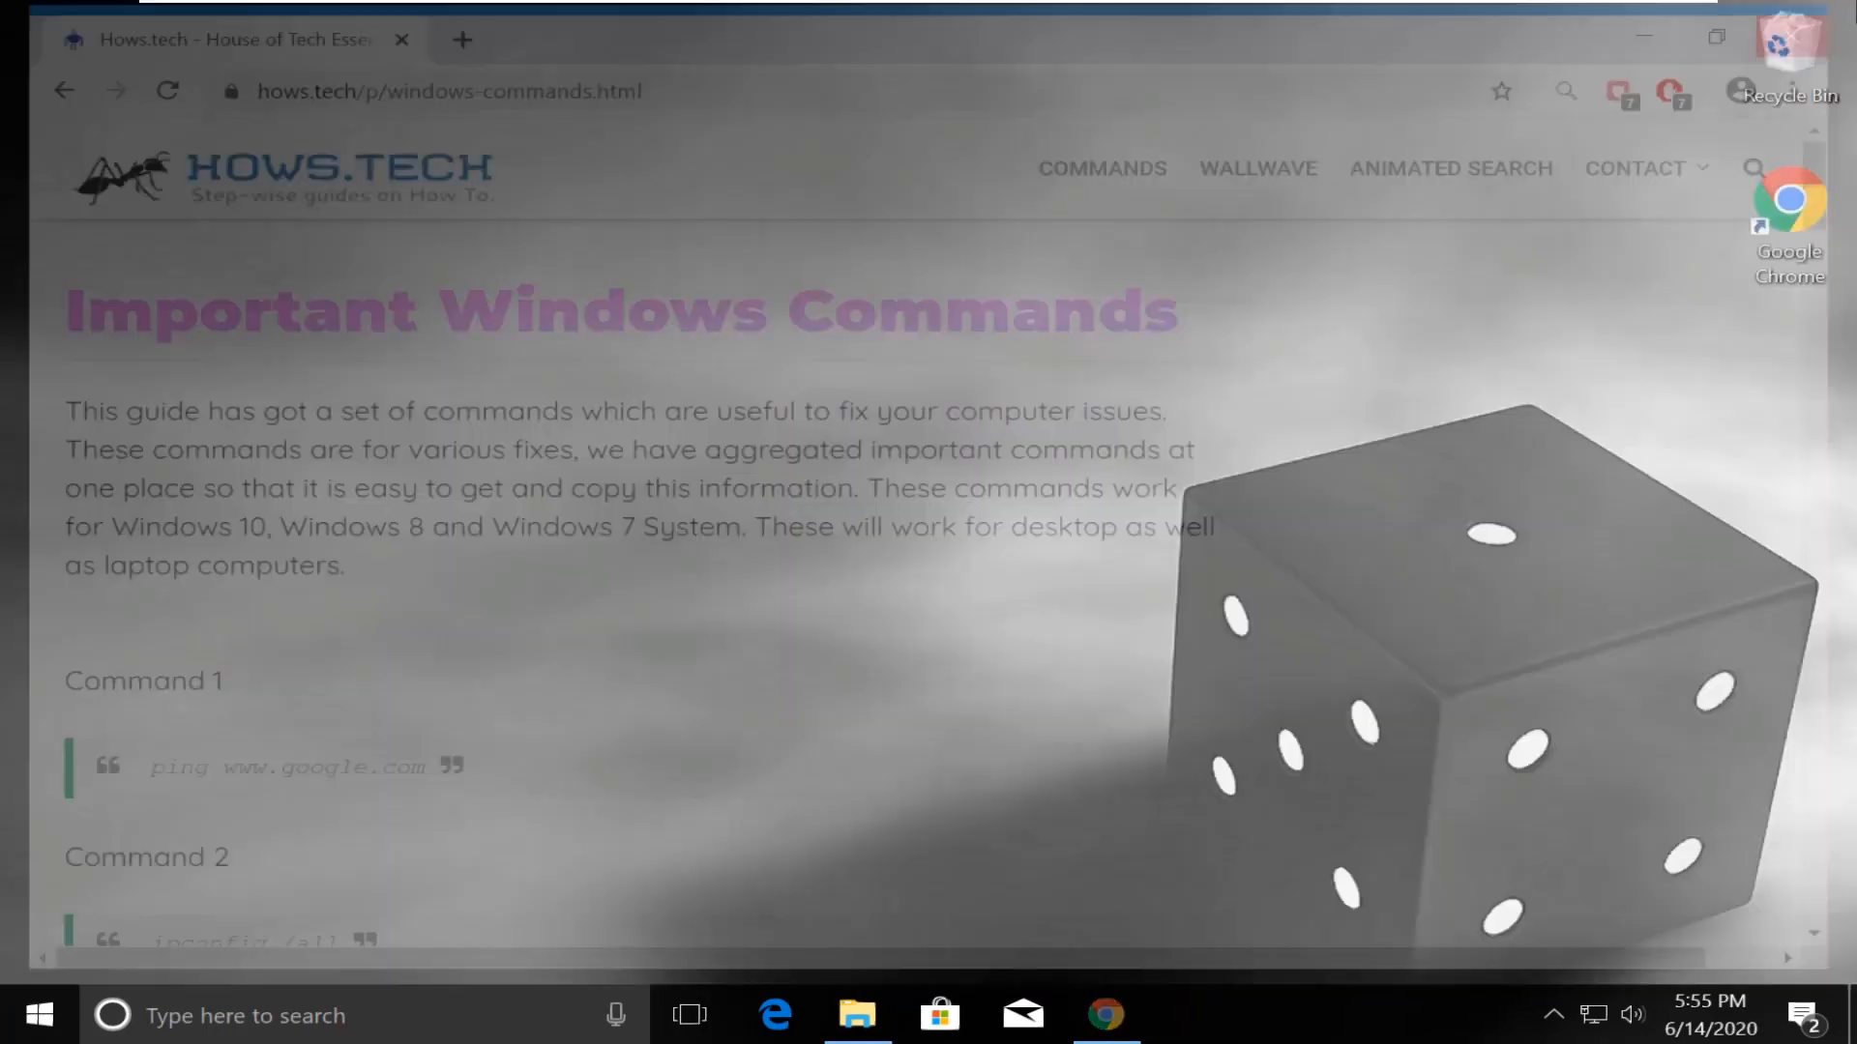
In System Configuration Services, hide Microsoft services, disable all others, and click OK.
{"action": "left_click", "coordinate": [1668, 33]}
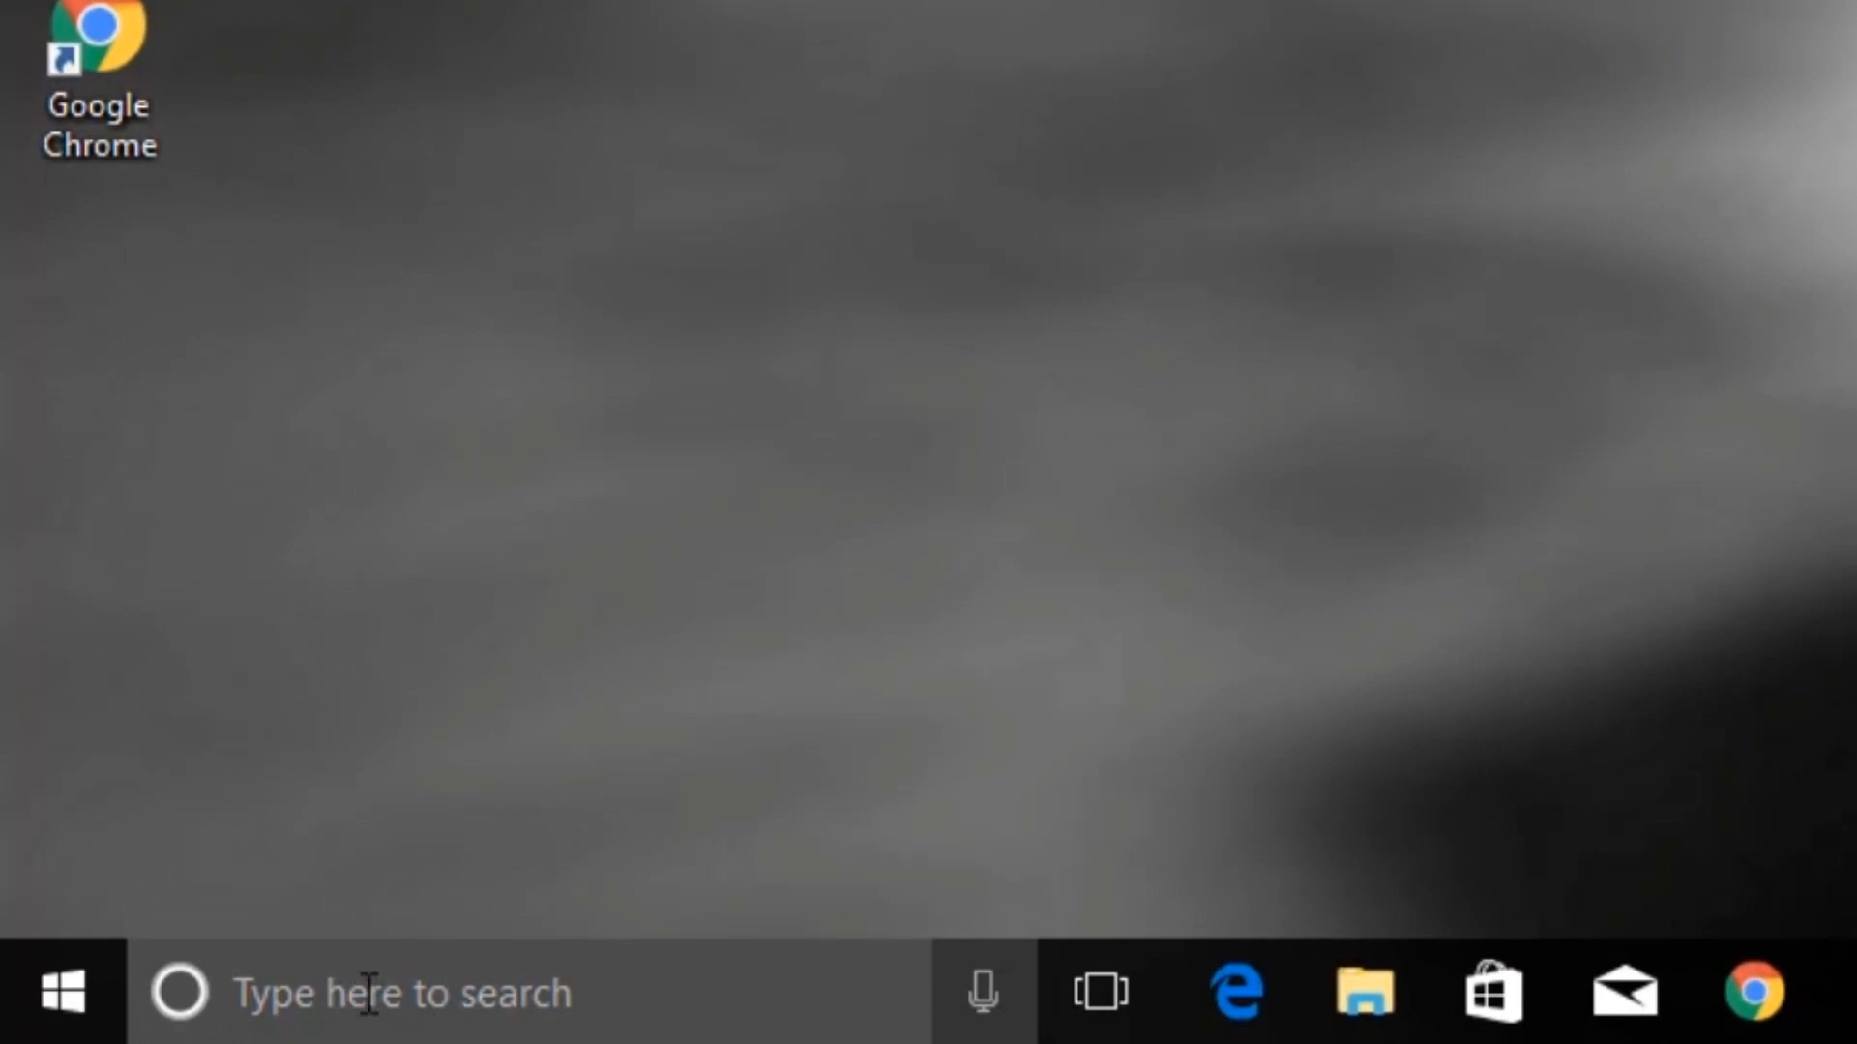
{"action": "type", "text": "system co"}
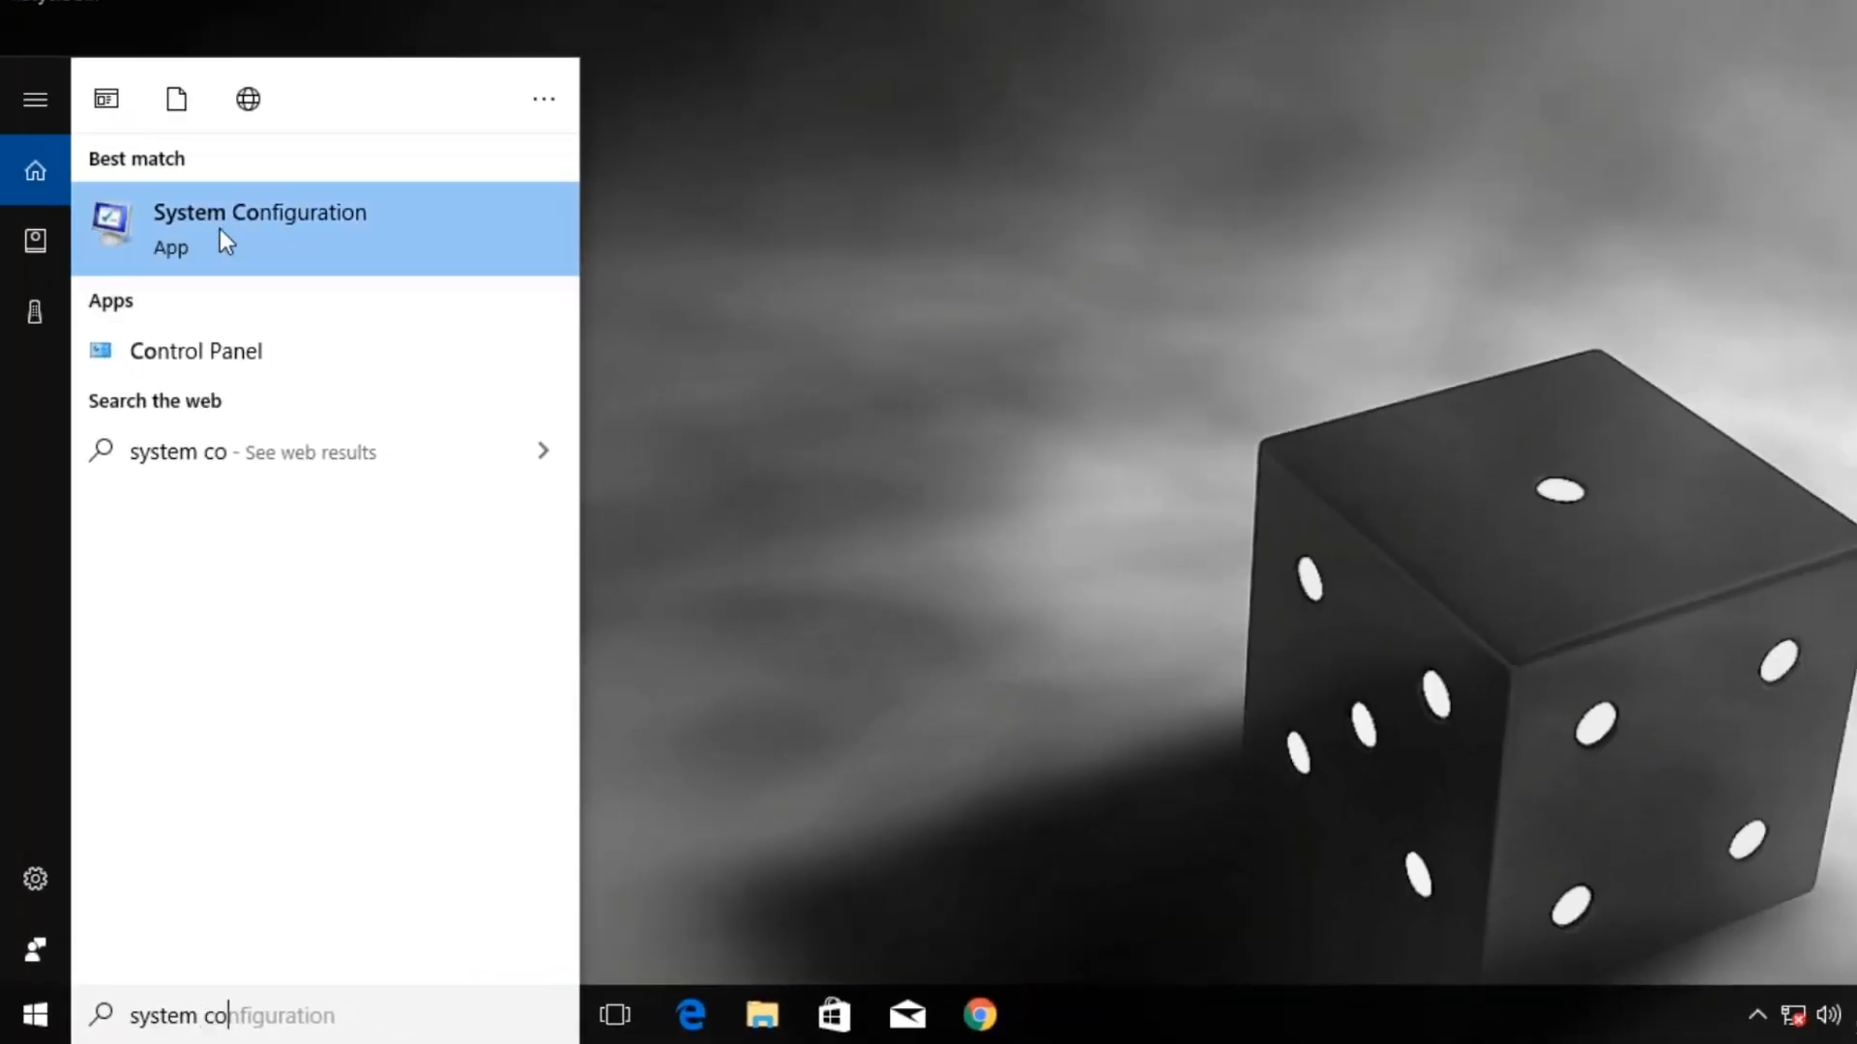
{"action": "left_click", "coordinate": [259, 212]}
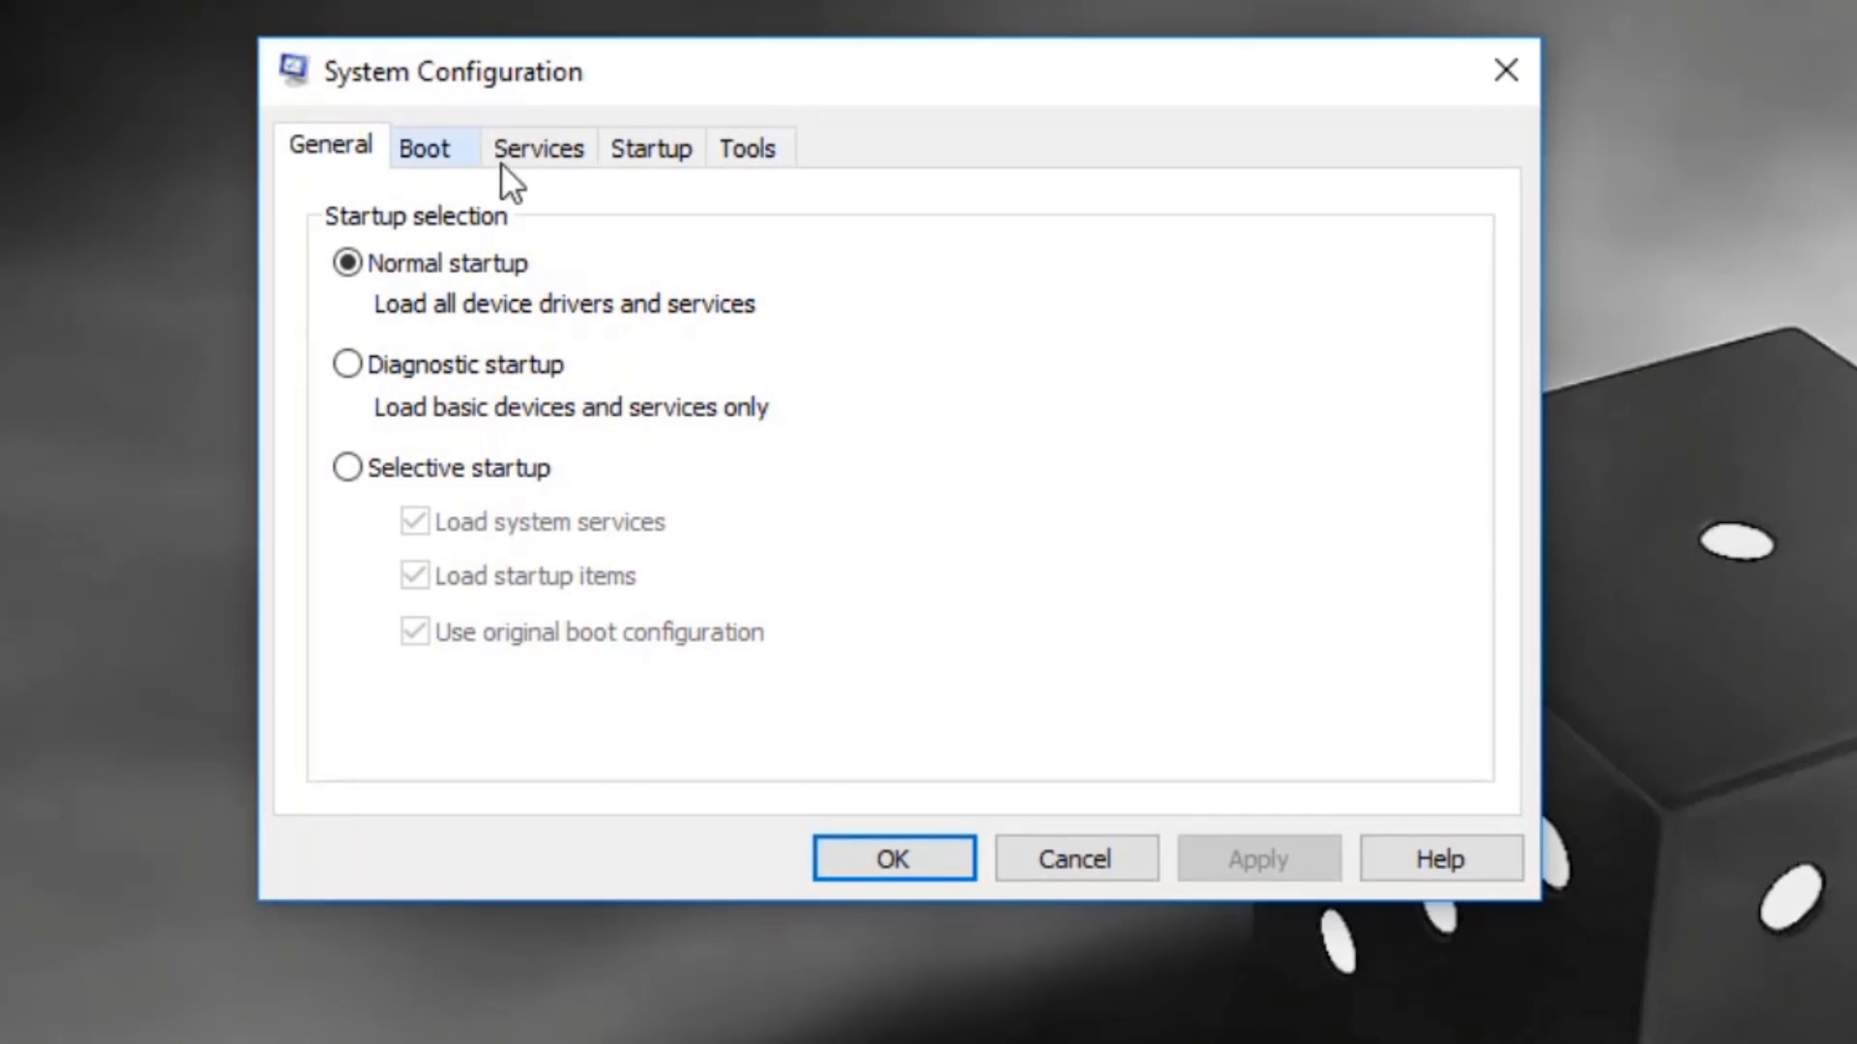
{"action": "left_click", "coordinate": [539, 148]}
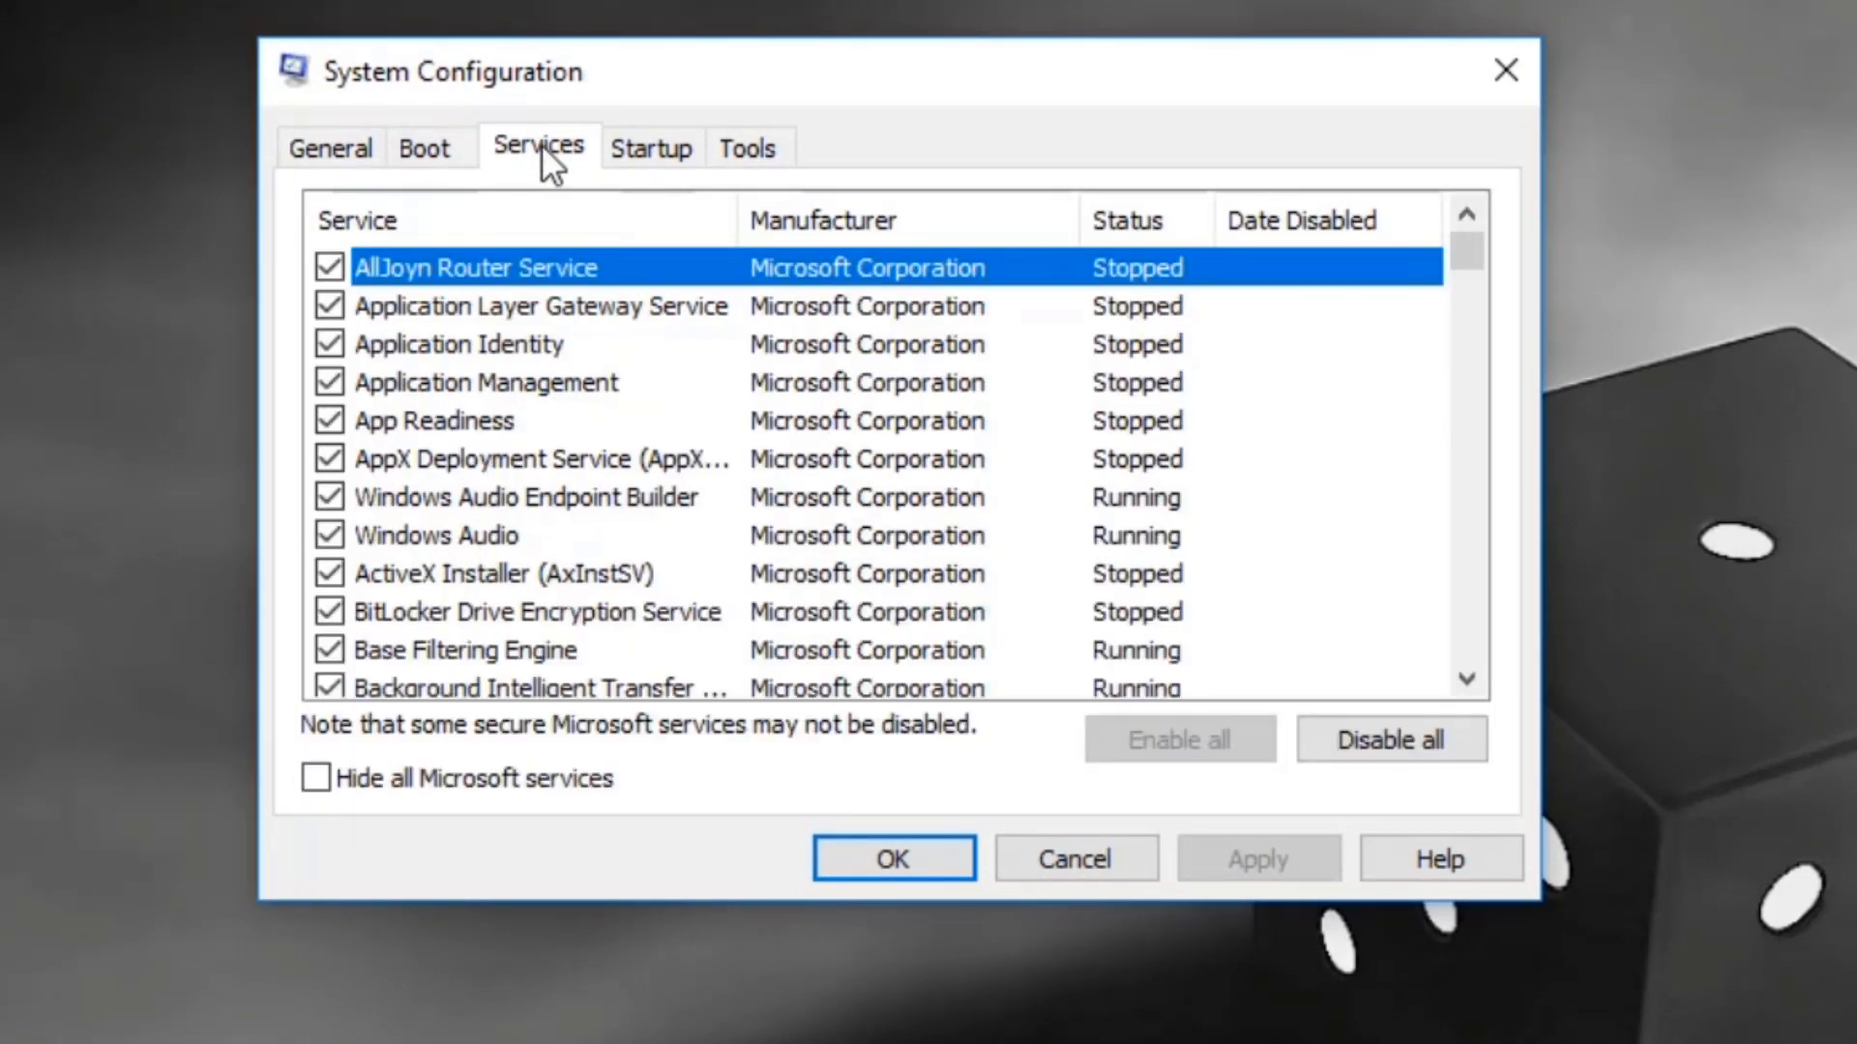
{"action": "mouse_move", "coordinate": [347, 762]}
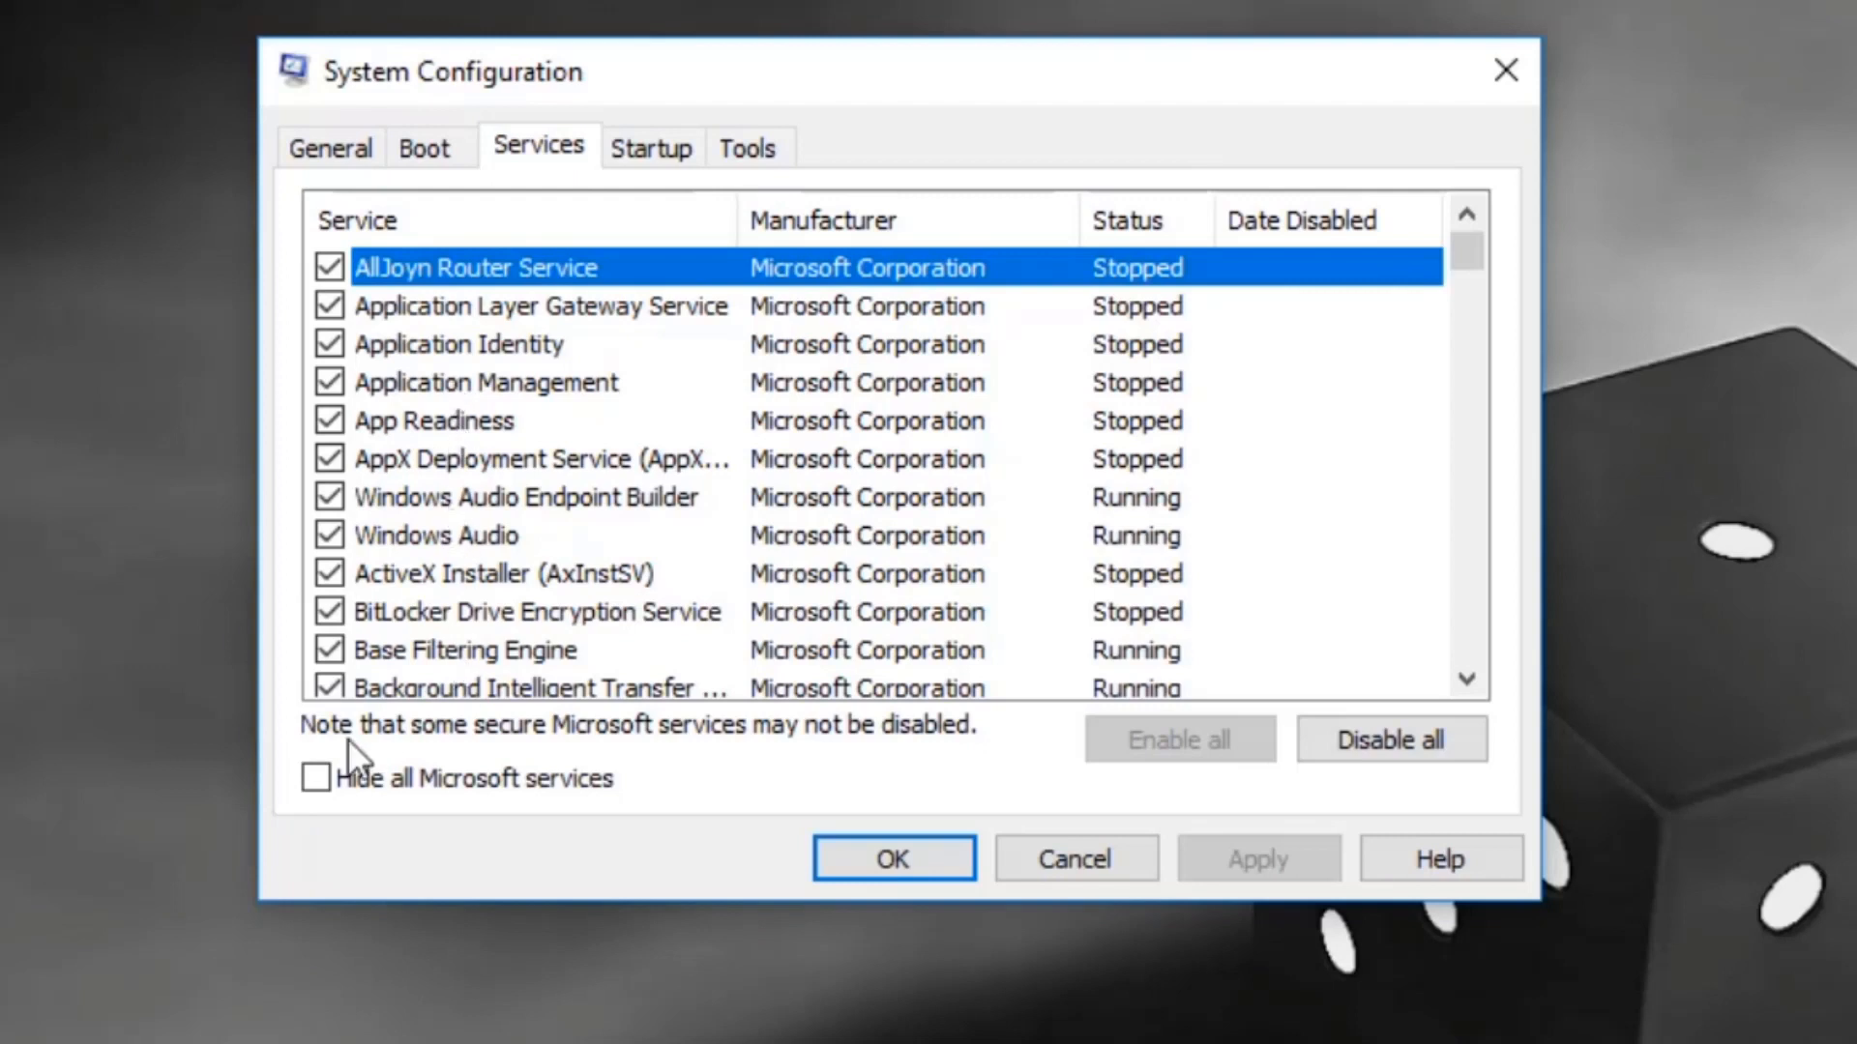
{"action": "left_click", "coordinate": [317, 779]}
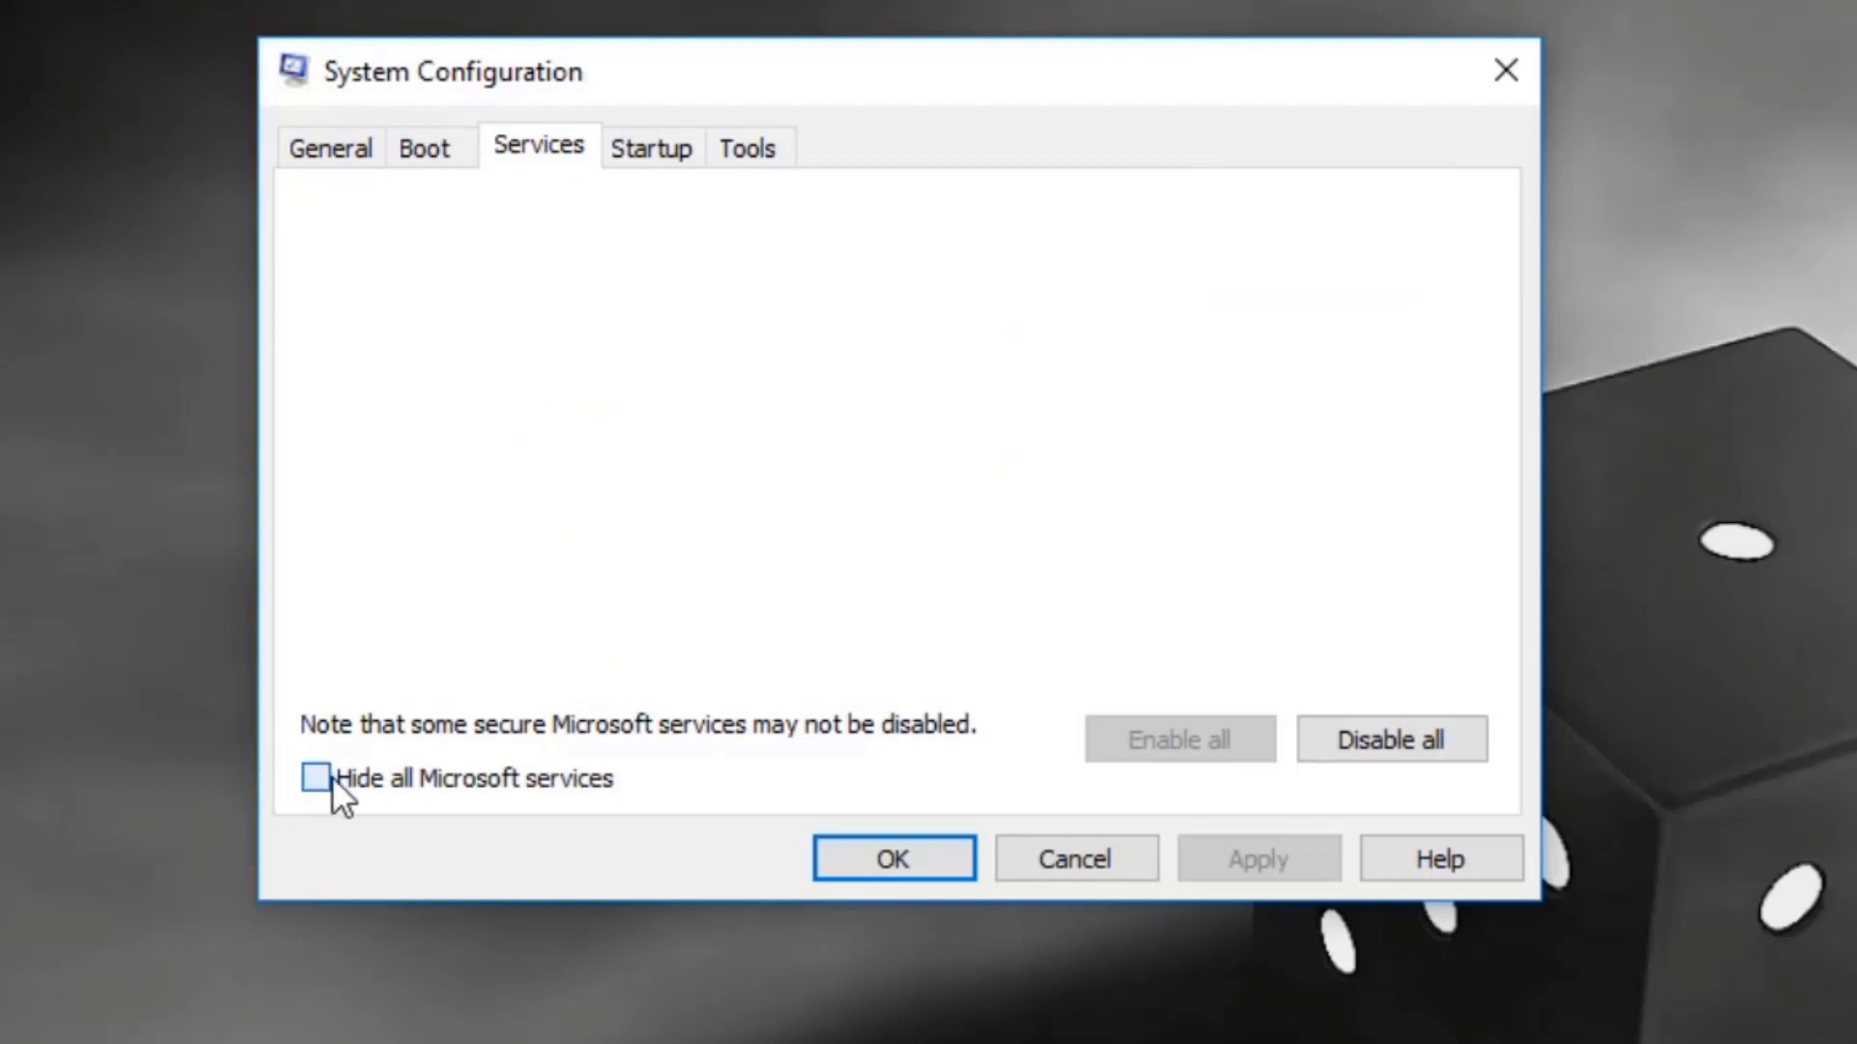
{"action": "left_click", "coordinate": [316, 779]}
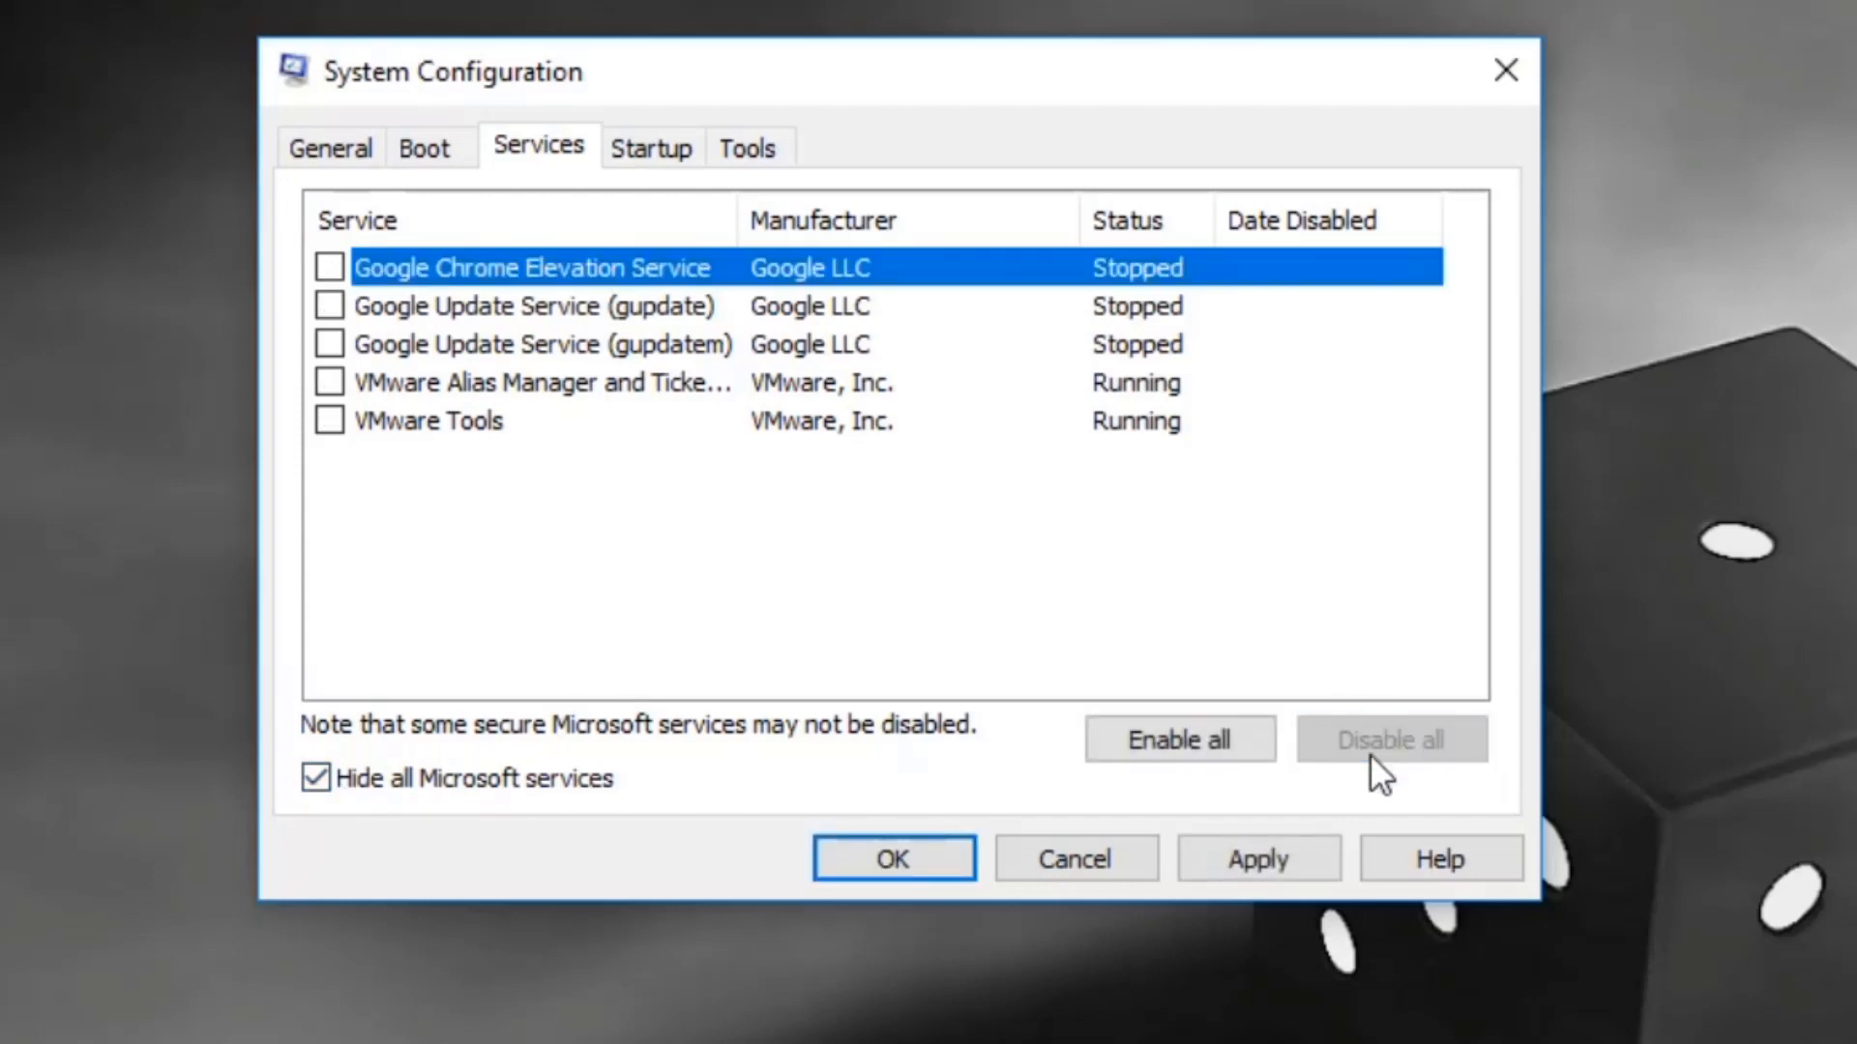
{"action": "mouse_move", "coordinate": [901, 878]}
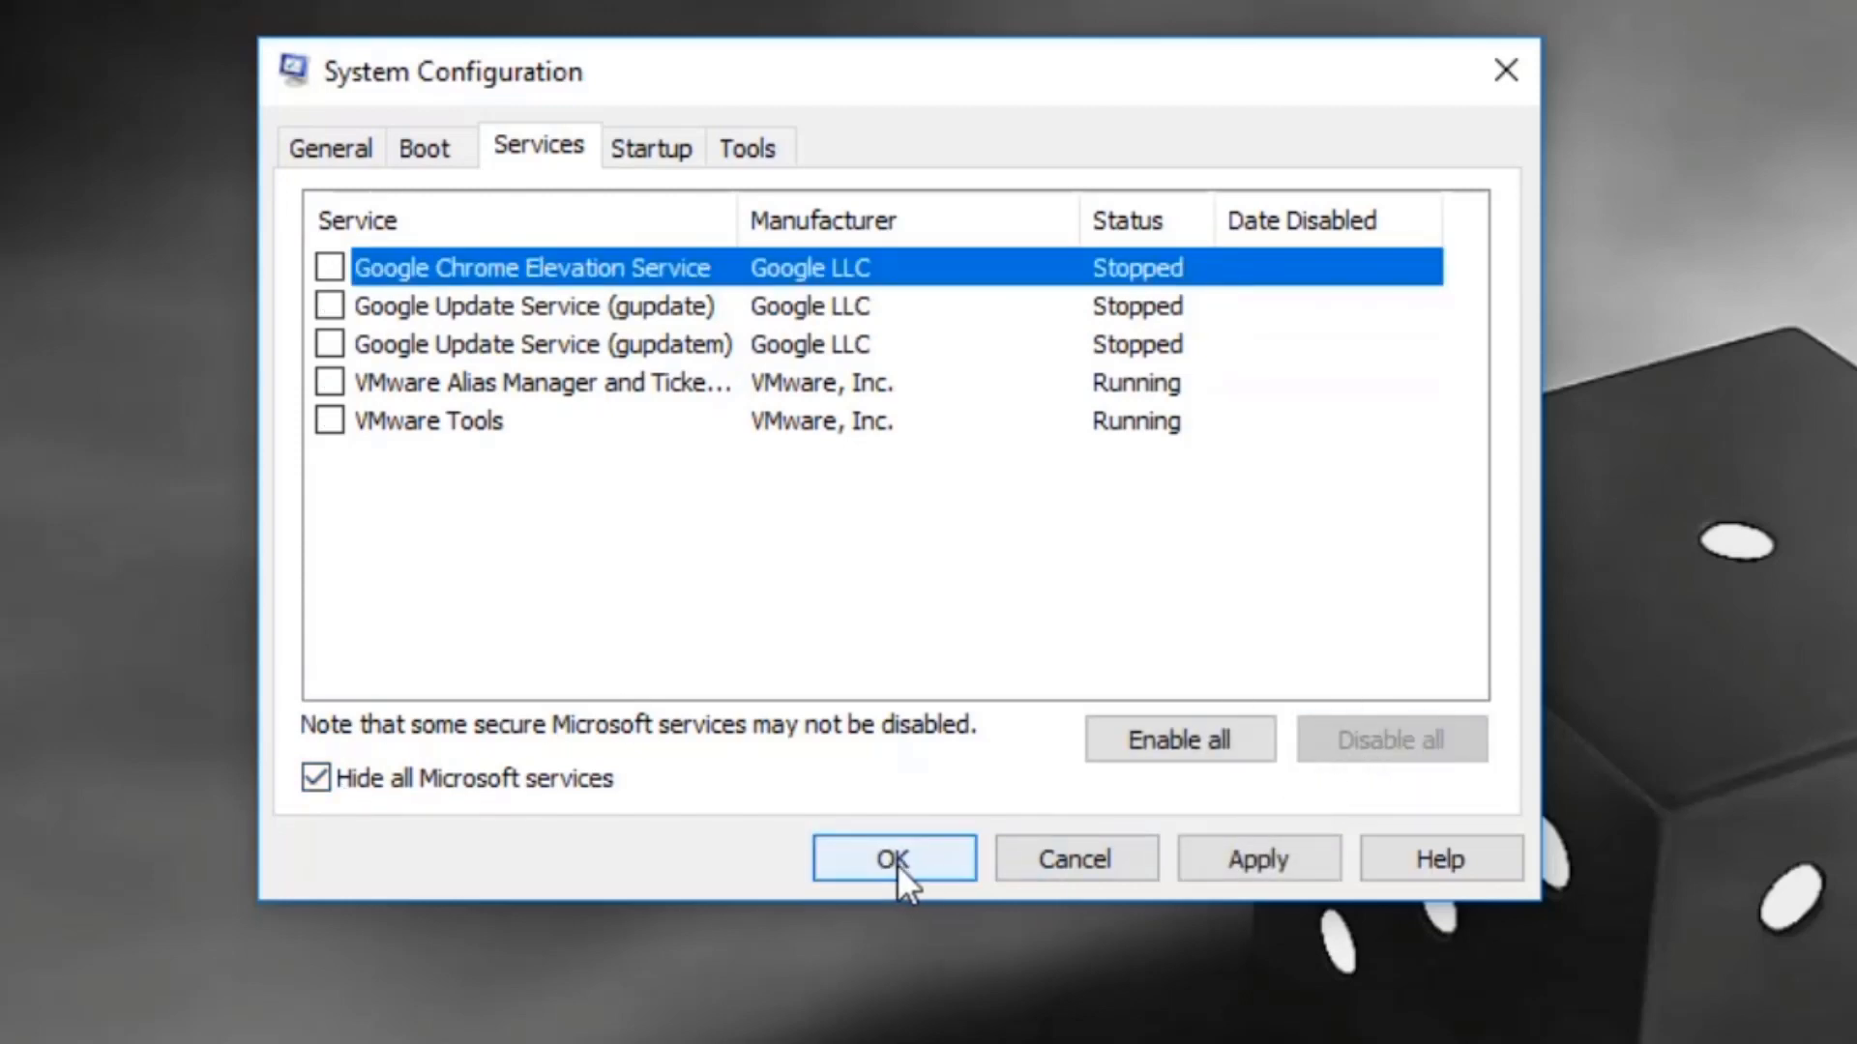
{"action": "left_click", "coordinate": [894, 858]}
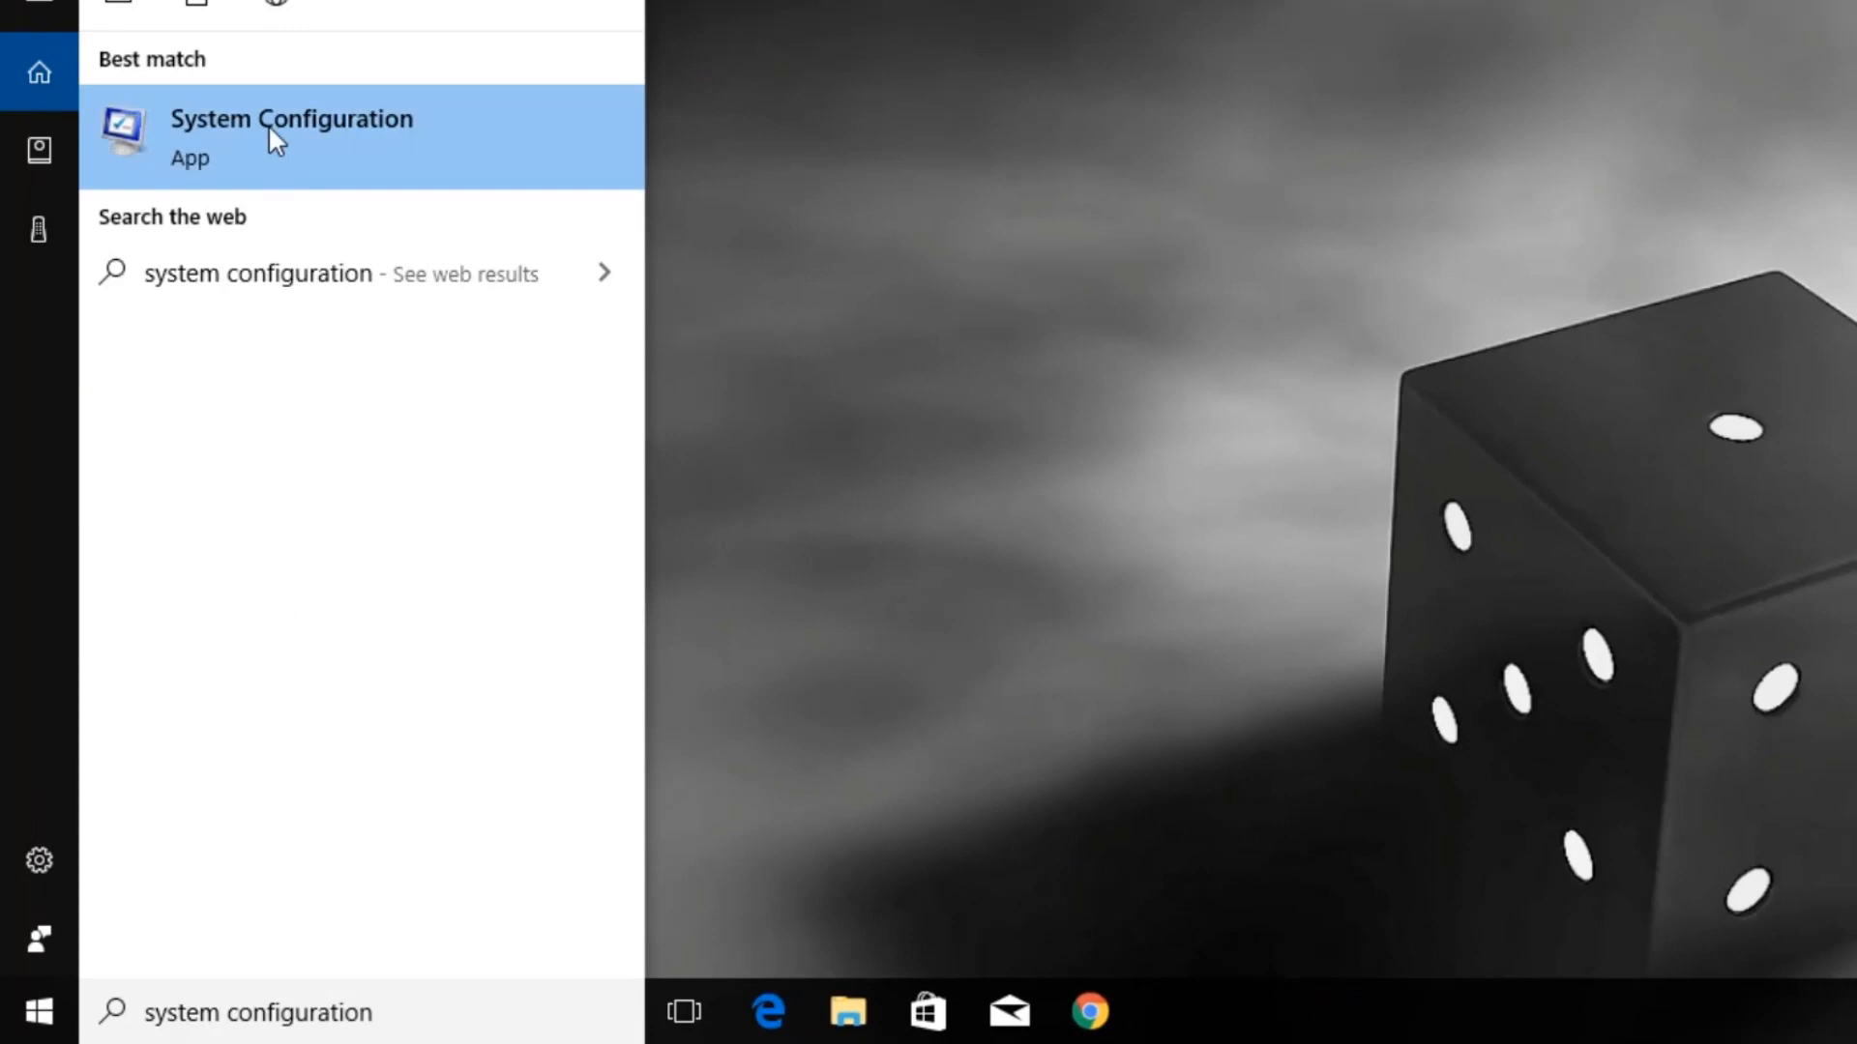
Open Task Manager from System Configuration's Startup tab and disable Microsoft OneDrive at startup.
{"action": "left_click", "coordinate": [290, 119]}
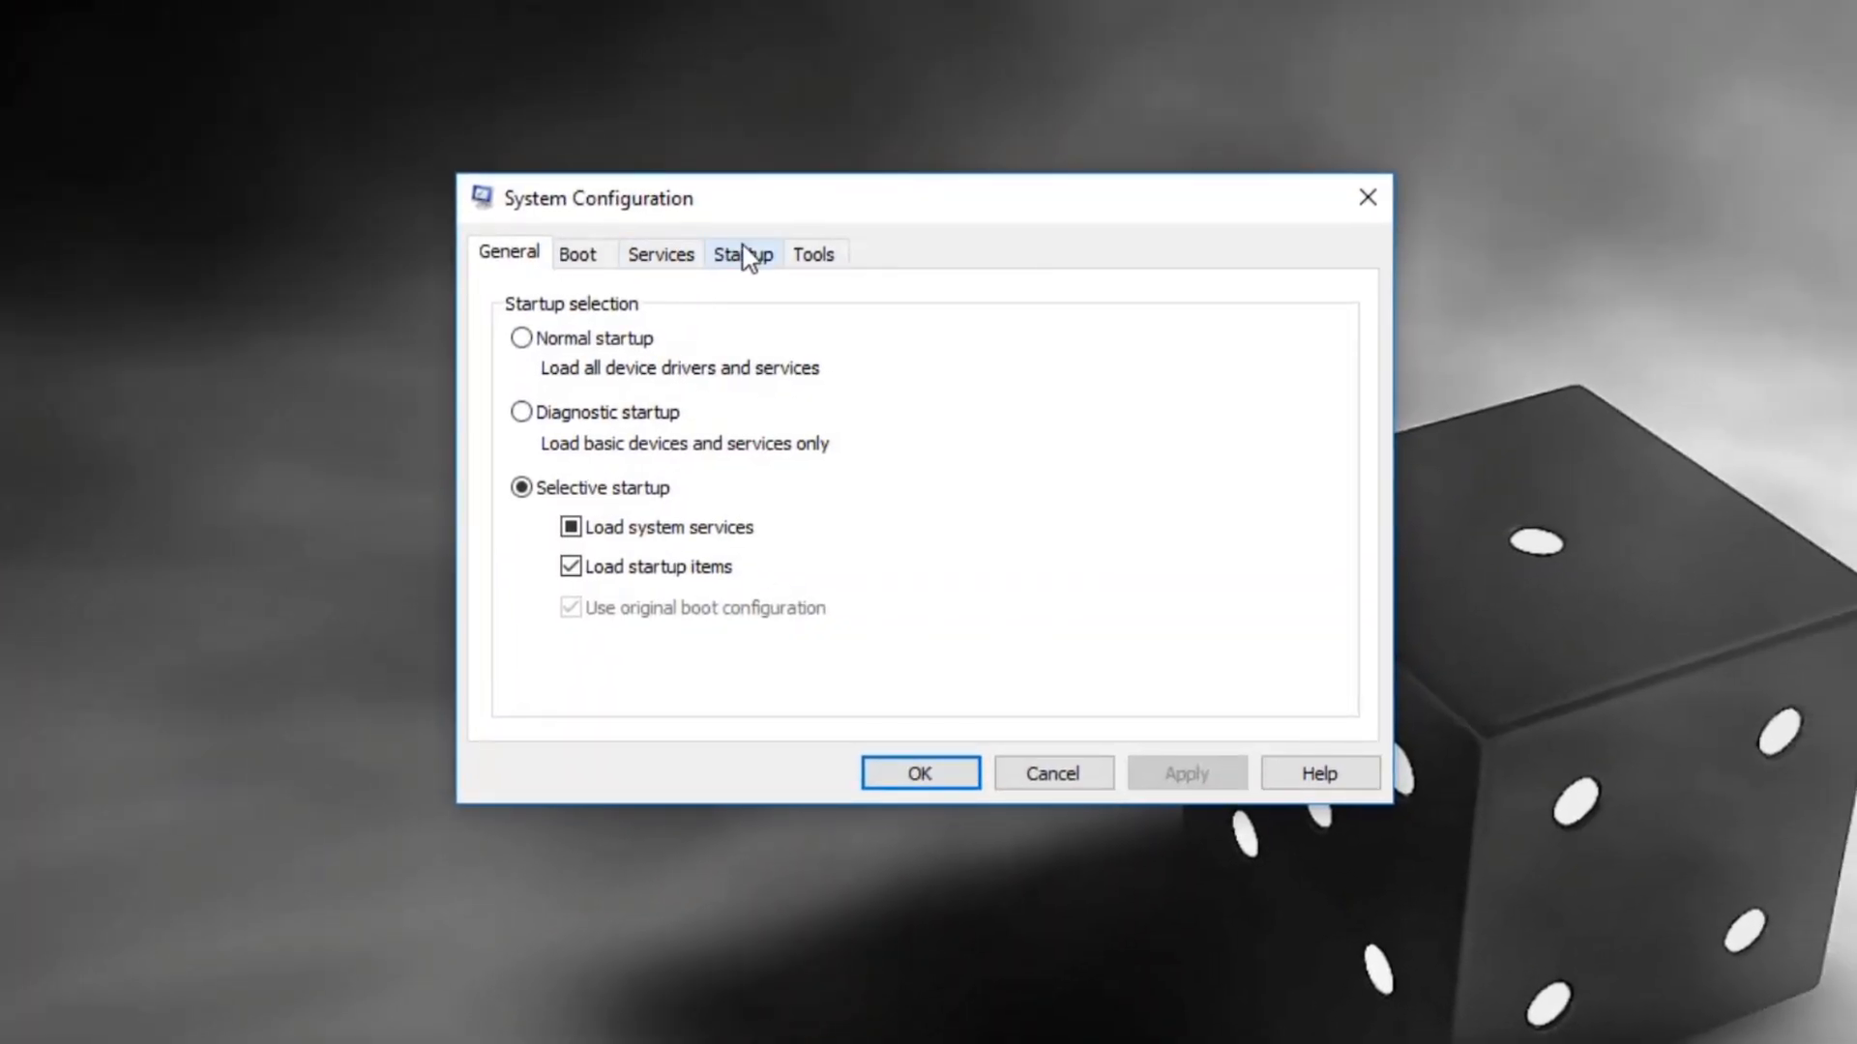
{"action": "left_click", "coordinate": [743, 253]}
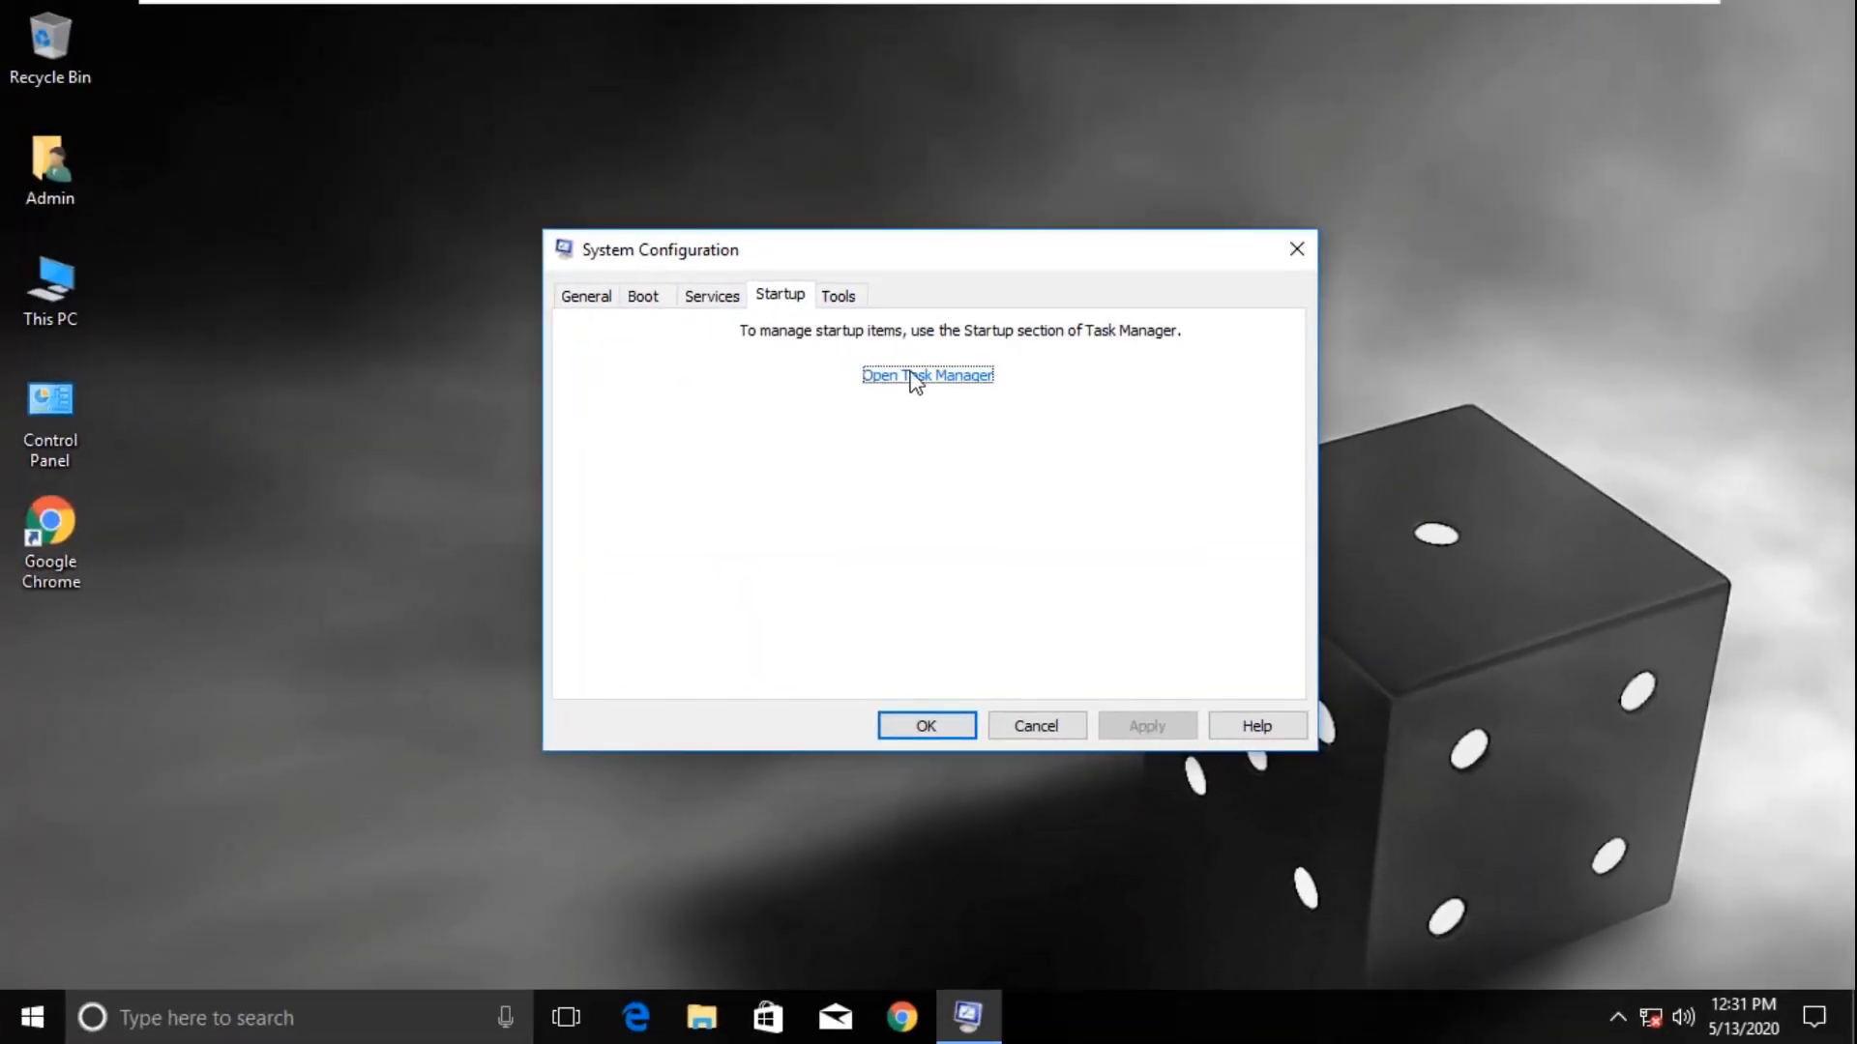
{"action": "left_click", "coordinate": [928, 375]}
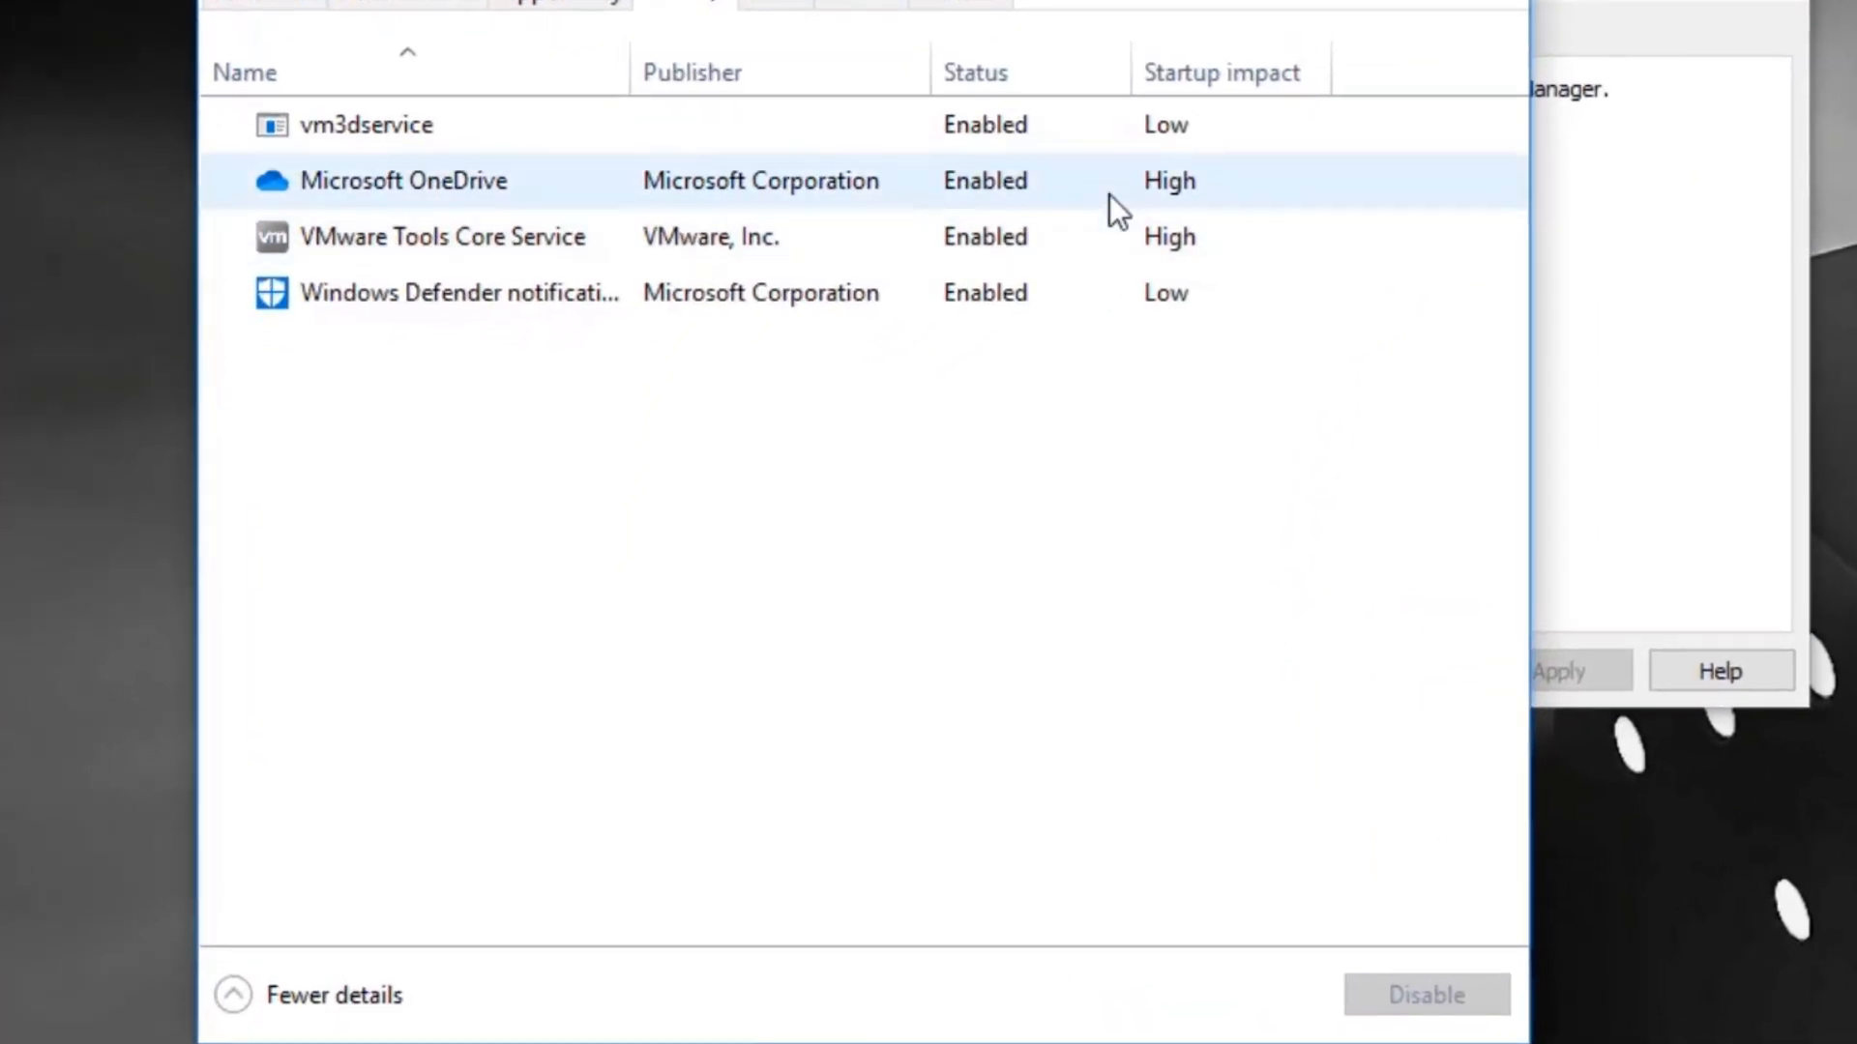
{"action": "left_click", "coordinate": [399, 181]}
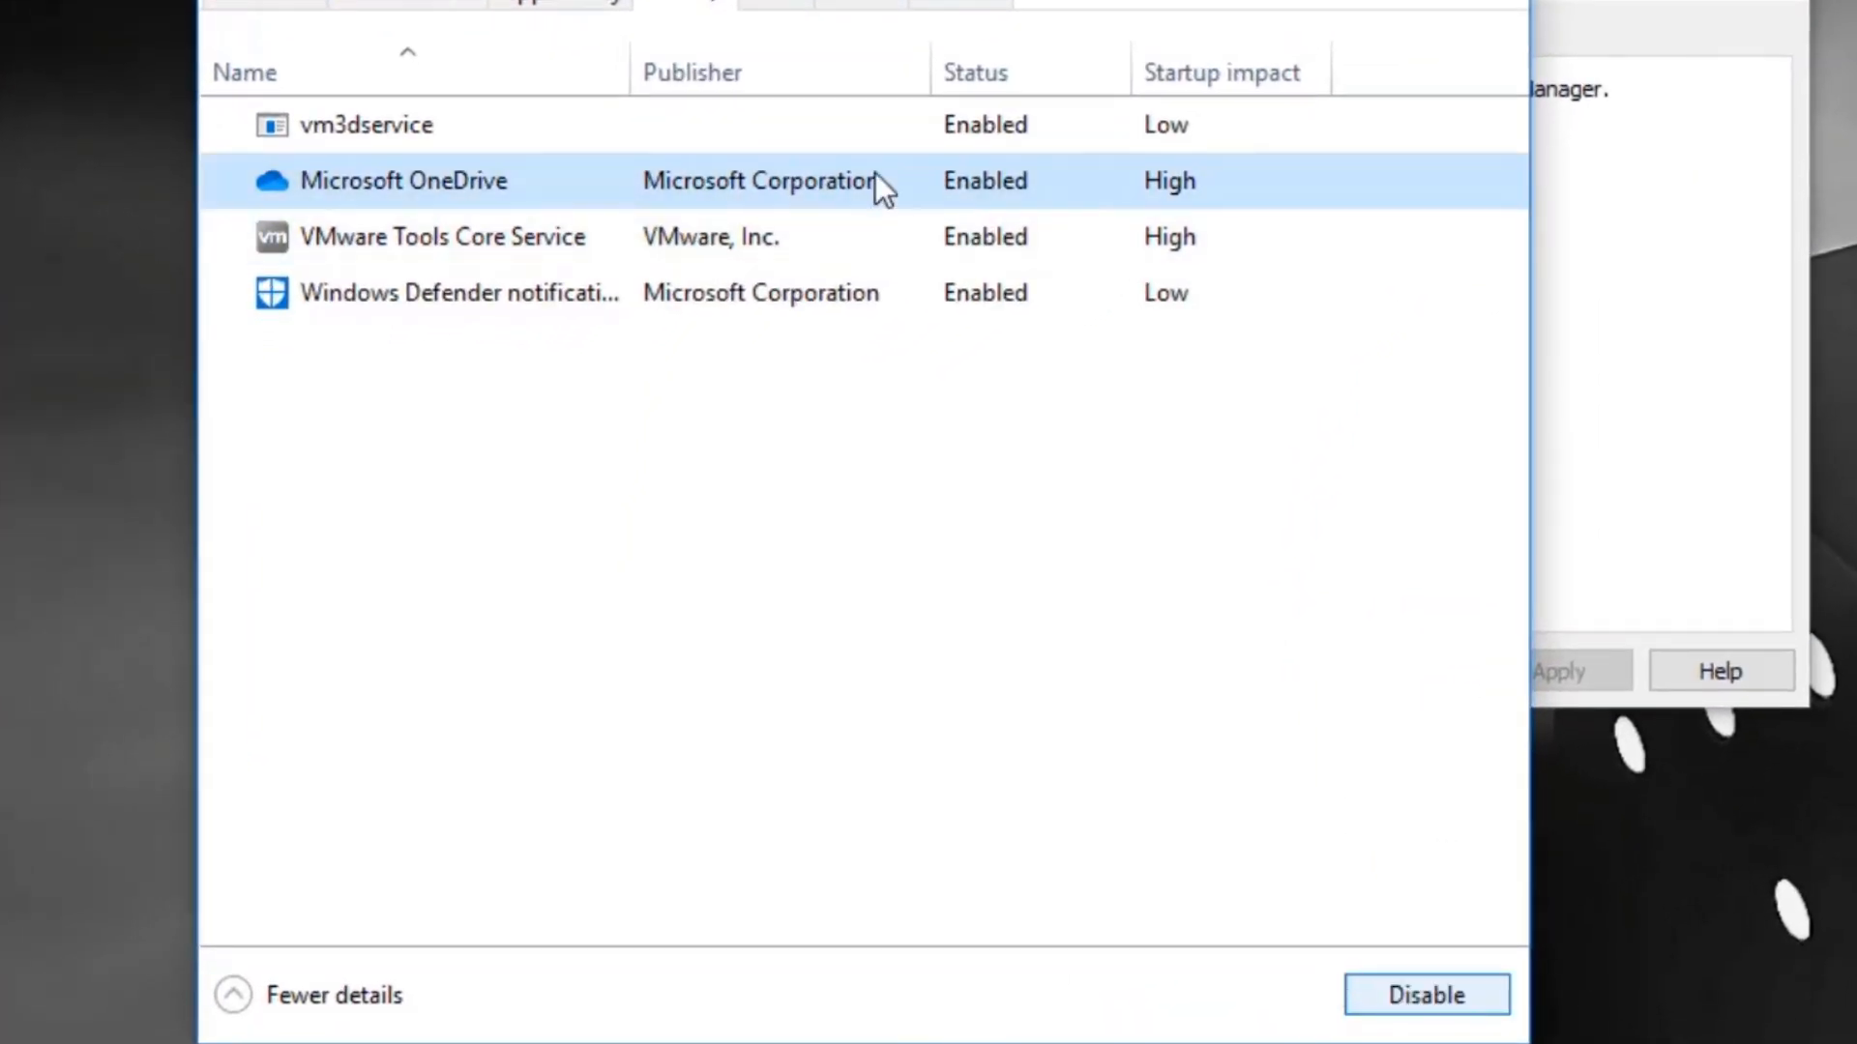
{"action": "left_click", "coordinate": [1425, 1021]}
{"action": "type", "text": "device mana"}
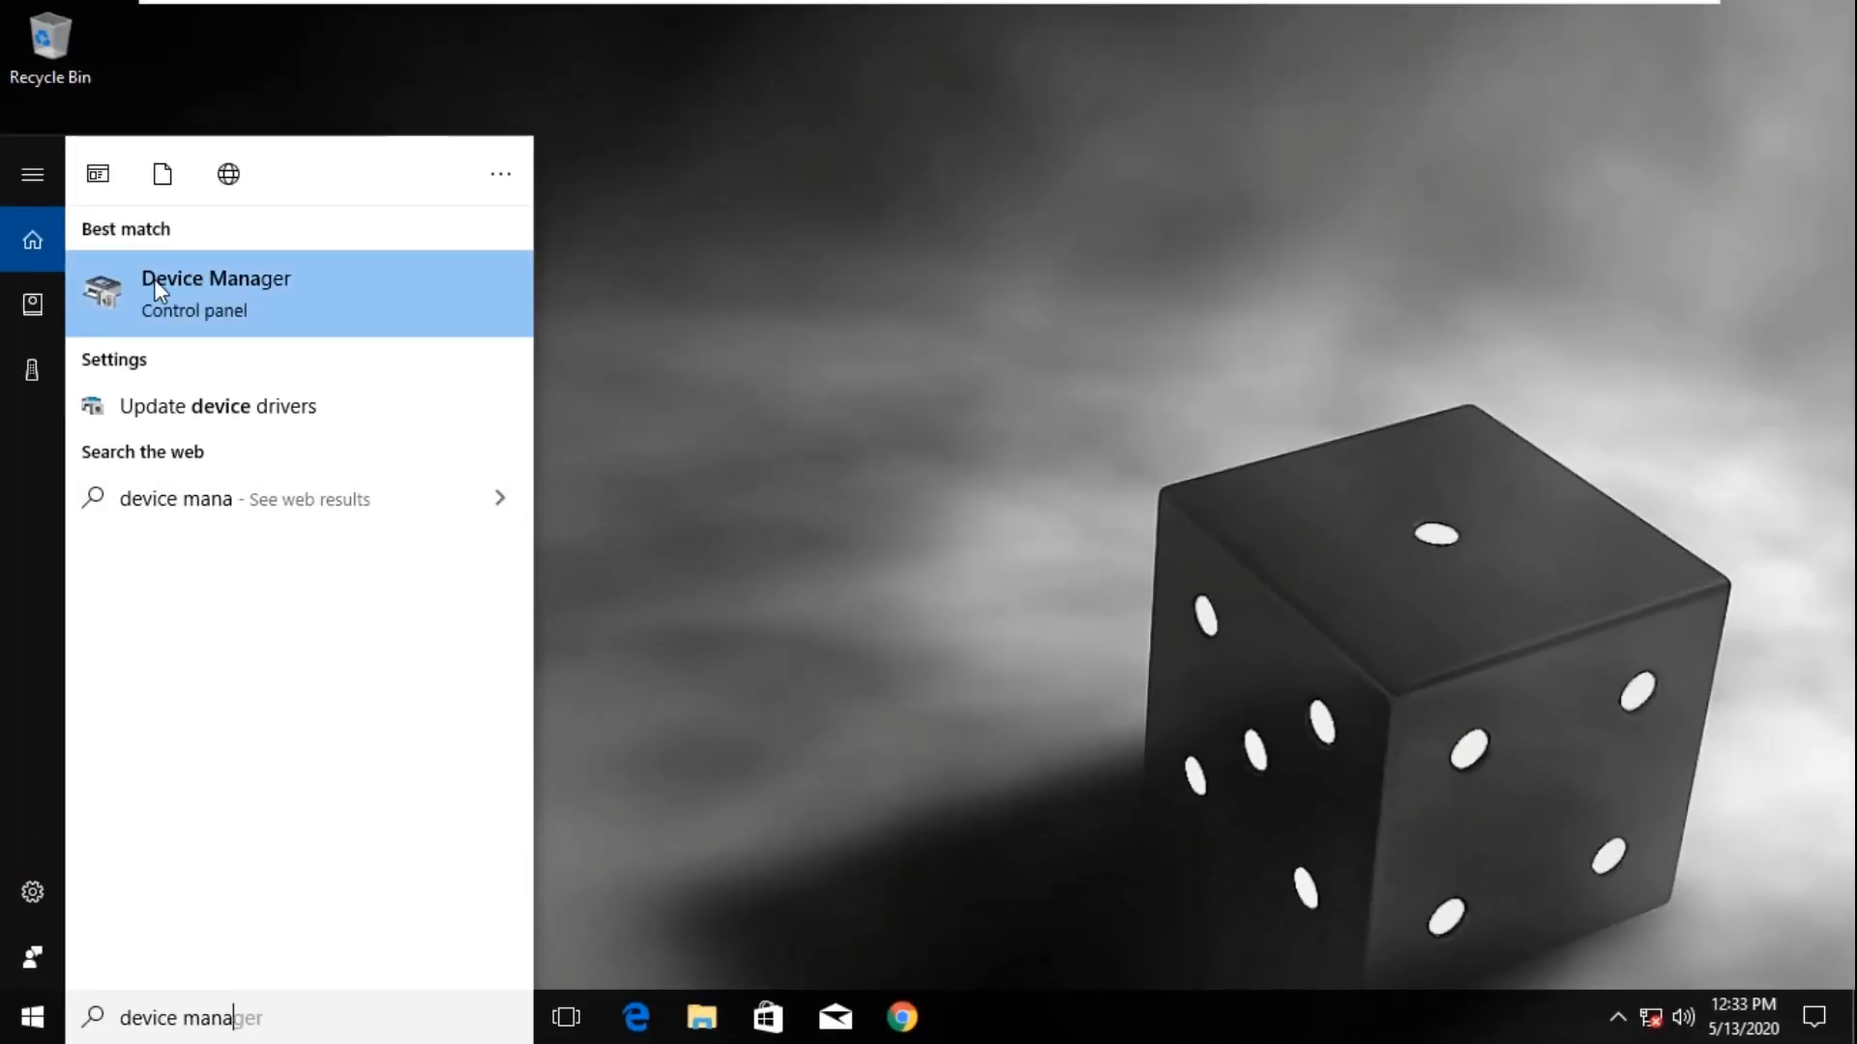
{"action": "mouse_move", "coordinate": [218, 288]}
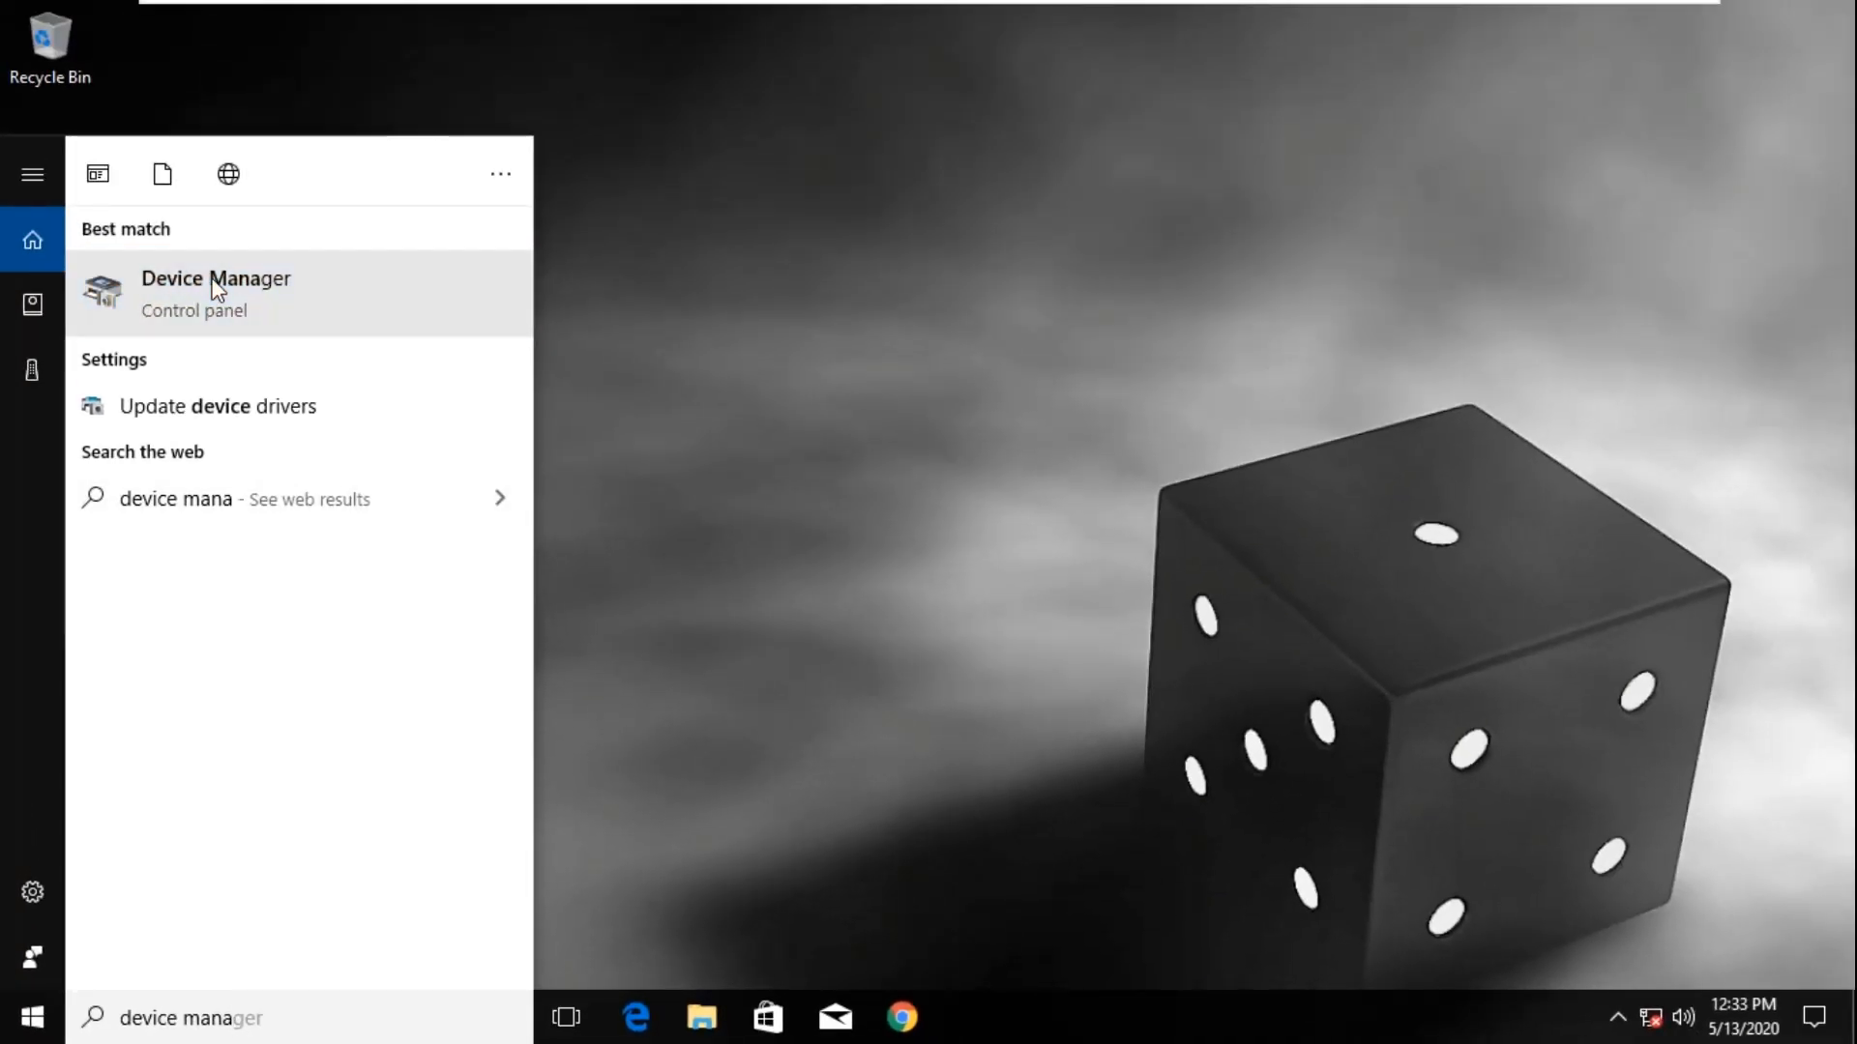
In Device Manager, show hidden devices and choose Update driver for VMware SVGA 3D.
{"action": "left_click", "coordinate": [216, 279]}
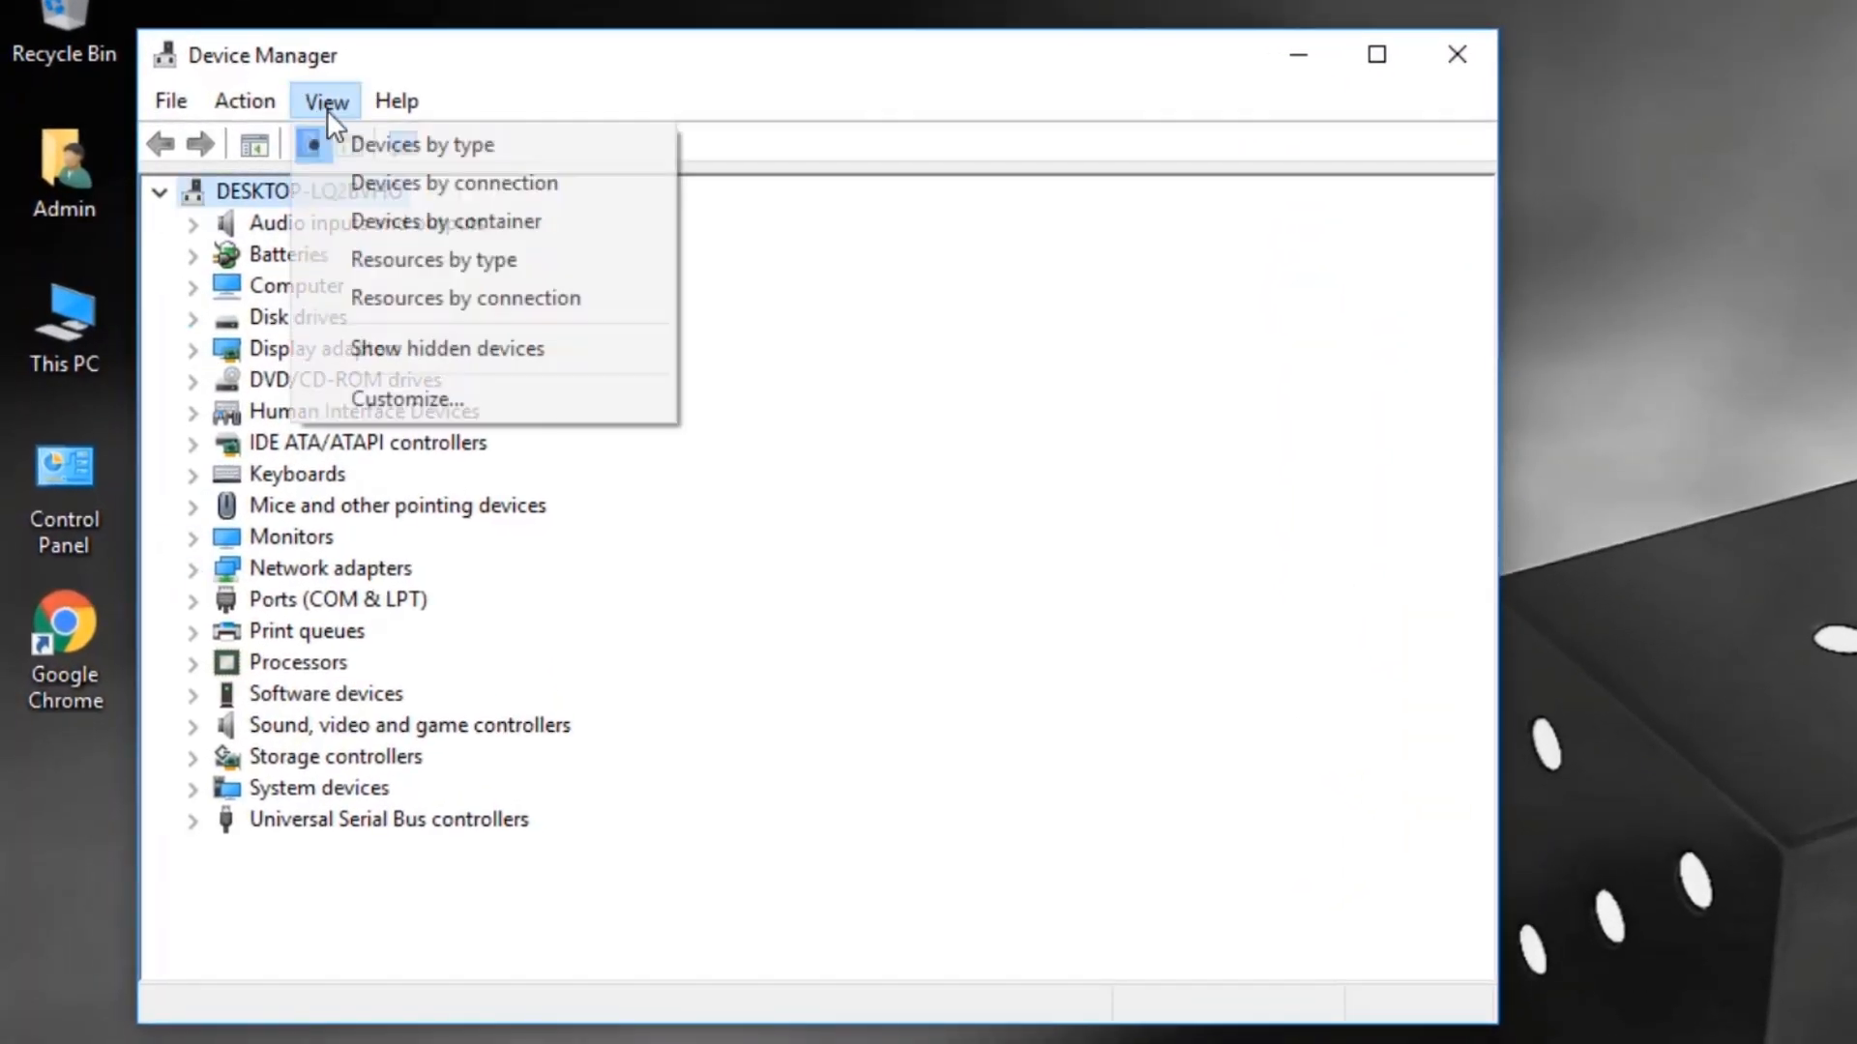
{"action": "left_click", "coordinate": [447, 348]}
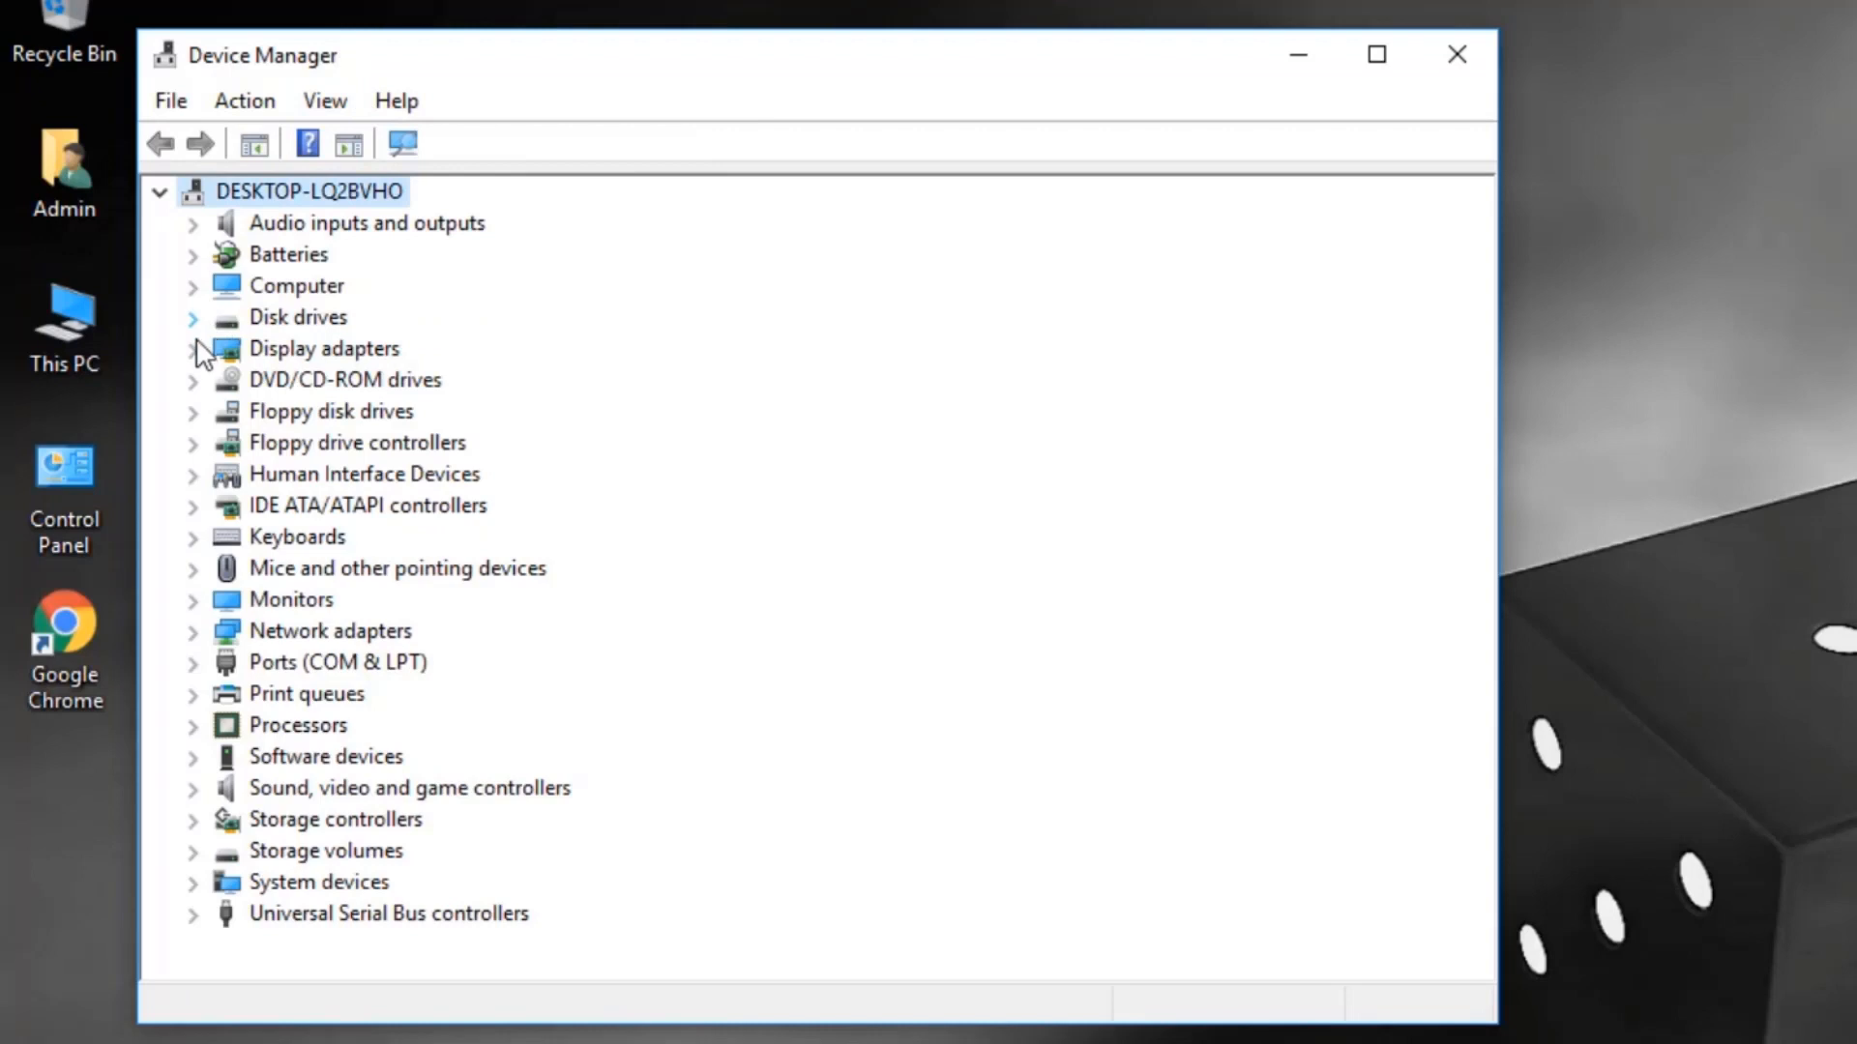
{"action": "left_click", "coordinate": [191, 350]}
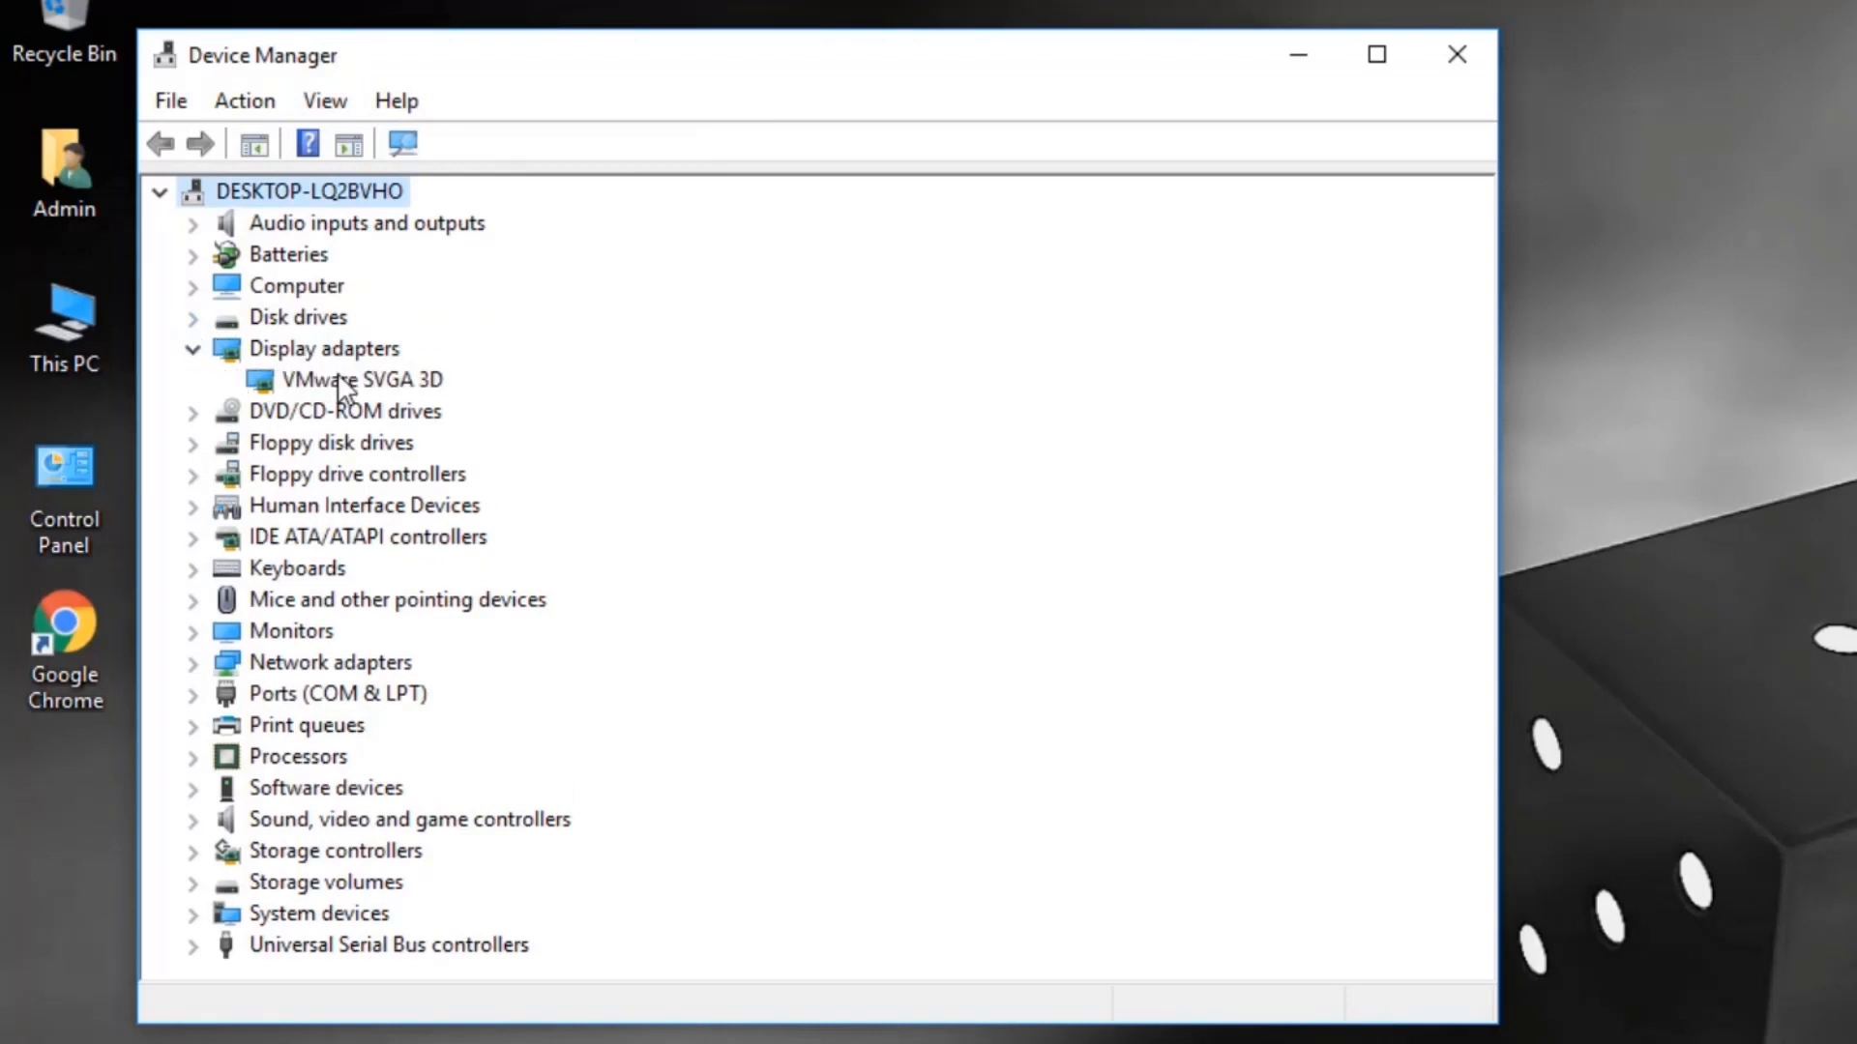
{"action": "right_click", "coordinate": [351, 380]}
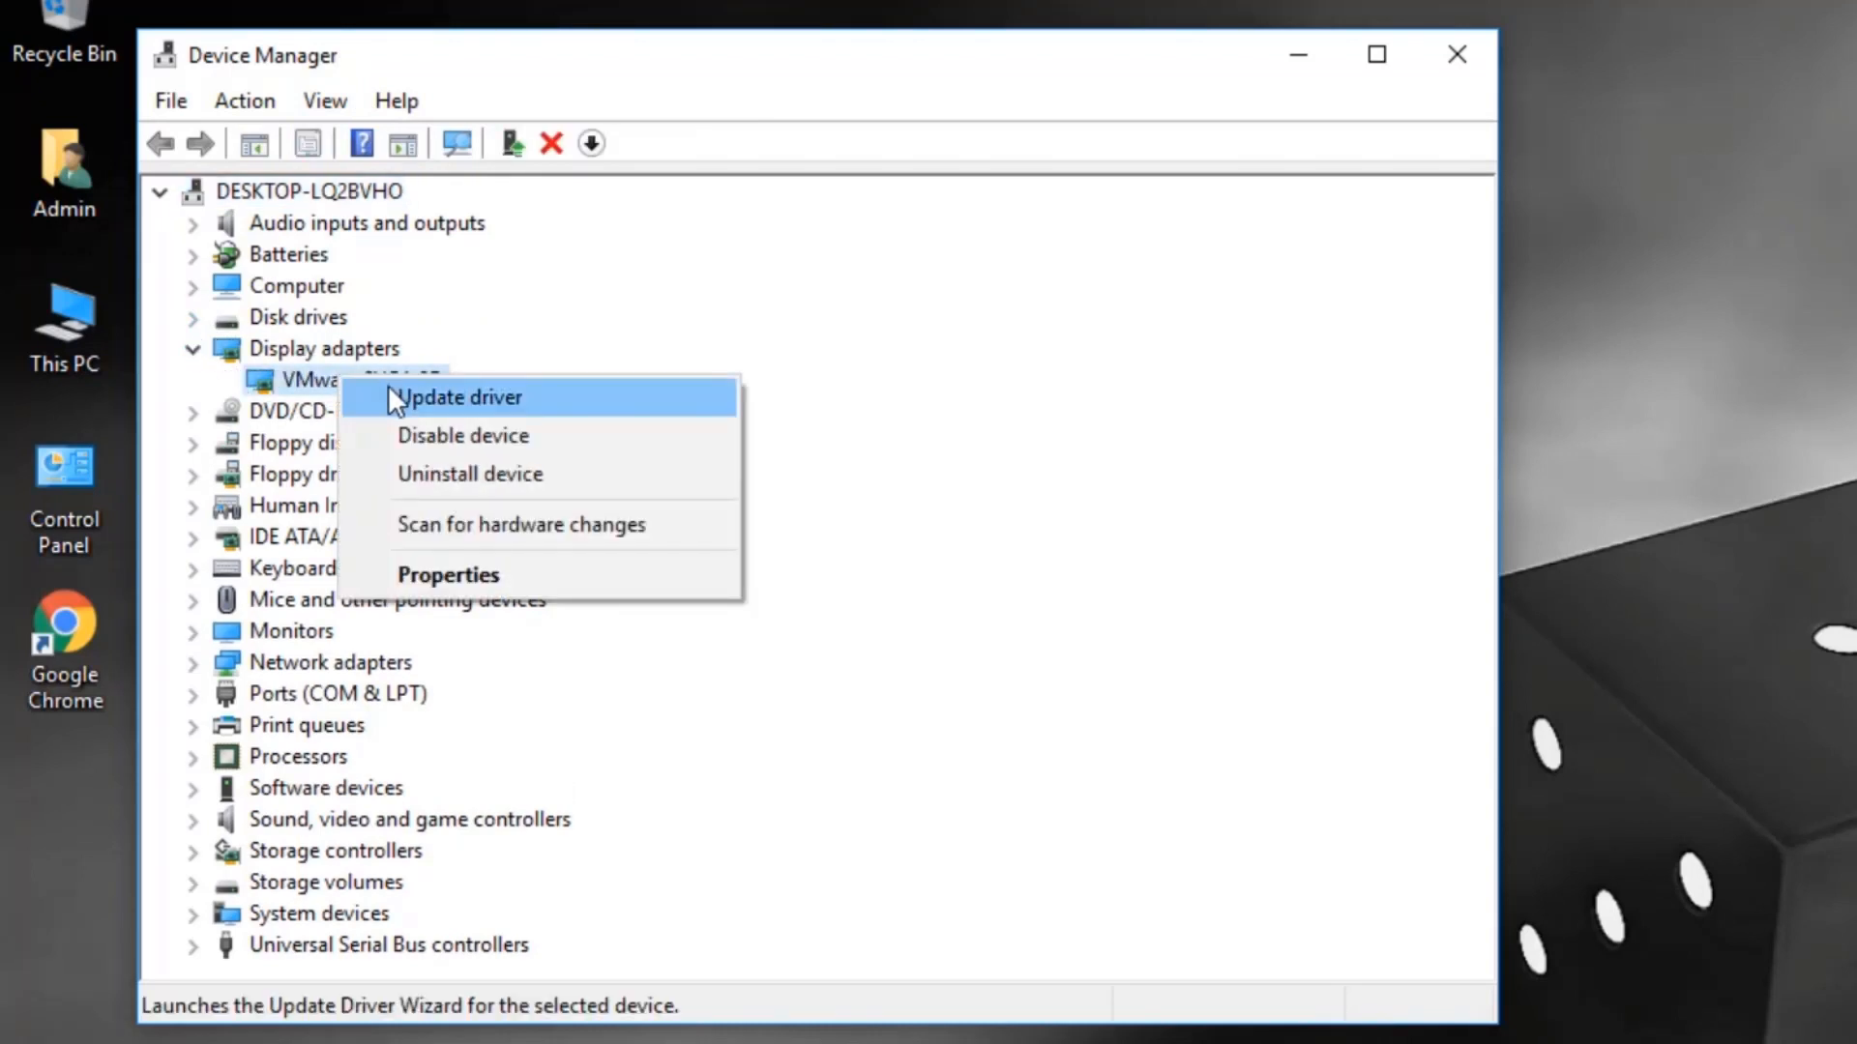
{"action": "left_click", "coordinate": [462, 397]}
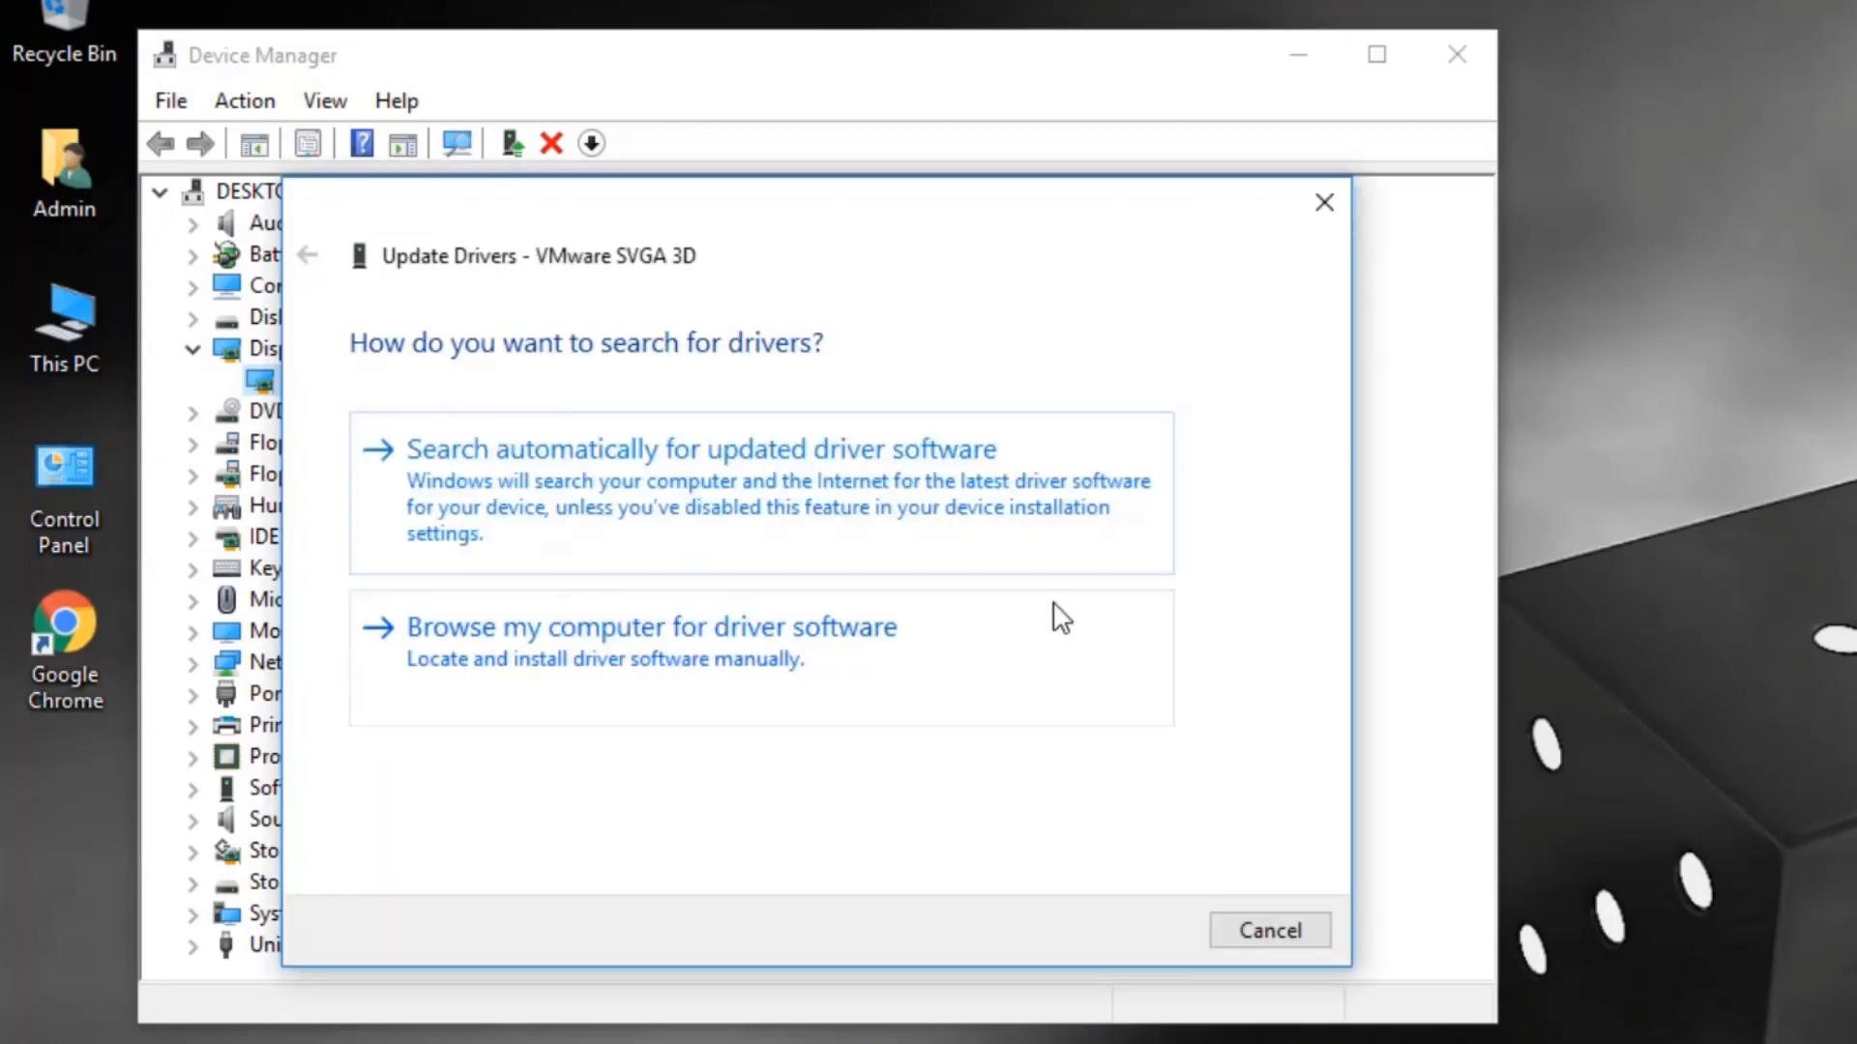
Search automatically for an updated VMware SVGA 3D driver, then close the wizard.
{"action": "left_click", "coordinate": [702, 449]}
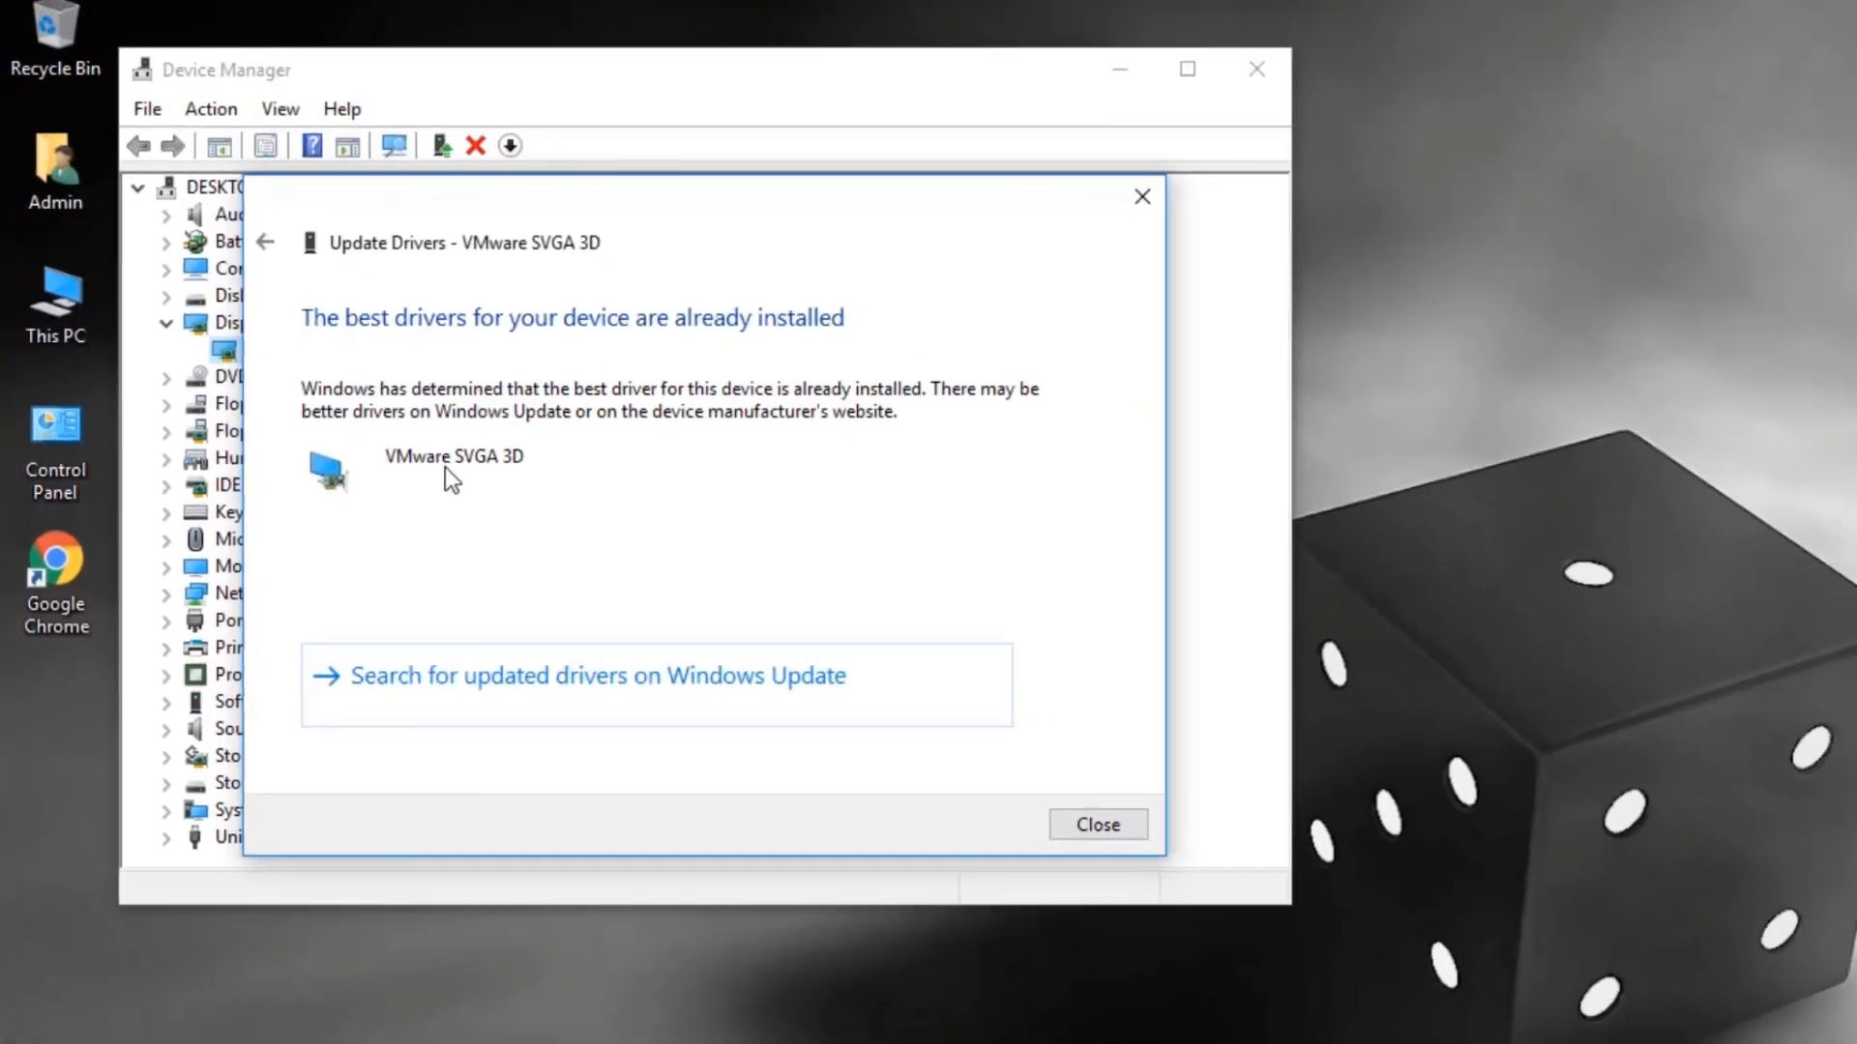
{"action": "left_click", "coordinate": [1099, 823]}
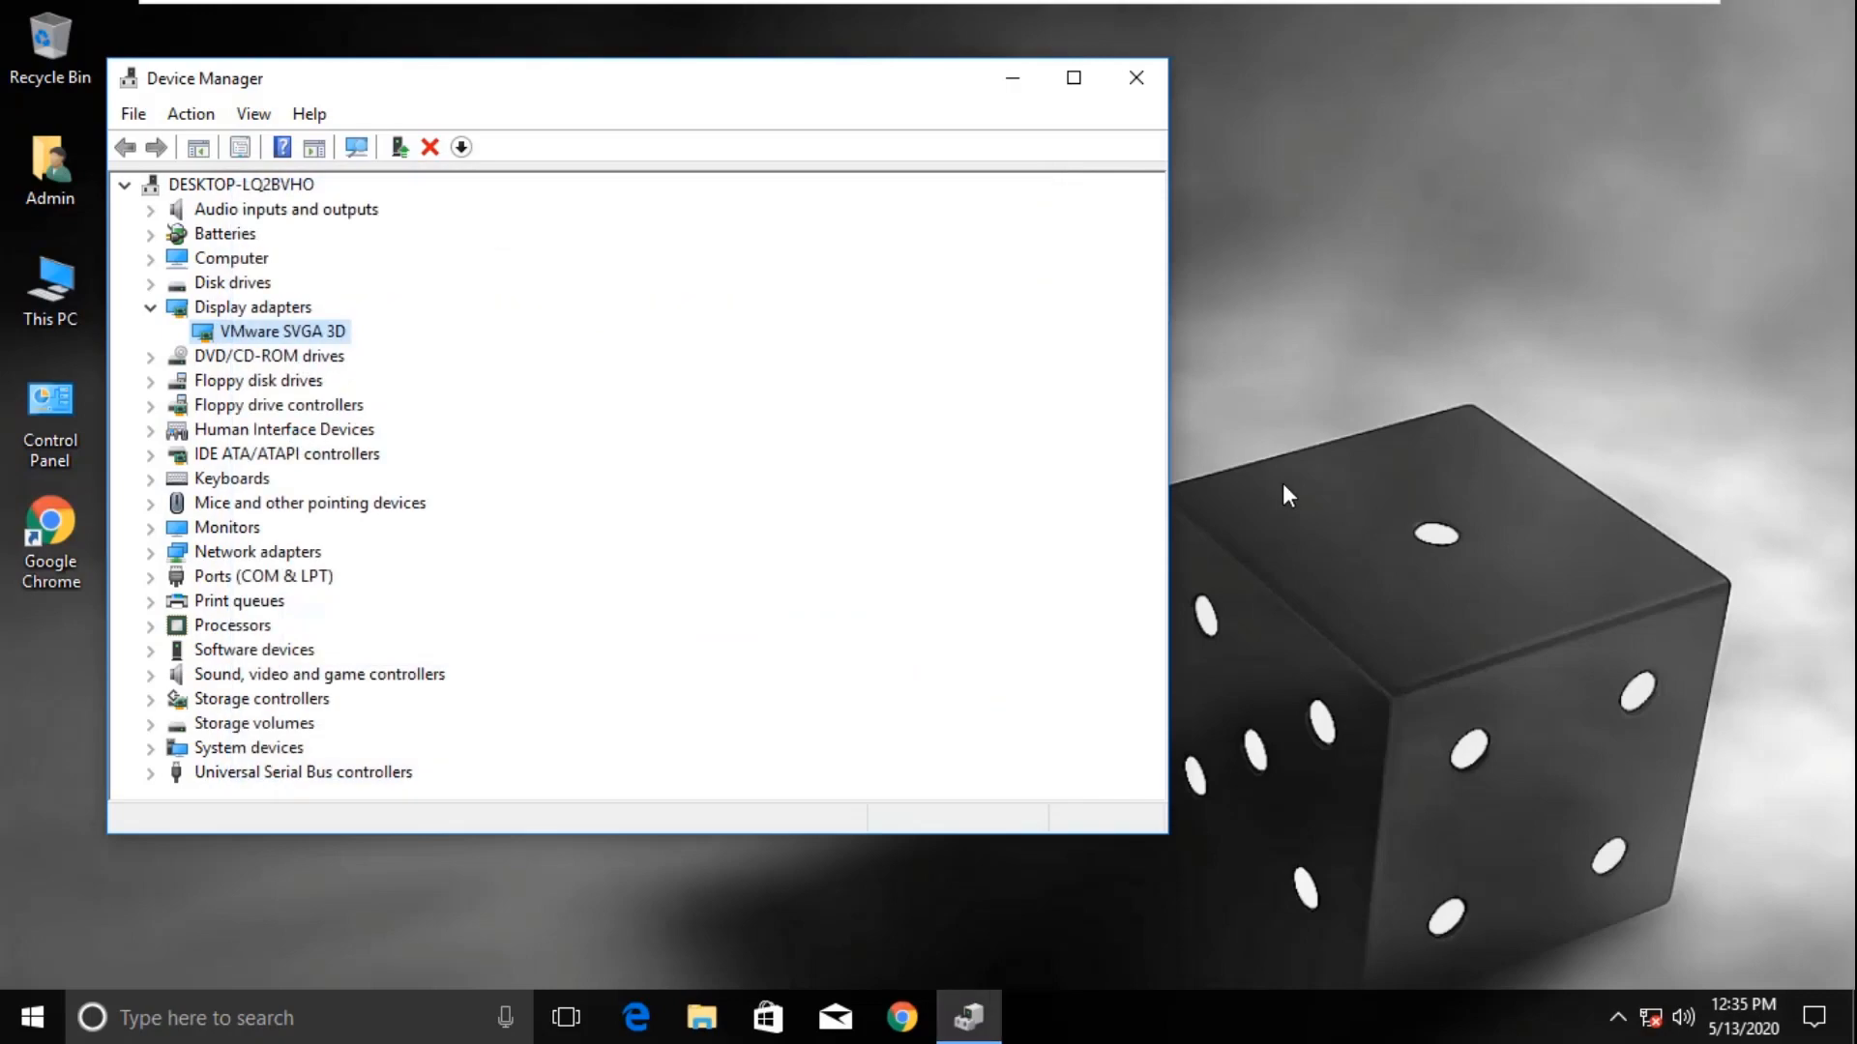